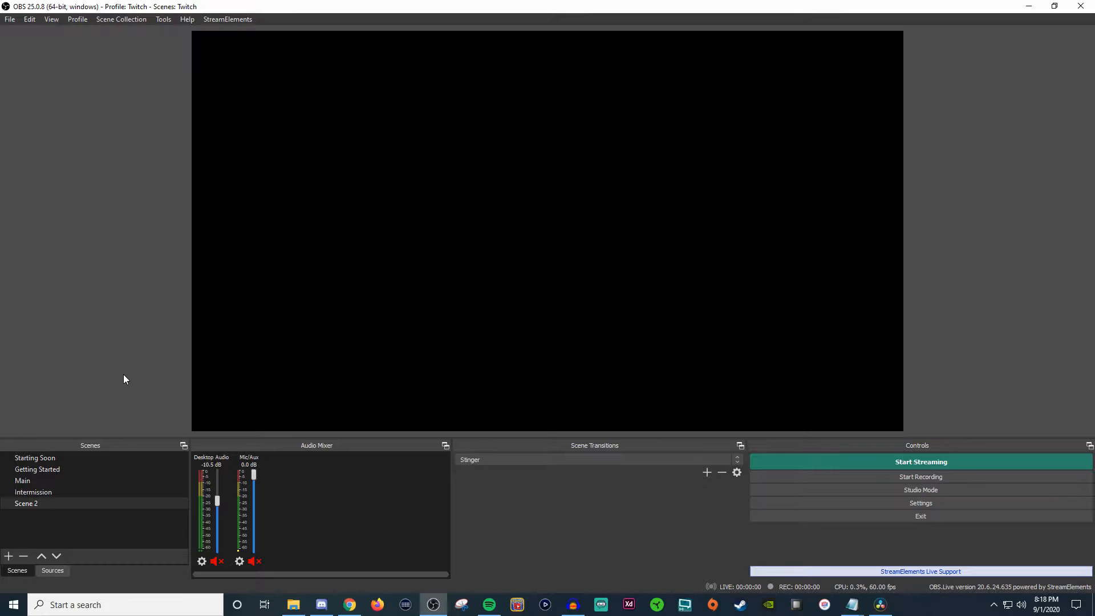
{"action": "mouse_move", "coordinate": [115, 293]}
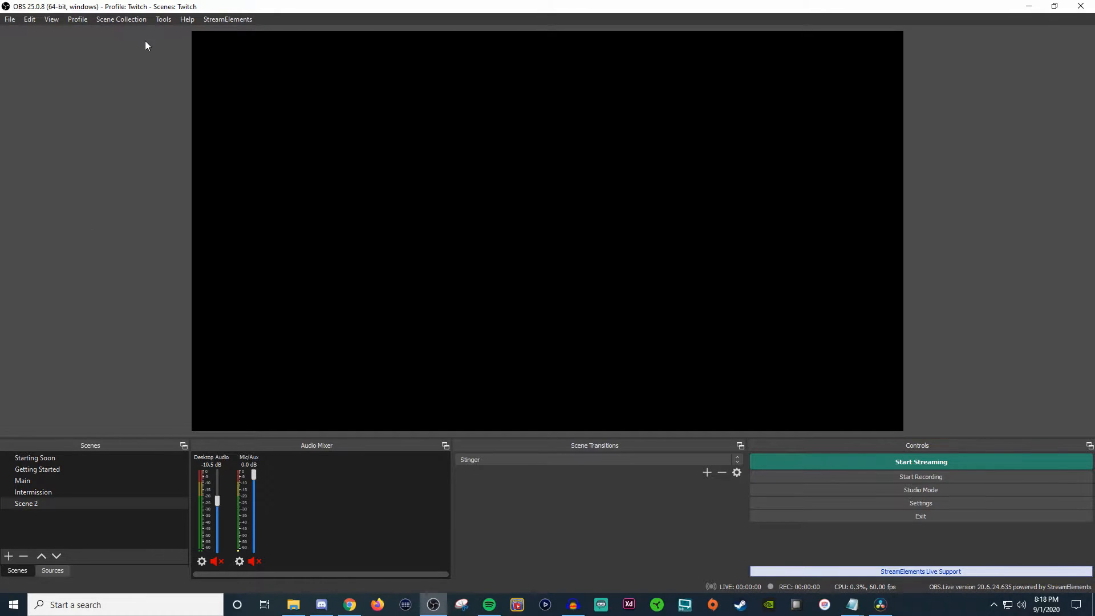
Step: Show the File menu with its recording, remux, settings, profile folder and exit entries
{"action": "left_click", "coordinate": [10, 19]}
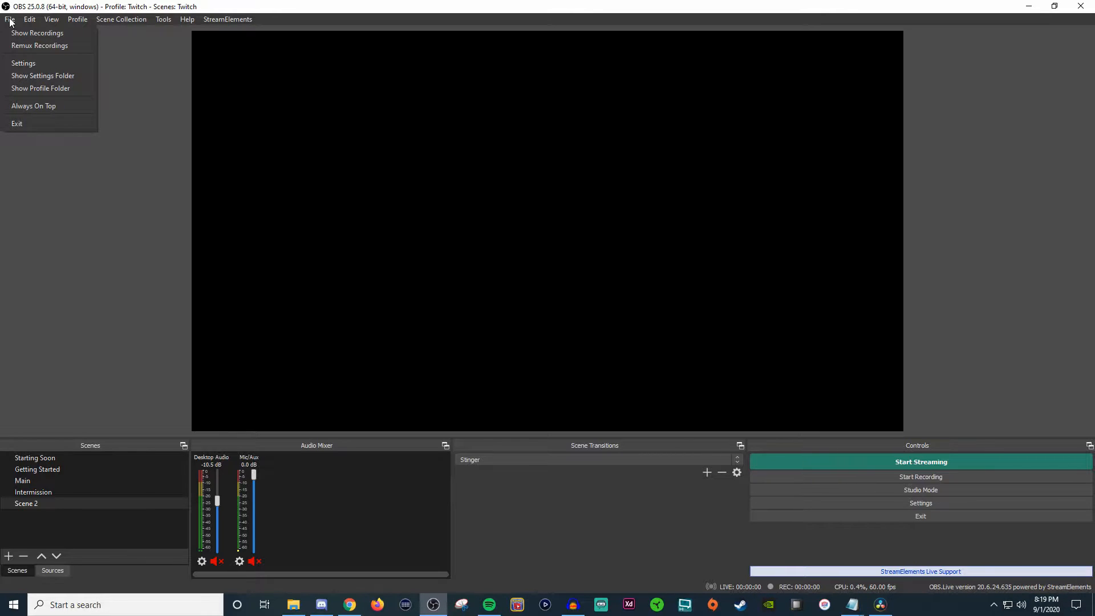
{"action": "mouse_move", "coordinate": [40, 46]}
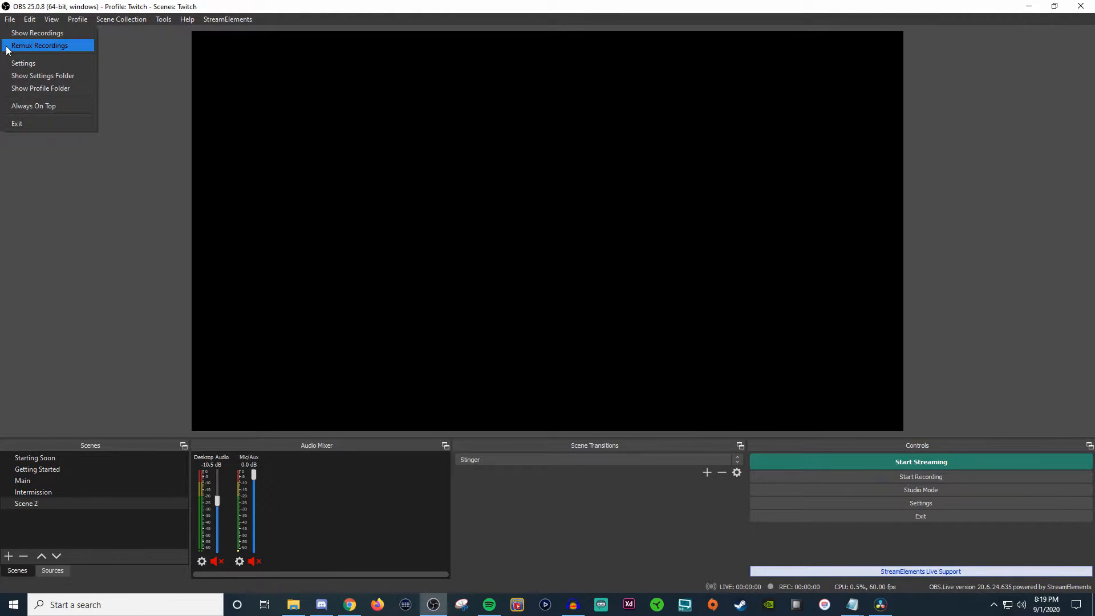
{"action": "mouse_move", "coordinate": [22, 62]}
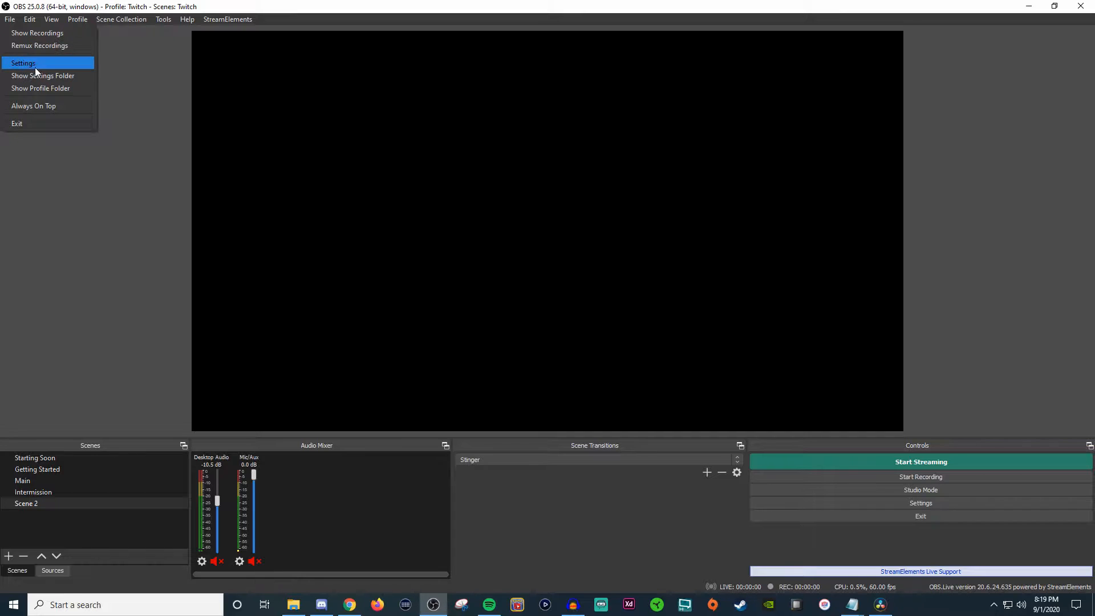
{"action": "mouse_move", "coordinate": [89, 67]}
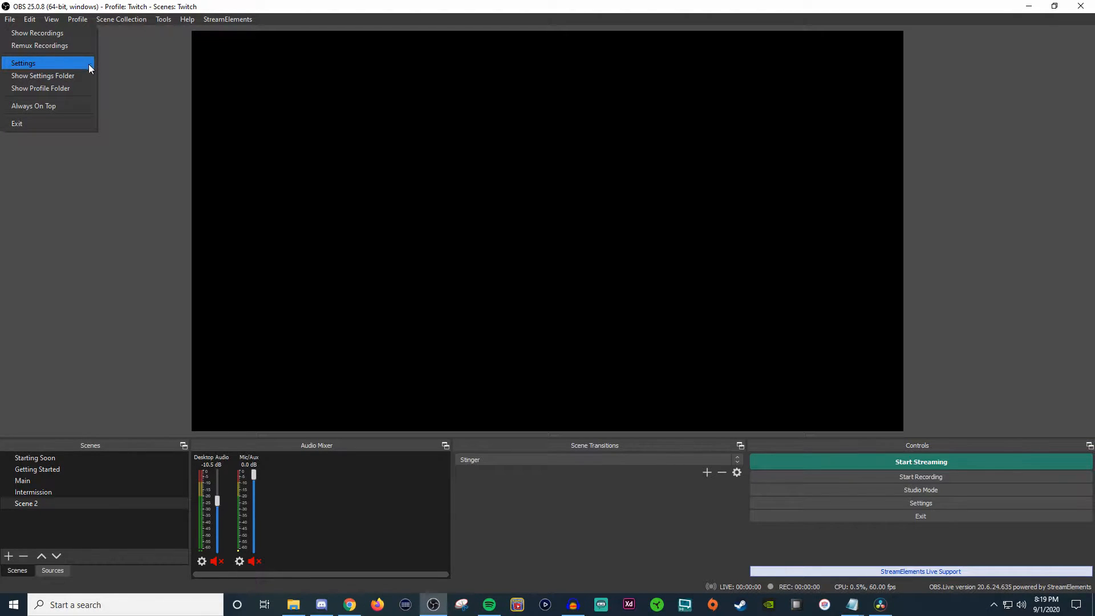
{"action": "mouse_move", "coordinate": [41, 88]}
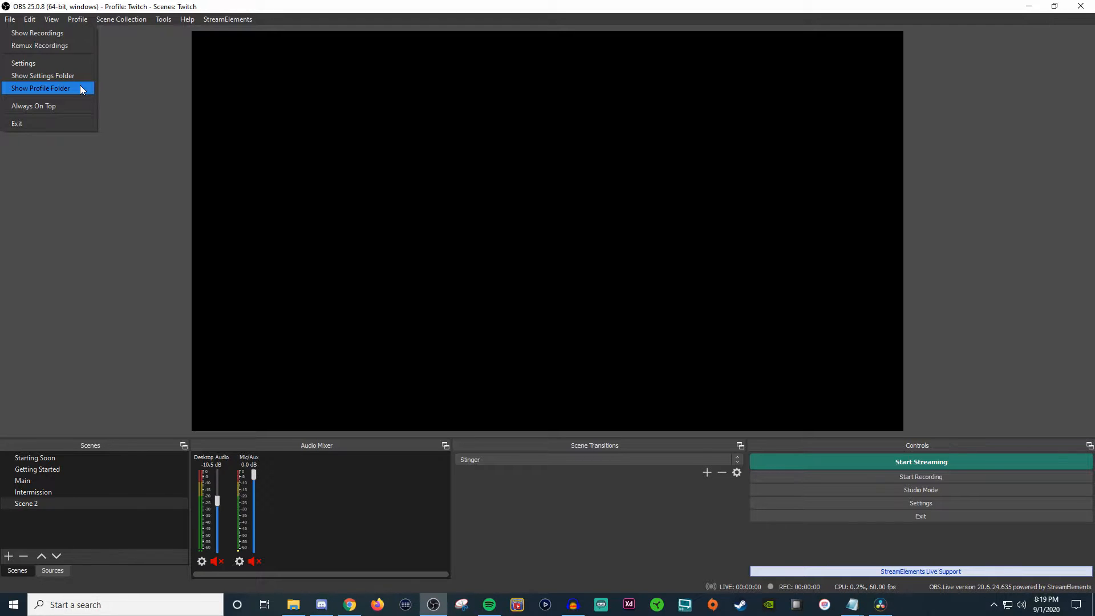
{"action": "mouse_move", "coordinate": [72, 100]}
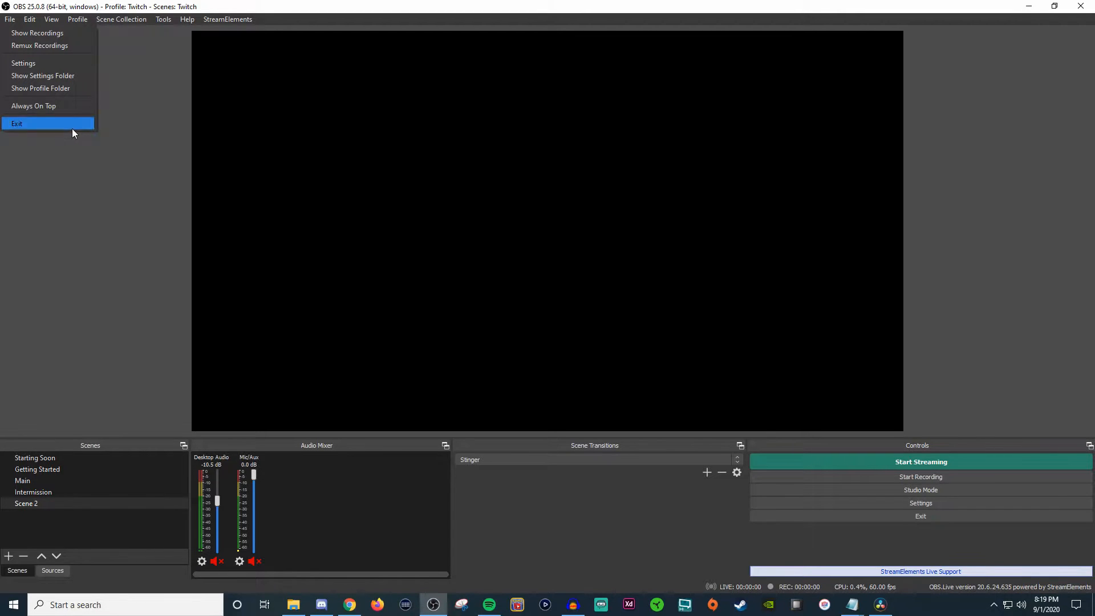
Step: Show the Edit menu with copy, paste, filters, transform, order and preview scaling
{"action": "left_click", "coordinate": [29, 19]}
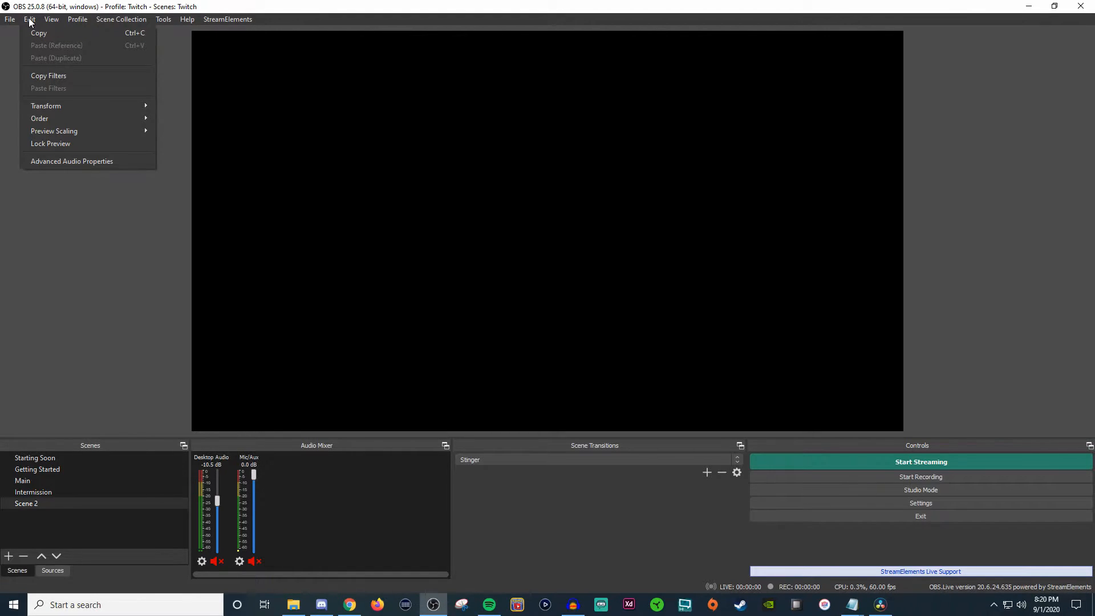
Step: Show the View menu, dismiss it, then bring the View menu back up
{"action": "left_click", "coordinate": [50, 19]}
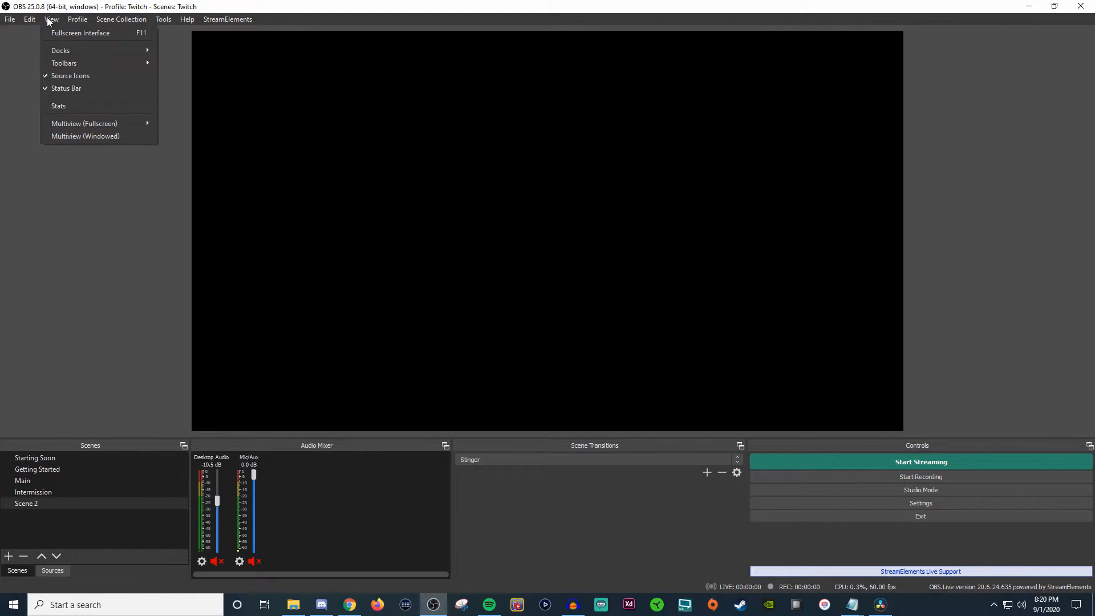
{"action": "mouse_move", "coordinate": [81, 33]}
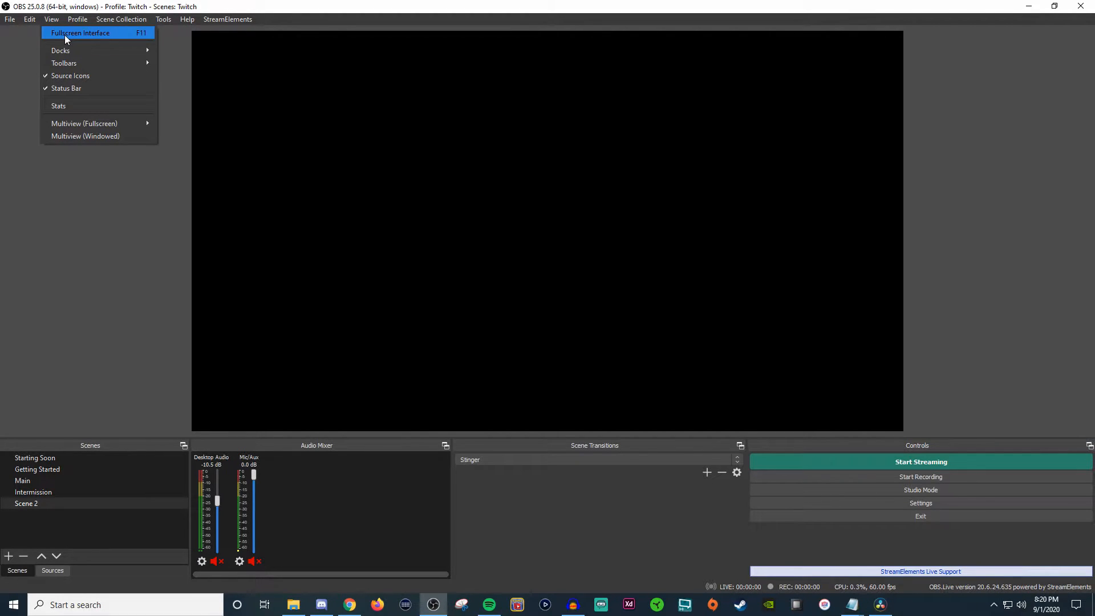
{"action": "left_click", "coordinate": [80, 33]}
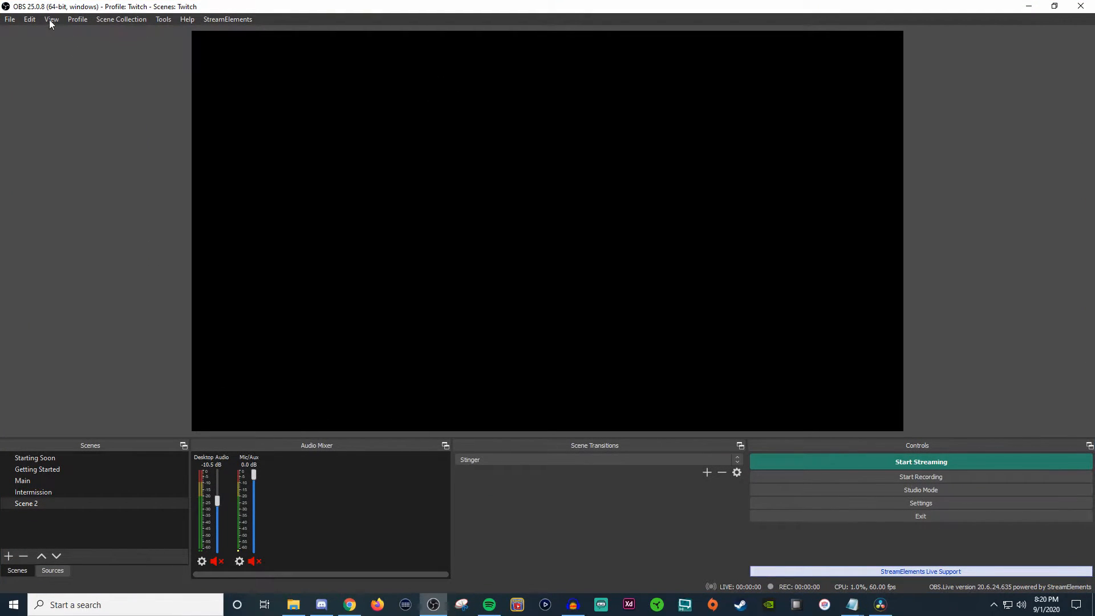
{"action": "left_click", "coordinate": [51, 18]}
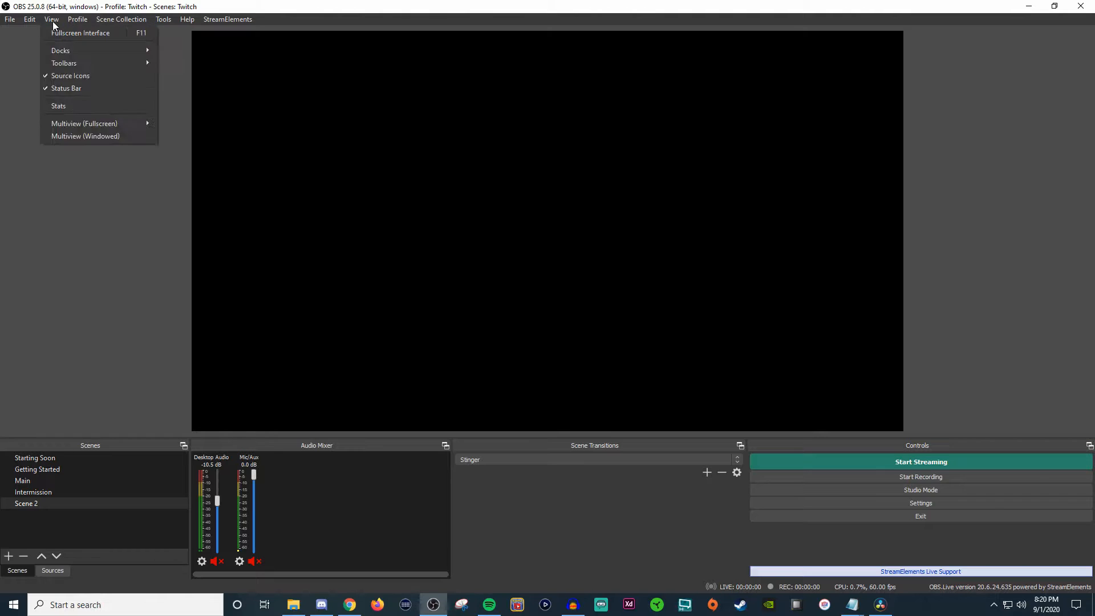
Step: Reset the dock layout with Reset UI, then hide the Scenes dock
{"action": "left_click", "coordinate": [61, 50]}
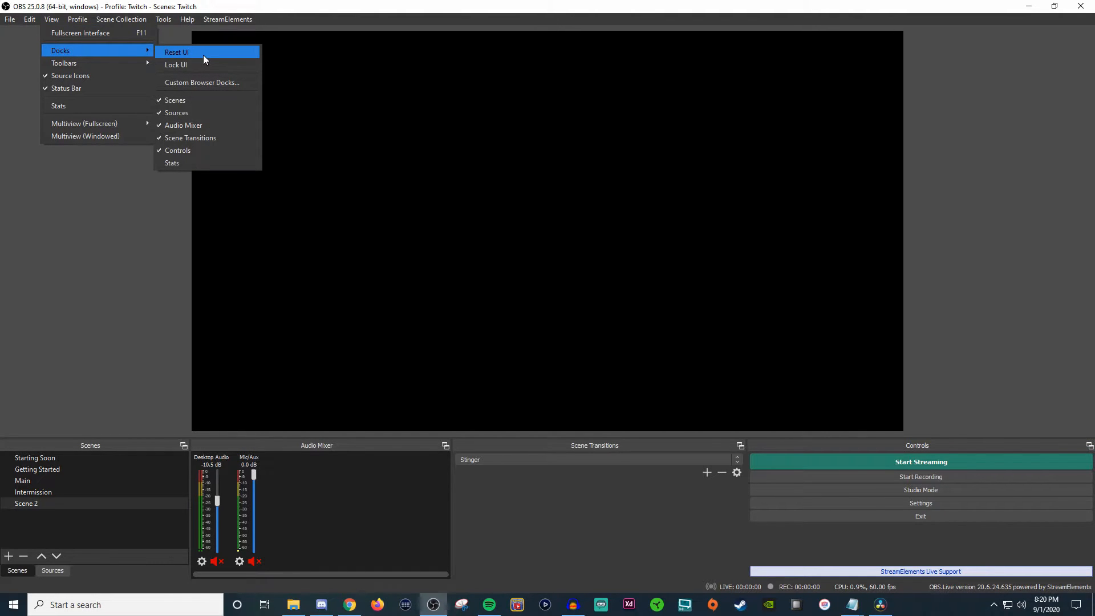
{"action": "left_click", "coordinate": [176, 52]}
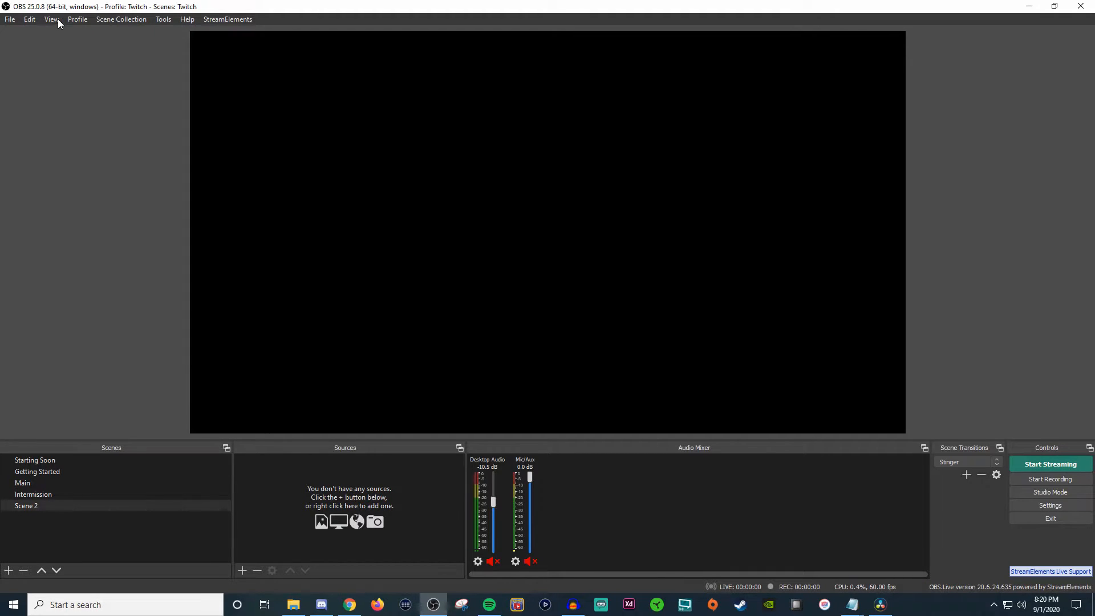
{"action": "left_click", "coordinate": [51, 19]}
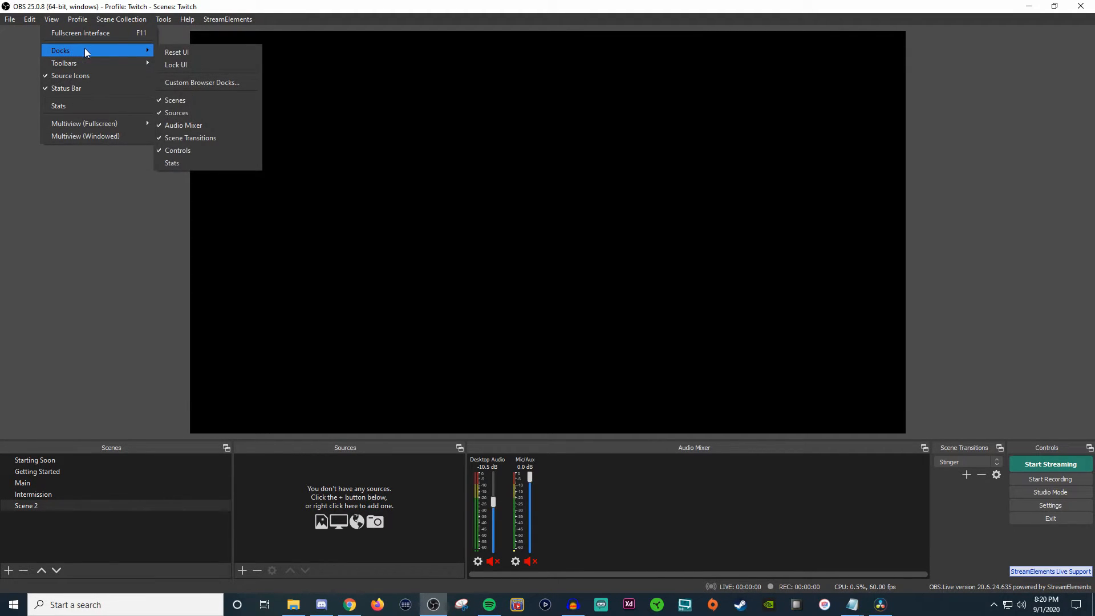
{"action": "mouse_move", "coordinate": [175, 65]}
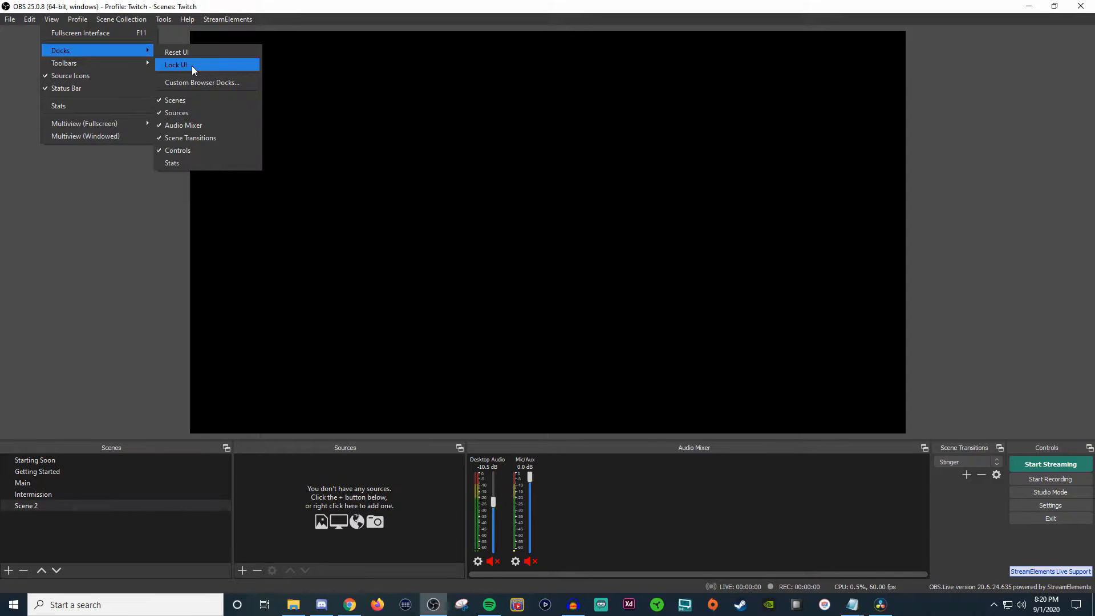
{"action": "mouse_move", "coordinate": [206, 83]}
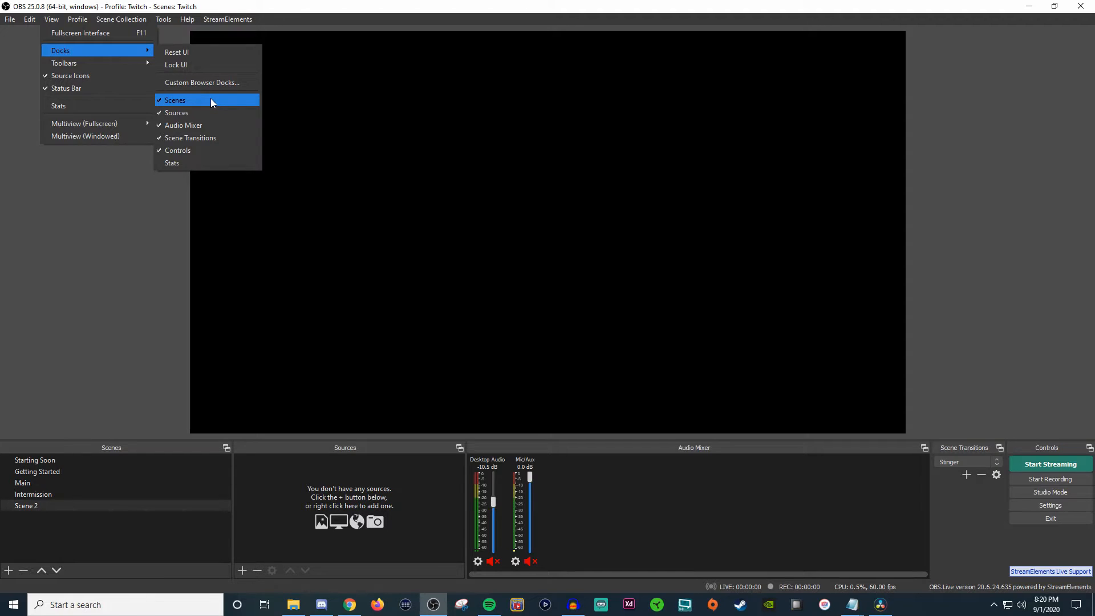
{"action": "mouse_move", "coordinate": [162, 106]}
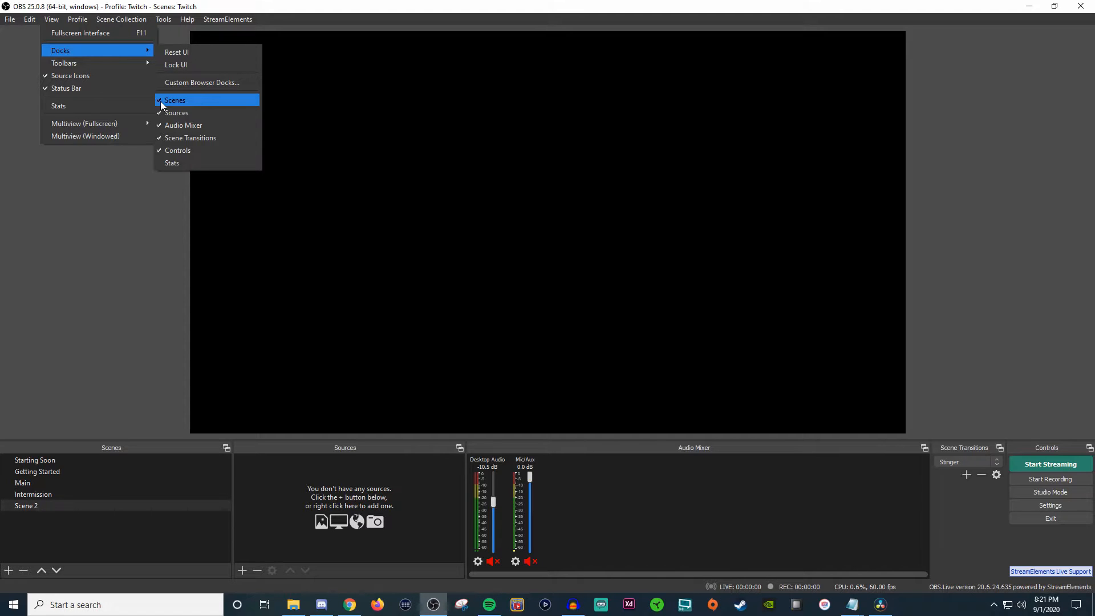
{"action": "left_click", "coordinate": [174, 100]}
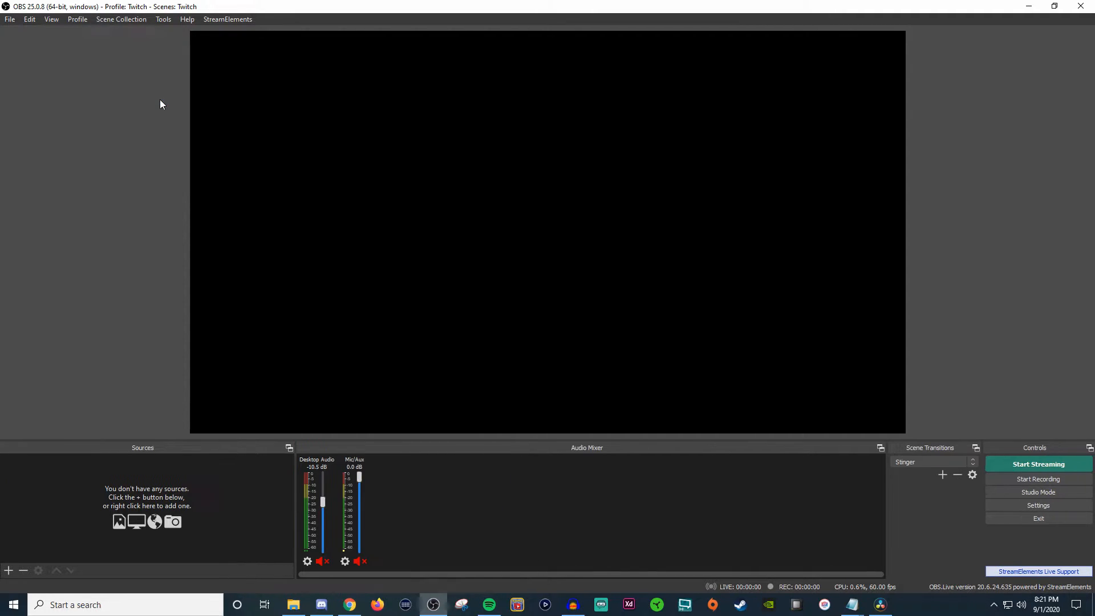
{"action": "mouse_move", "coordinate": [117, 96]}
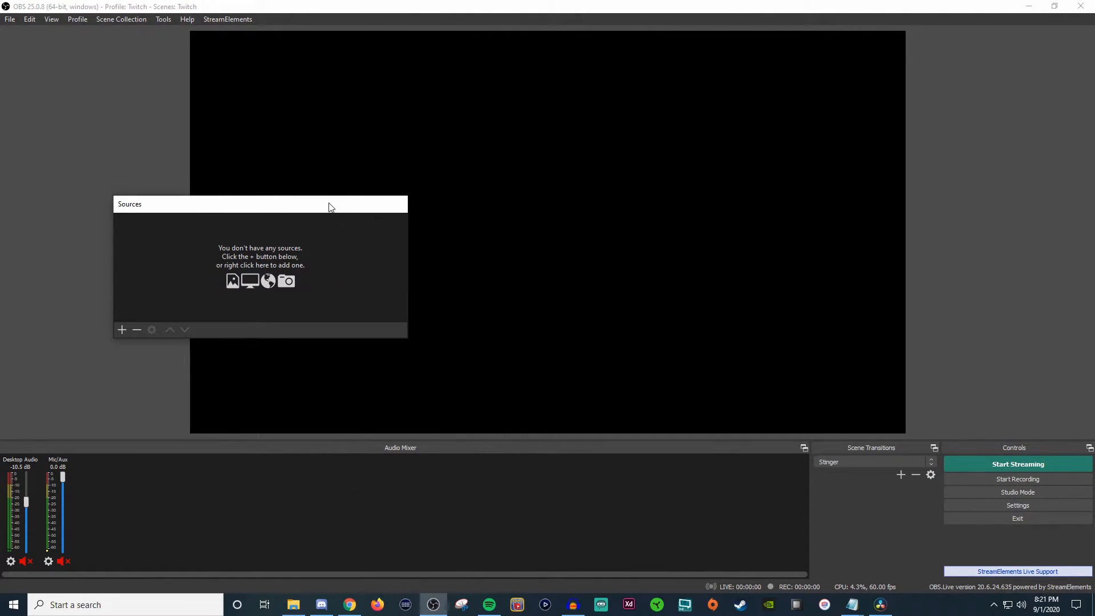
Step: Move the floating Sources dock, toggle it off and on, then apply Reset UI
{"action": "left_click_drag", "start_coordinate": [329, 204], "coordinate": [342, 264]}
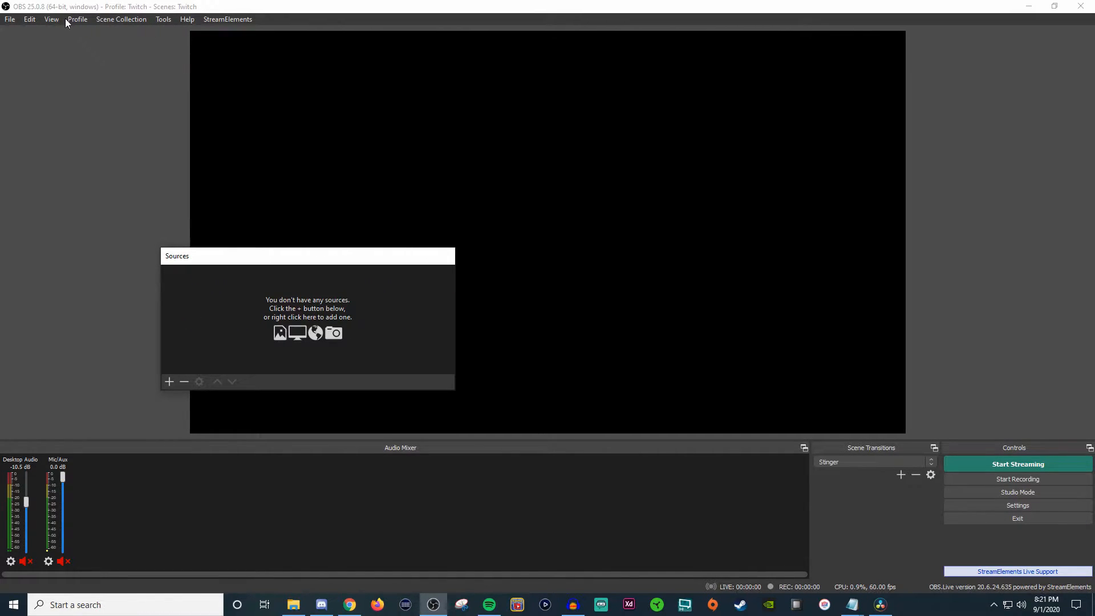
{"action": "left_click", "coordinate": [51, 19]}
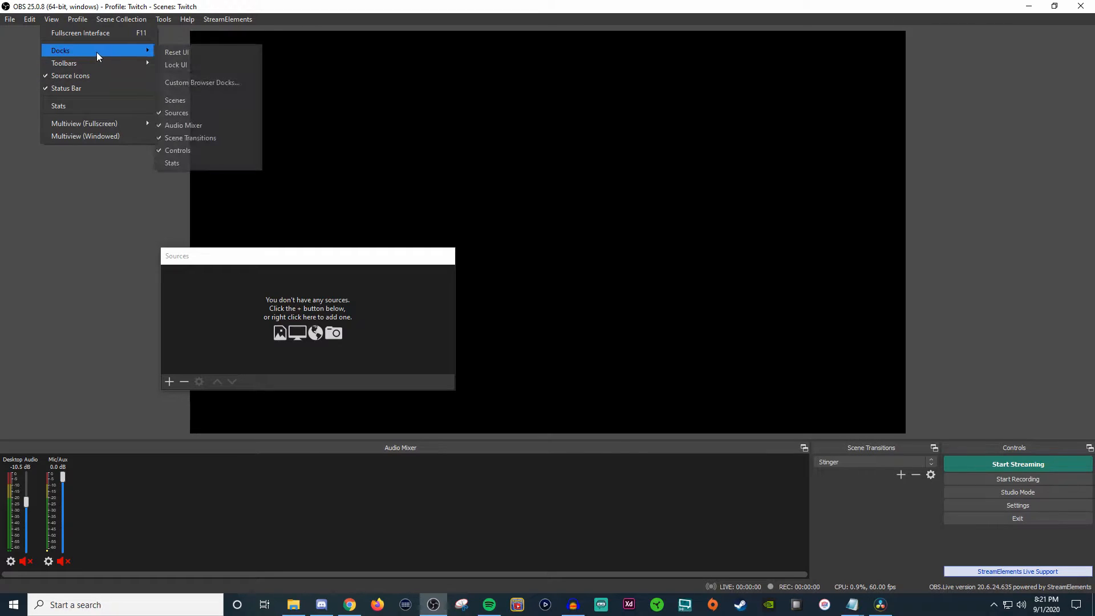
{"action": "mouse_move", "coordinate": [198, 117]}
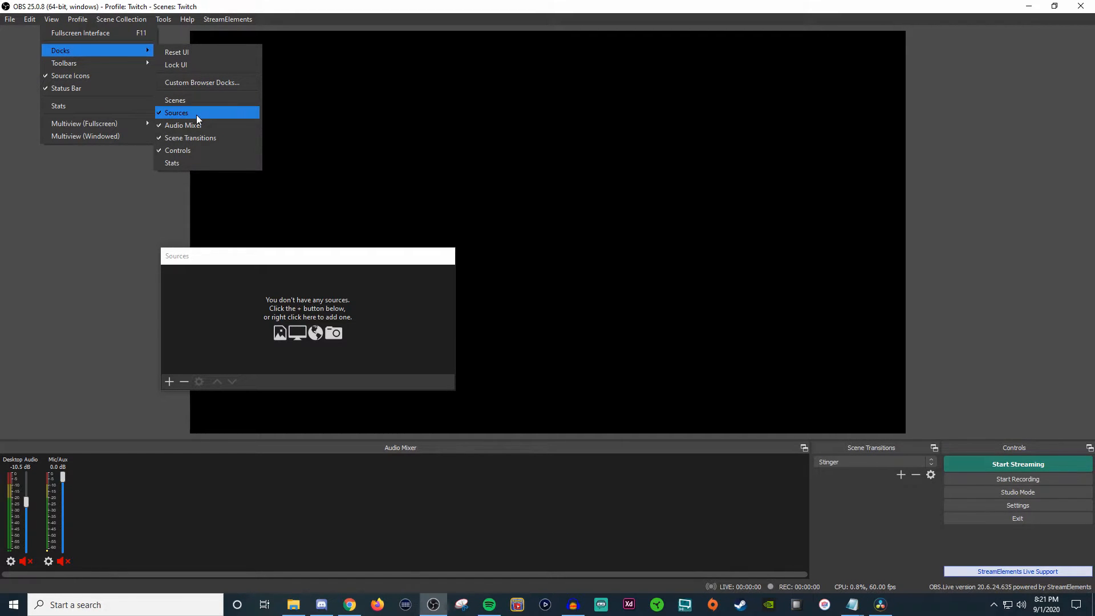
{"action": "left_click", "coordinate": [176, 113]}
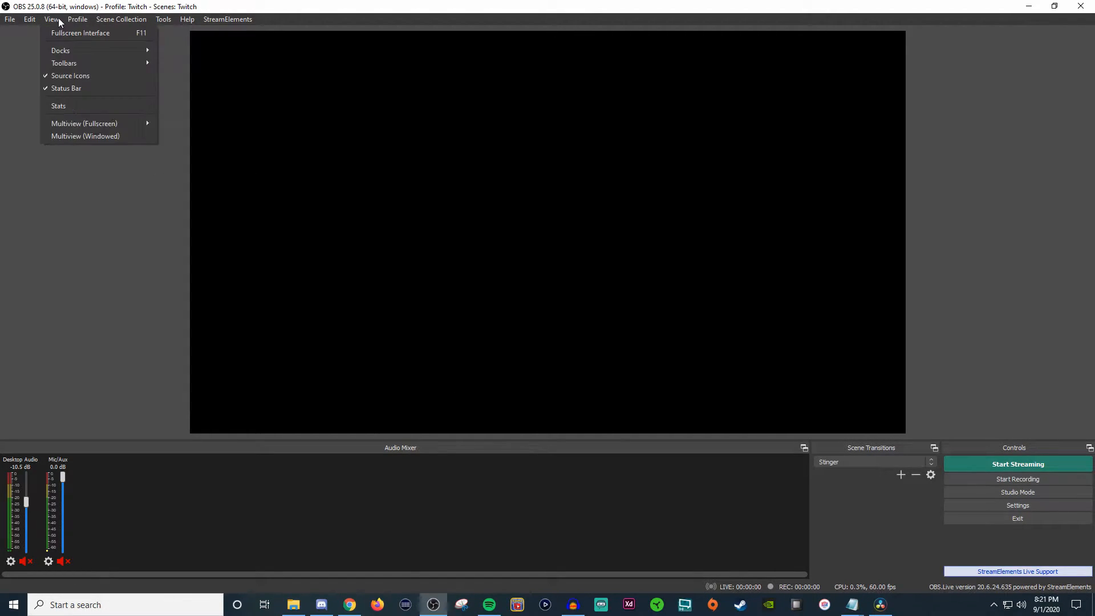
{"action": "left_click", "coordinate": [60, 50]}
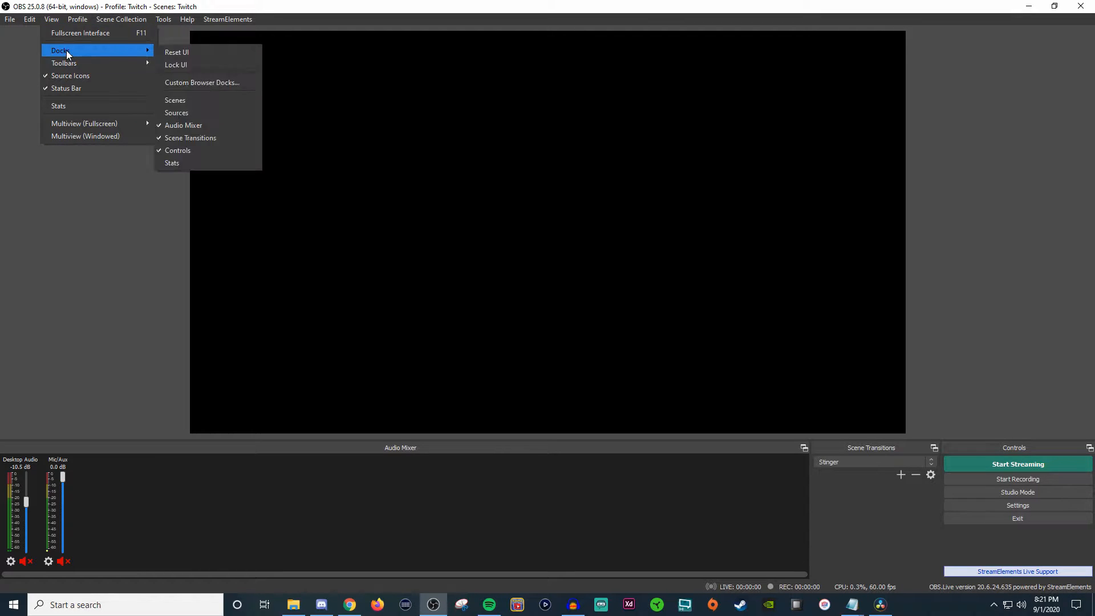
{"action": "left_click", "coordinate": [177, 112]}
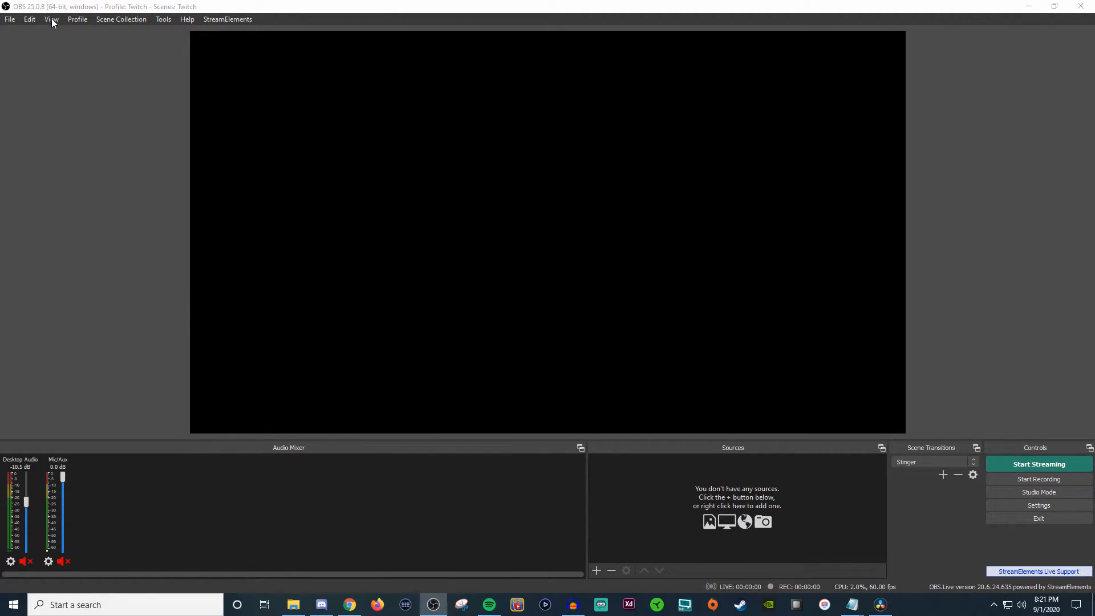
{"action": "left_click", "coordinate": [51, 19]}
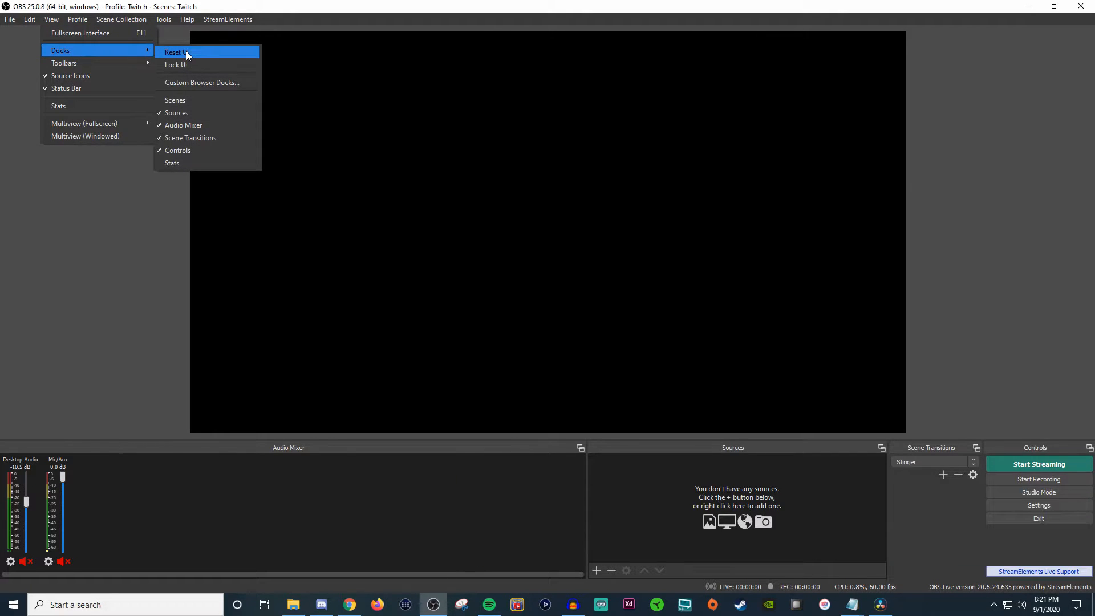
{"action": "left_click", "coordinate": [176, 52]}
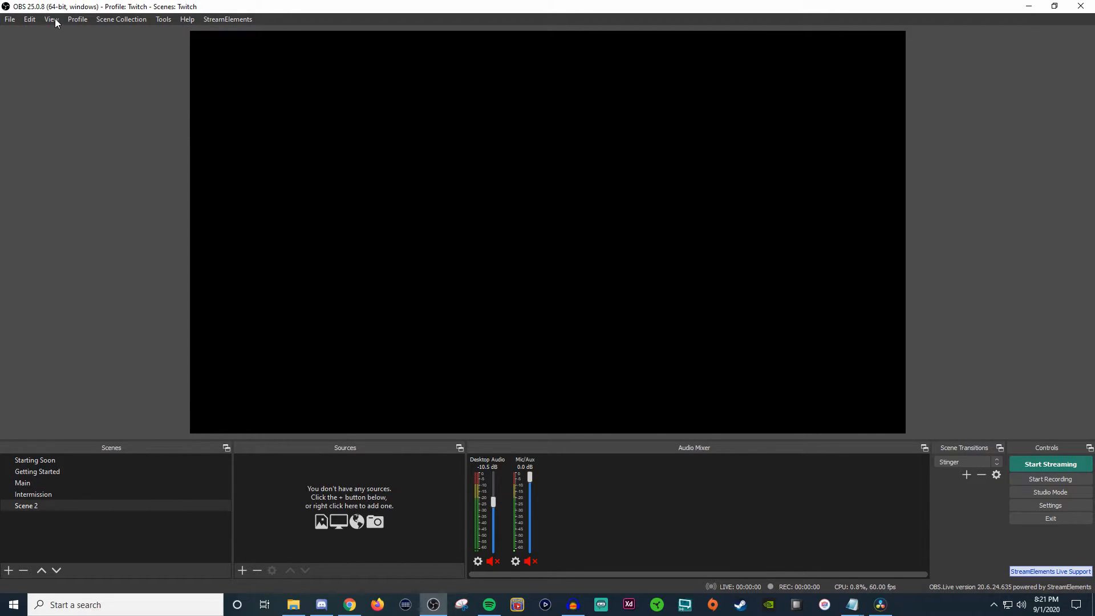
{"action": "left_click", "coordinate": [51, 19]}
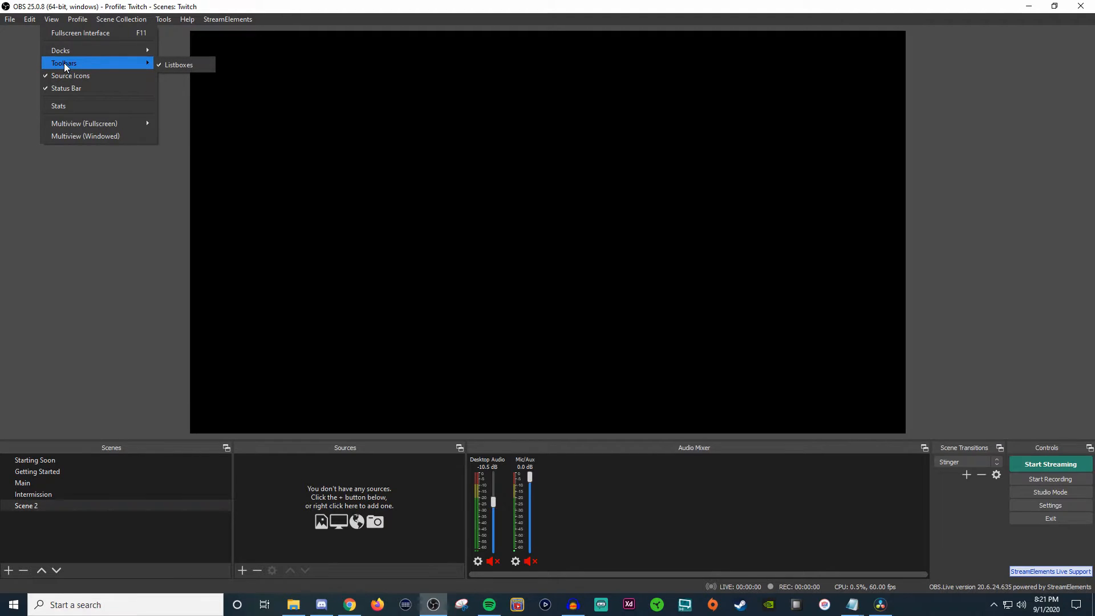
{"action": "mouse_move", "coordinate": [180, 64]}
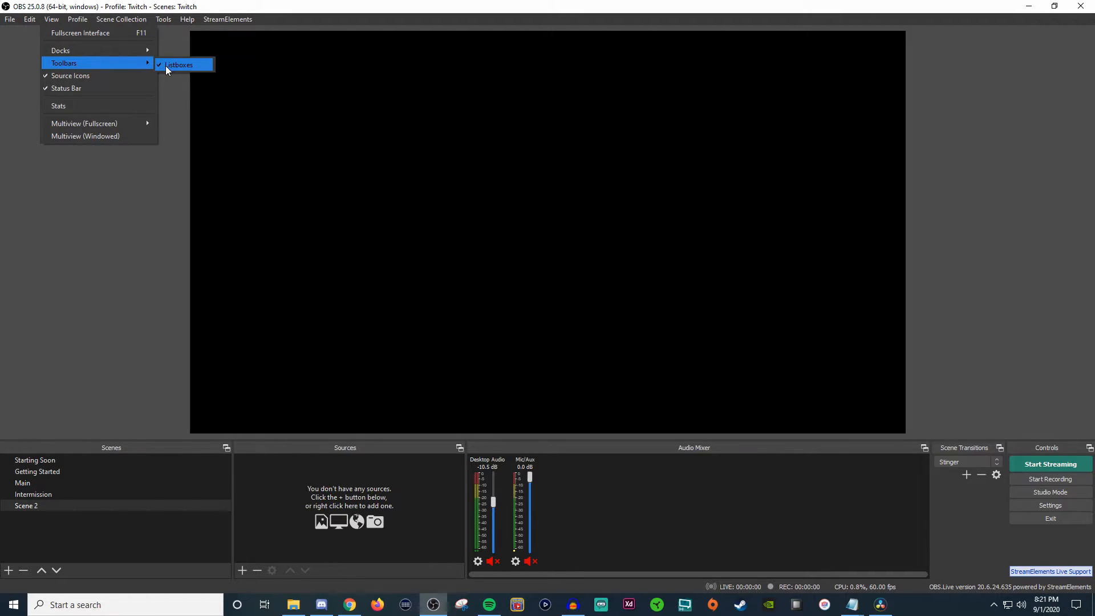
{"action": "mouse_move", "coordinate": [69, 75]}
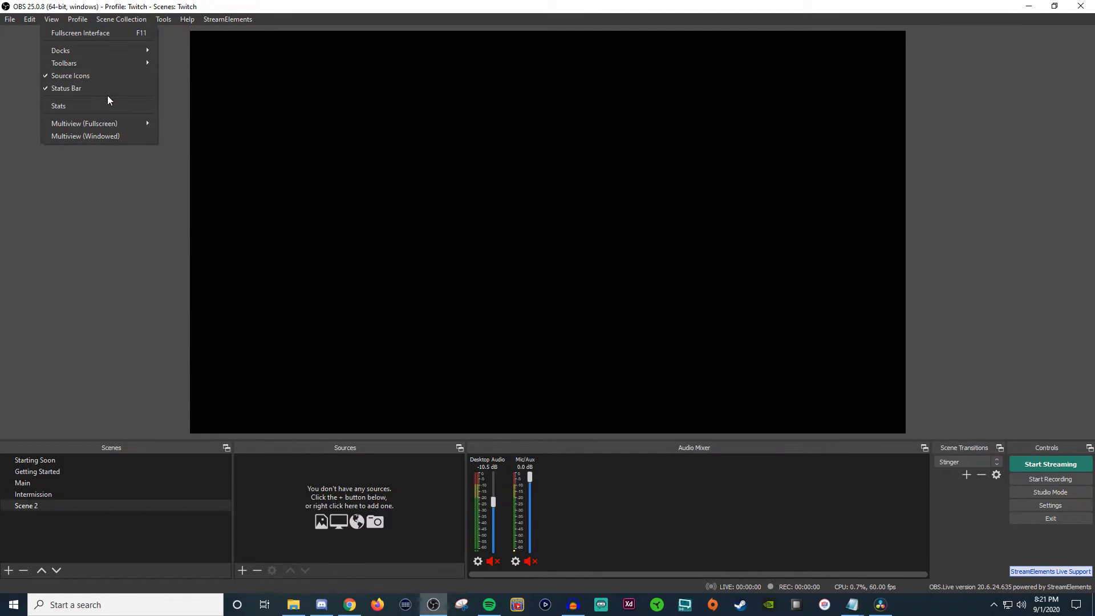
{"action": "mouse_move", "coordinate": [58, 106]}
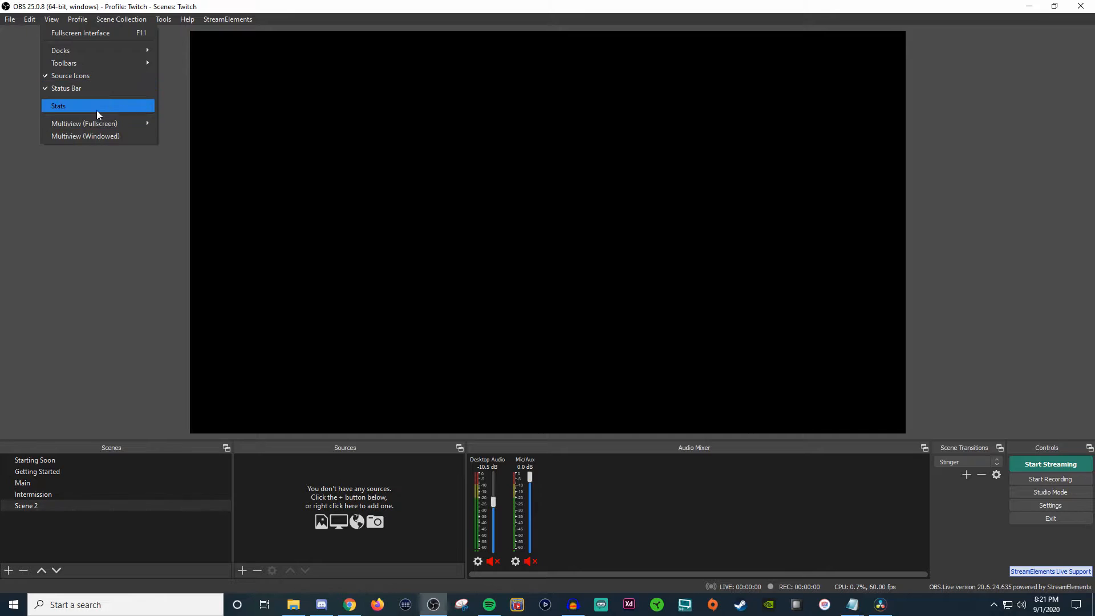
{"action": "mouse_move", "coordinate": [84, 123]}
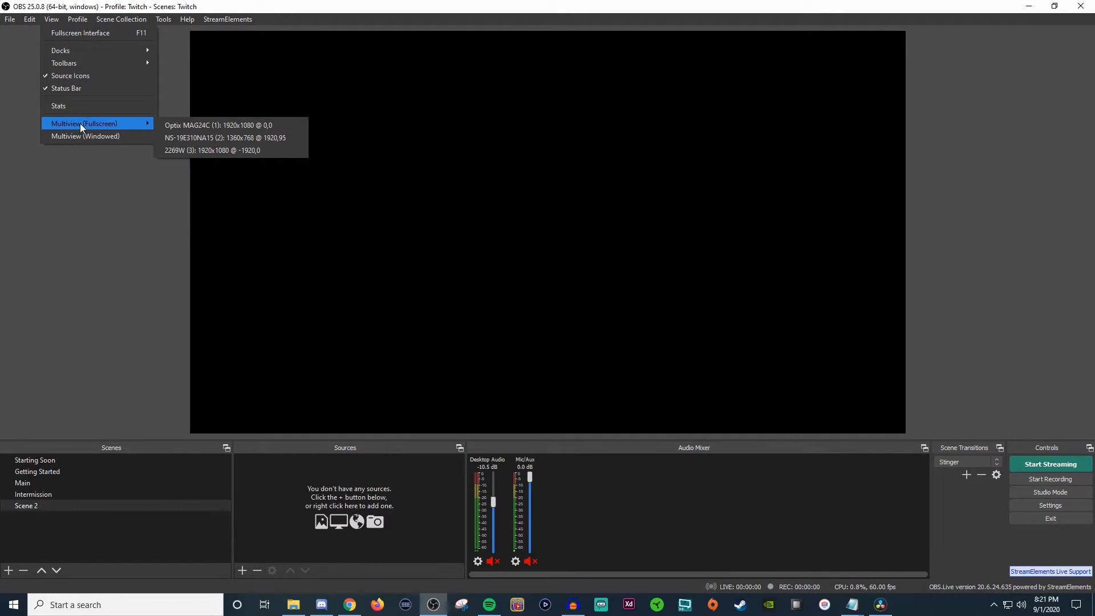
{"action": "mouse_move", "coordinate": [66, 100]}
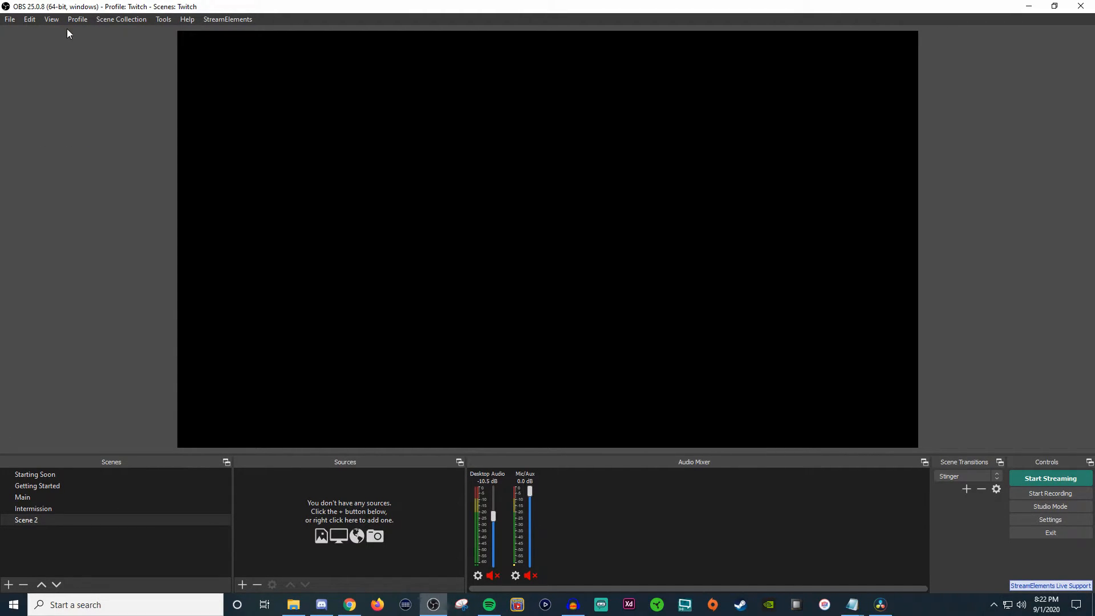
{"action": "left_click", "coordinate": [51, 18]}
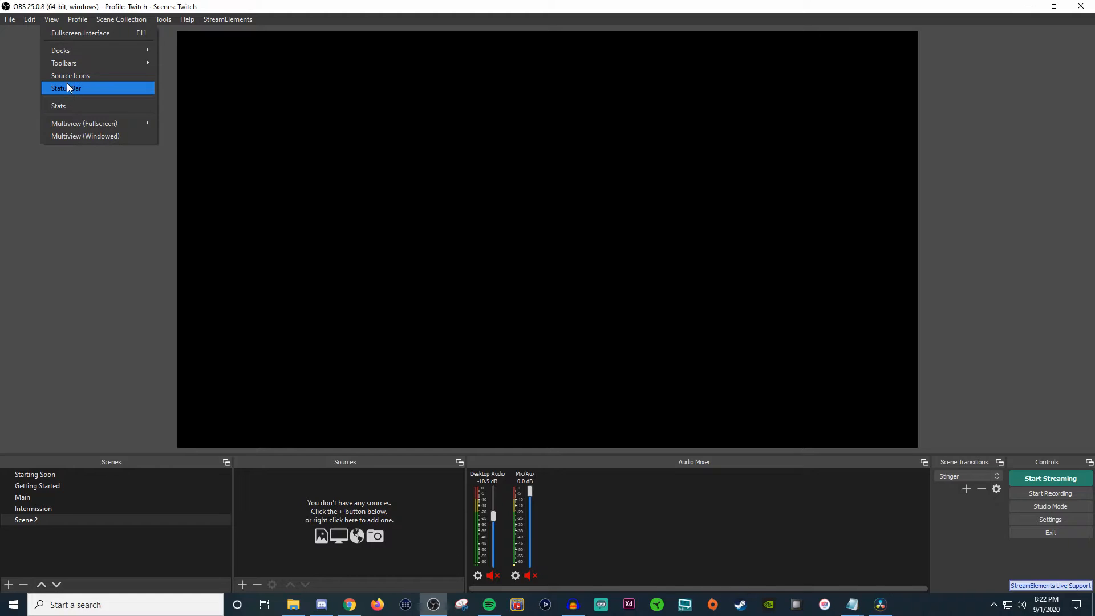
{"action": "left_click", "coordinate": [66, 87]}
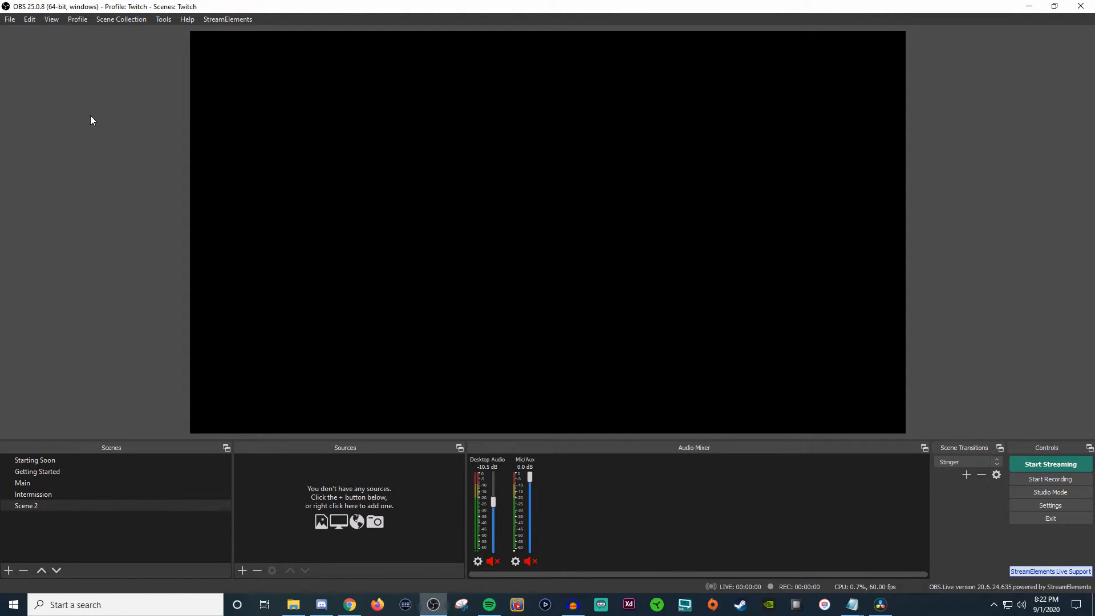
{"action": "mouse_move", "coordinate": [91, 37]}
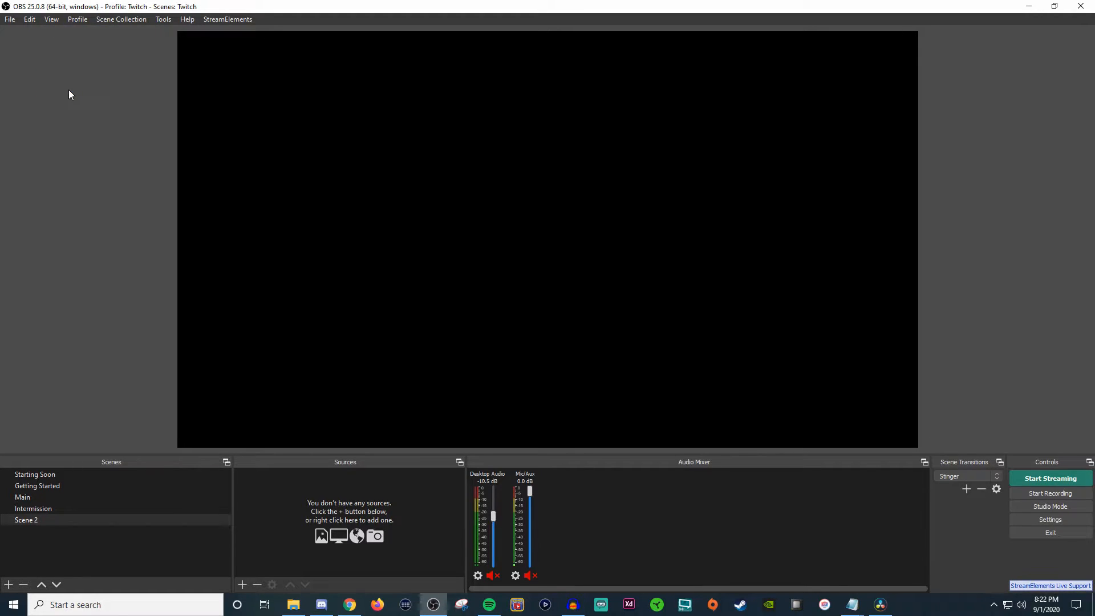
{"action": "mouse_move", "coordinate": [197, 149]}
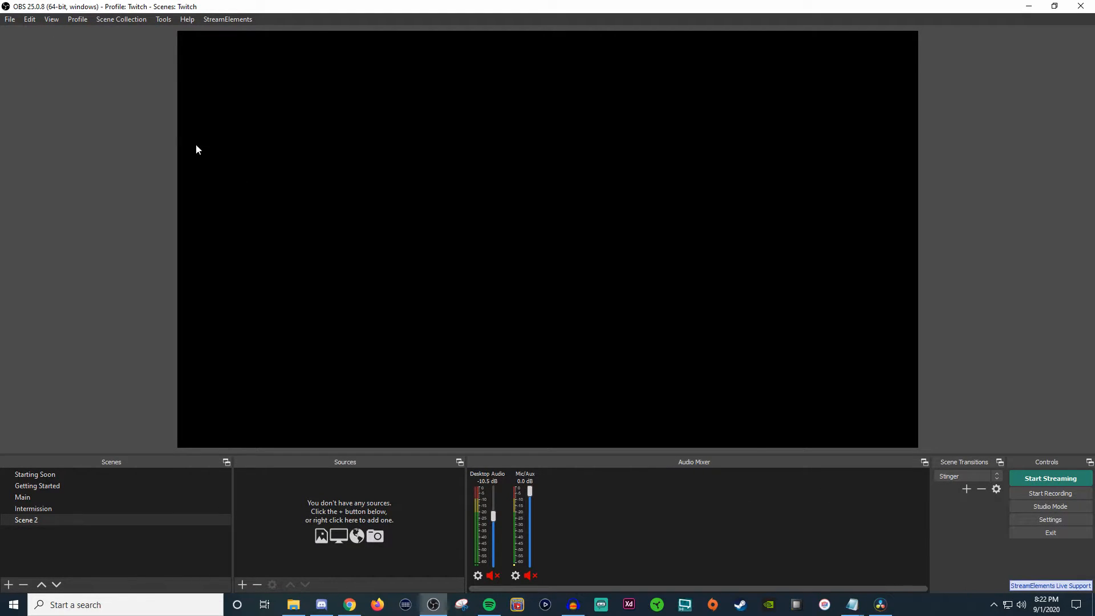
{"action": "left_click", "coordinate": [50, 18]}
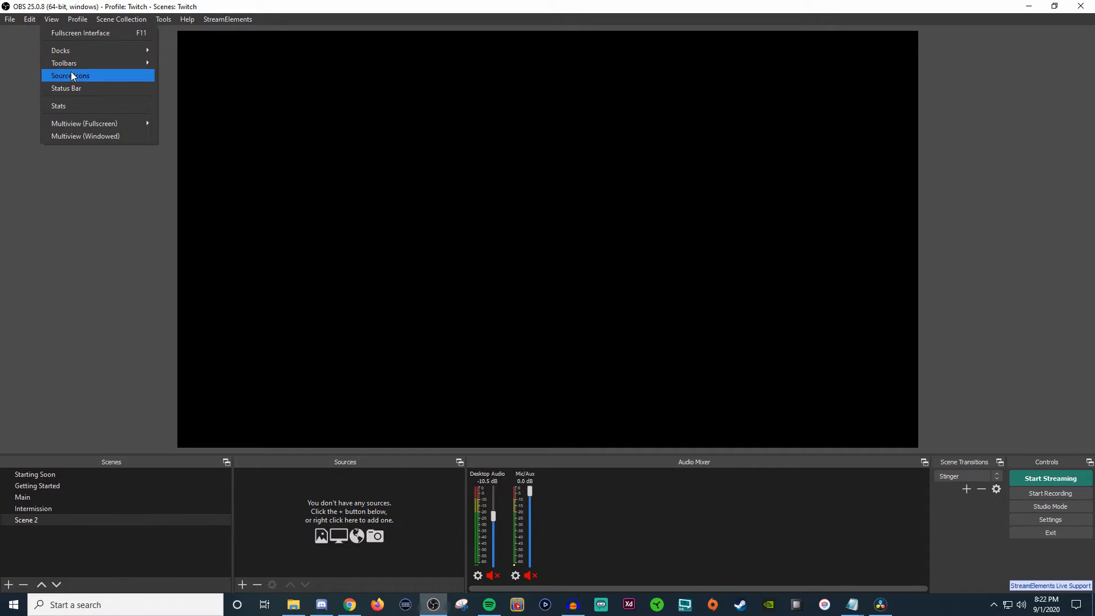
{"action": "left_click", "coordinate": [66, 88]}
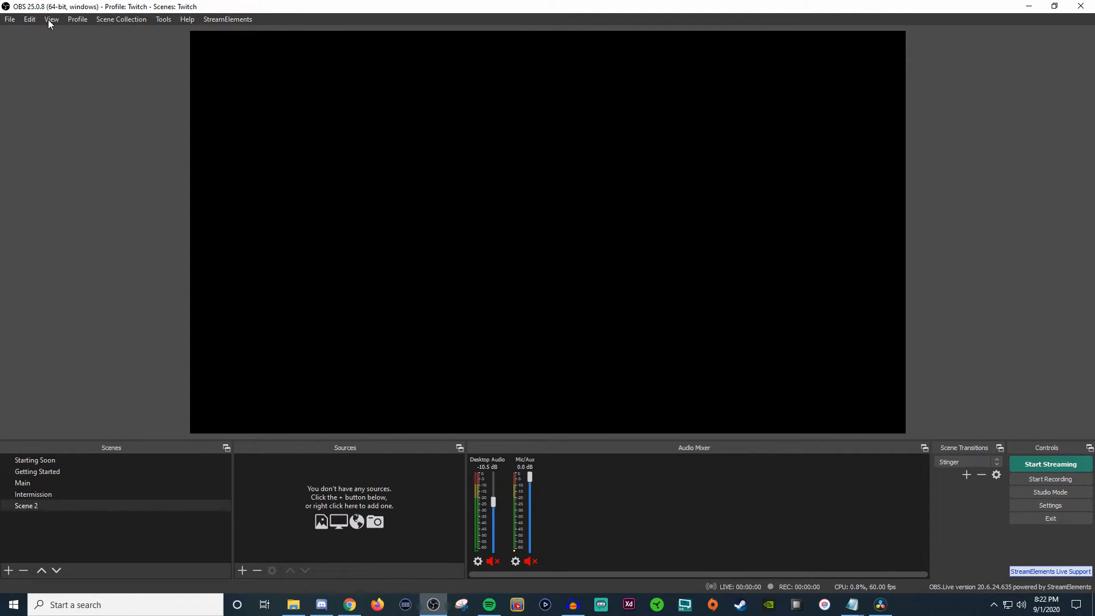
{"action": "mouse_move", "coordinate": [79, 98]}
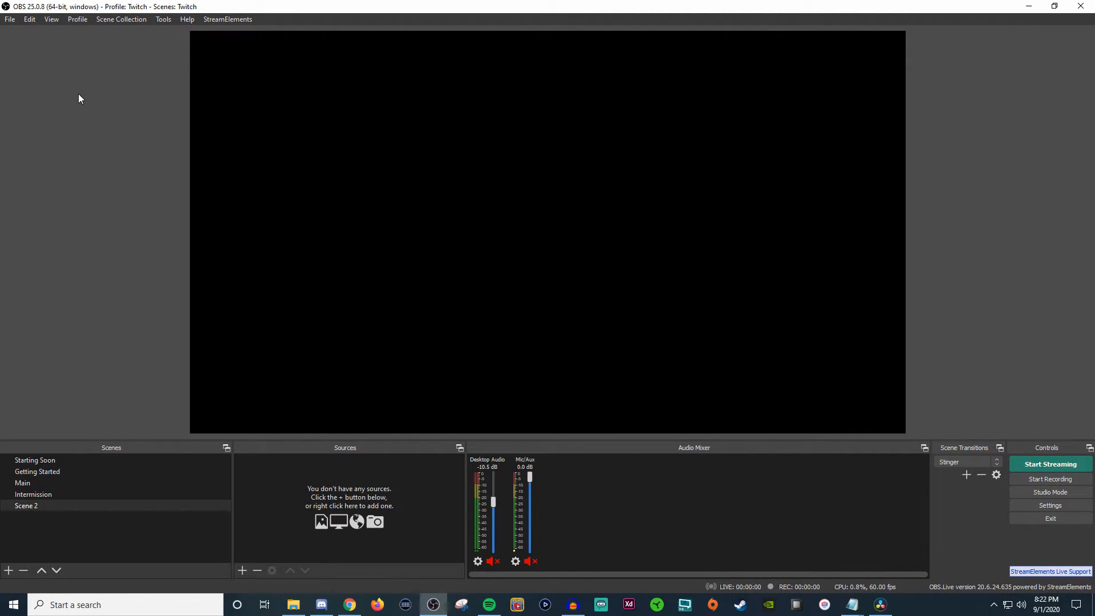
{"action": "left_click", "coordinate": [51, 18]}
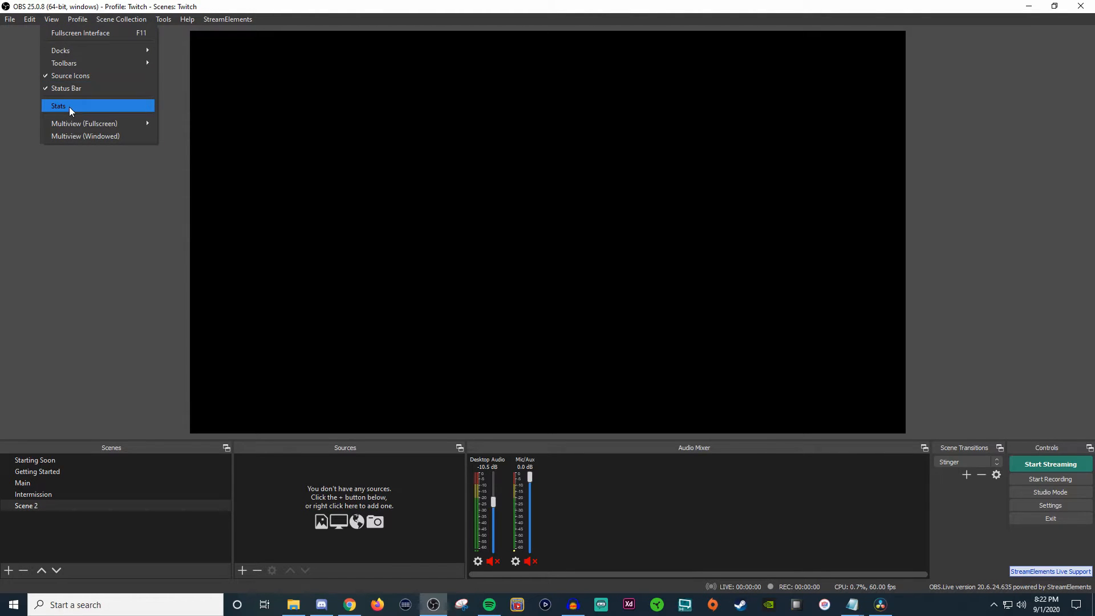
{"action": "left_click", "coordinate": [58, 105]}
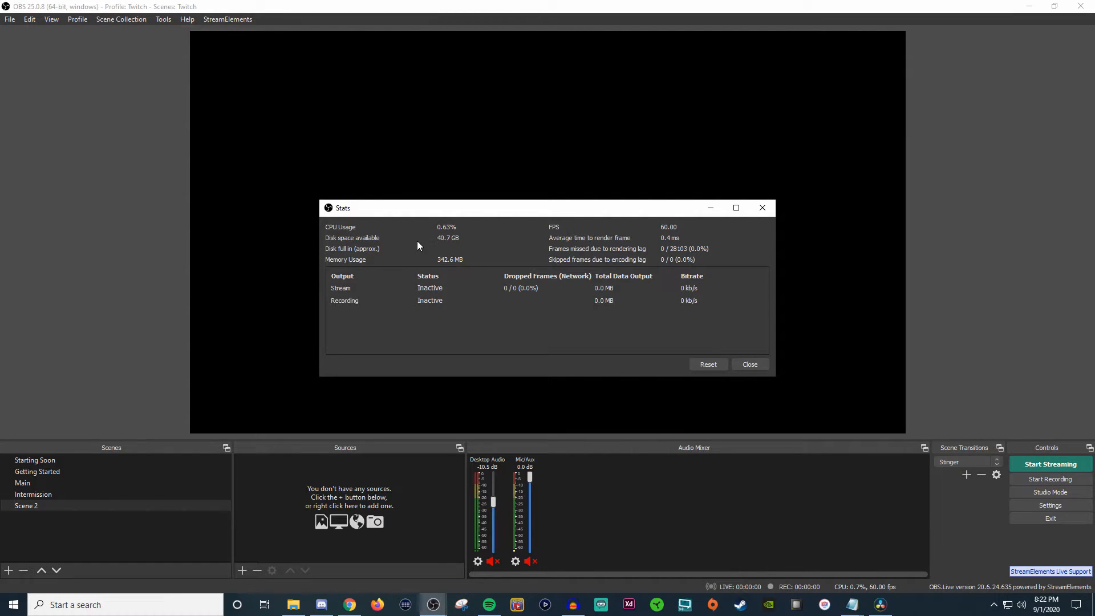
{"action": "mouse_move", "coordinate": [390, 233]}
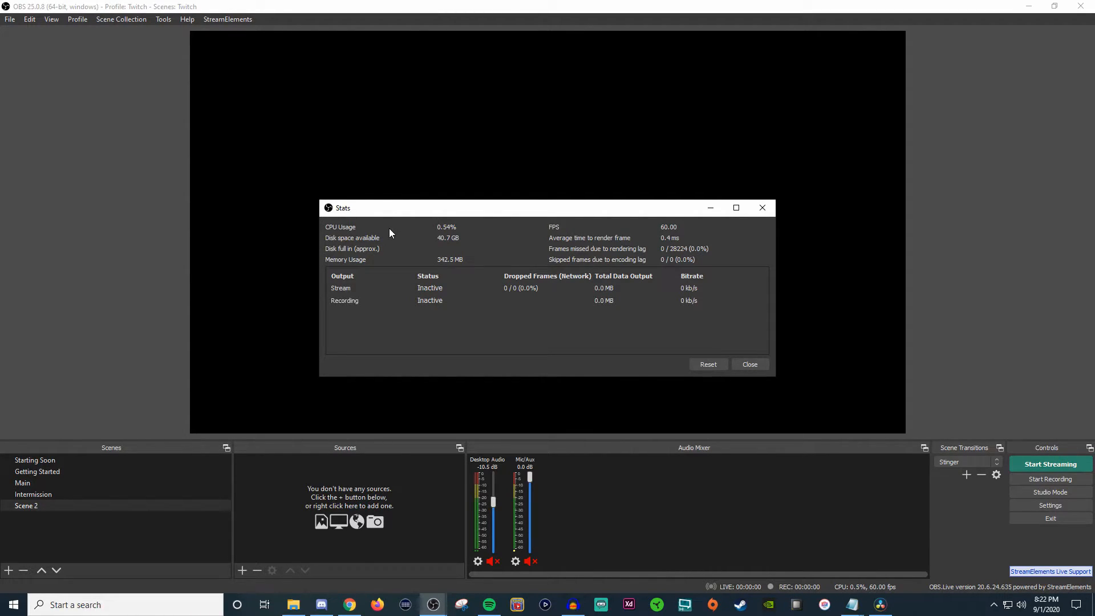
{"action": "mouse_move", "coordinate": [460, 245]}
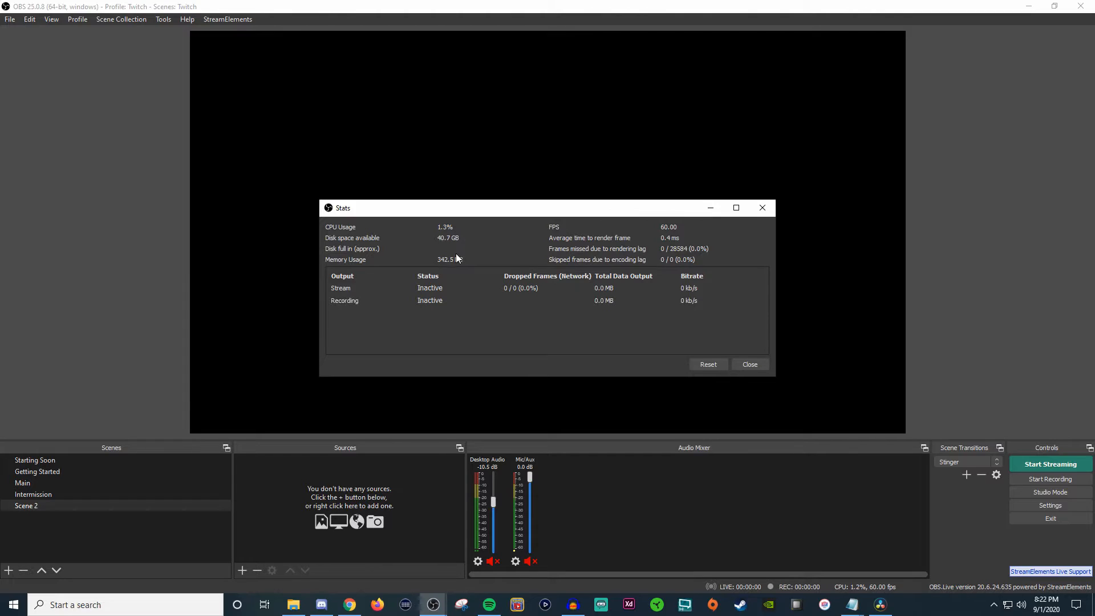
{"action": "mouse_move", "coordinate": [580, 234]}
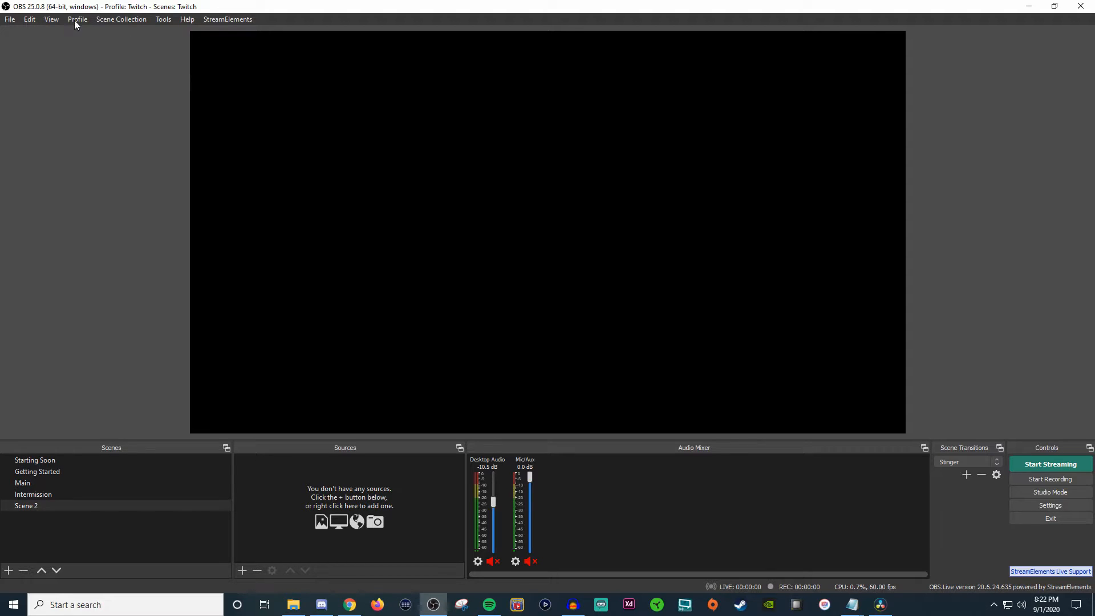
Step: Show fullscreen multiview on the first monitor, then switch to the empty Scene 2
{"action": "left_click", "coordinate": [51, 19]}
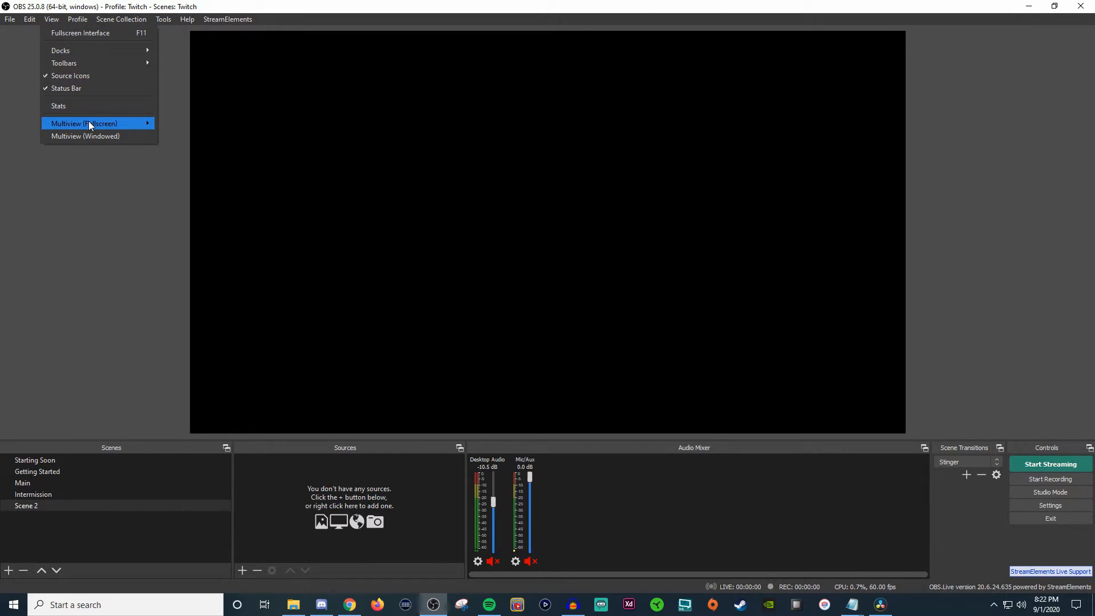
{"action": "mouse_move", "coordinate": [84, 123]}
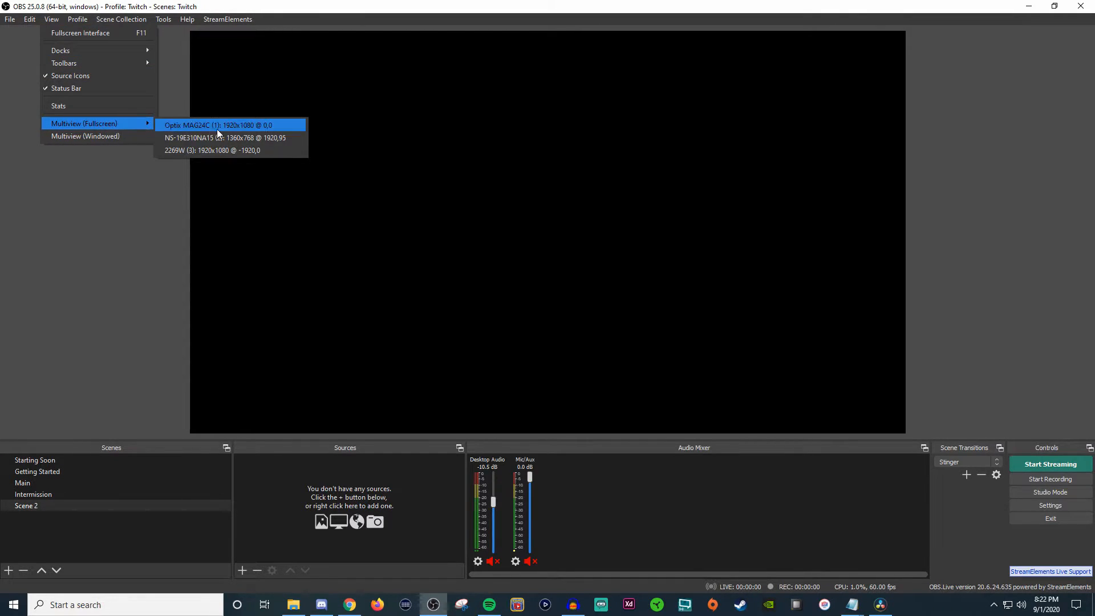
{"action": "mouse_move", "coordinate": [231, 150]}
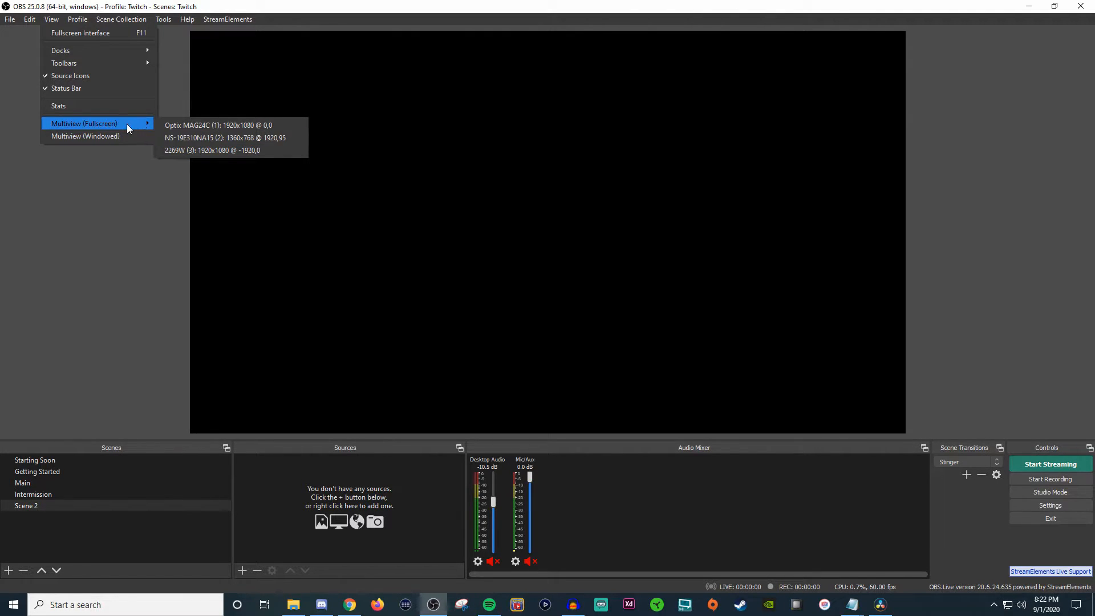
{"action": "mouse_move", "coordinate": [216, 125]}
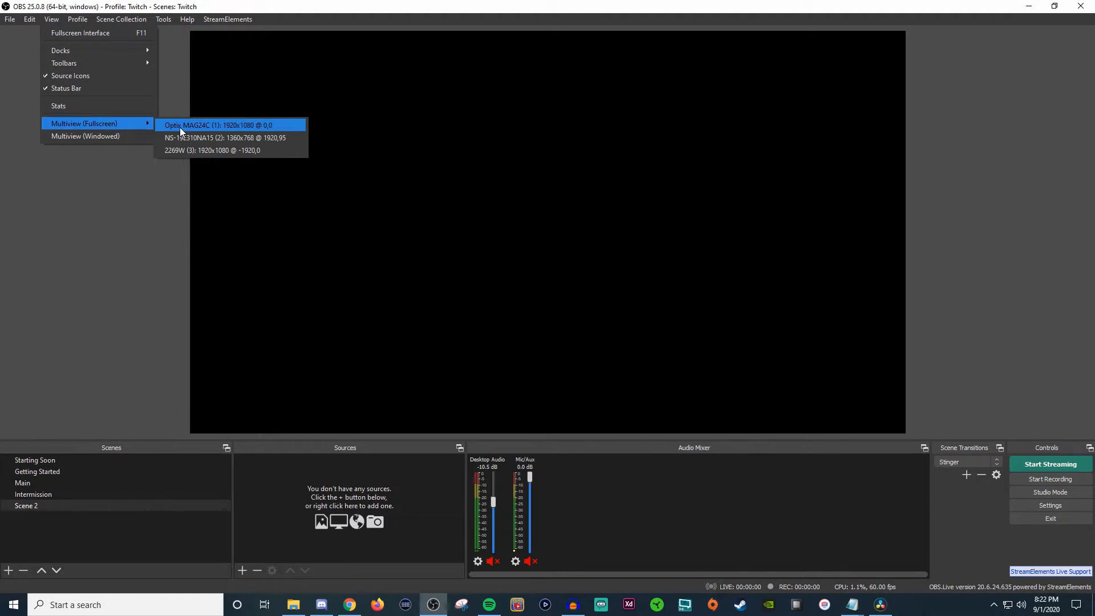
{"action": "left_click", "coordinate": [217, 124]}
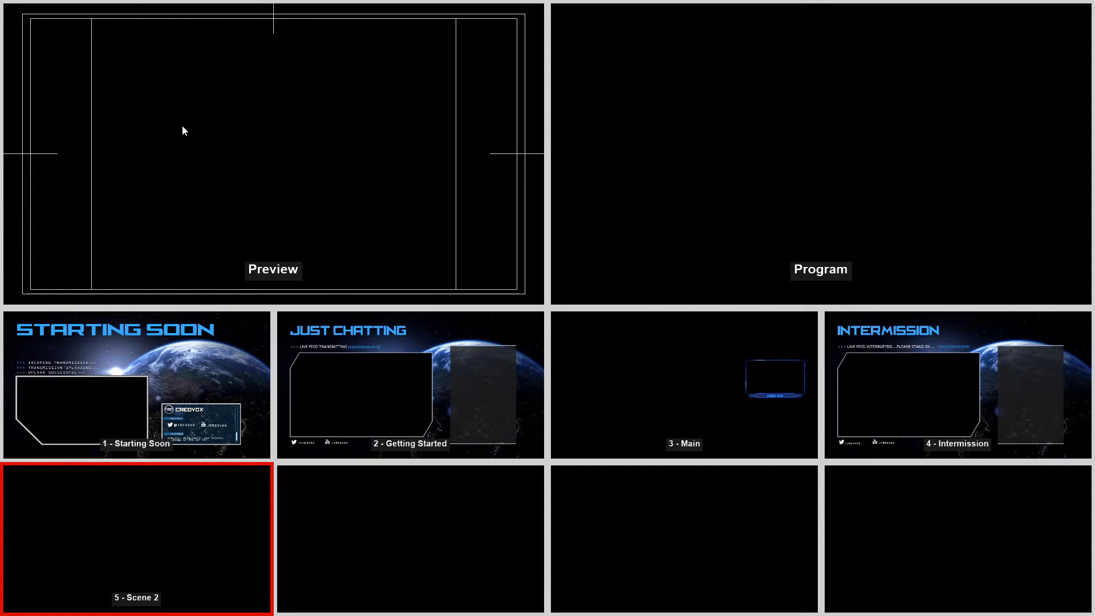
{"action": "mouse_move", "coordinate": [734, 130]}
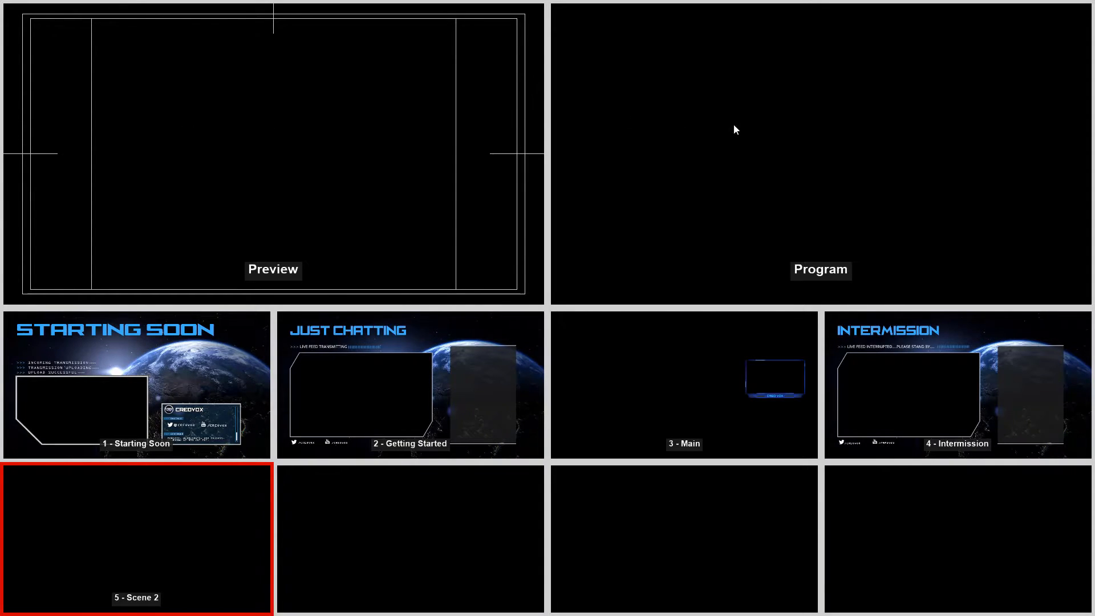
{"action": "mouse_move", "coordinate": [284, 486]}
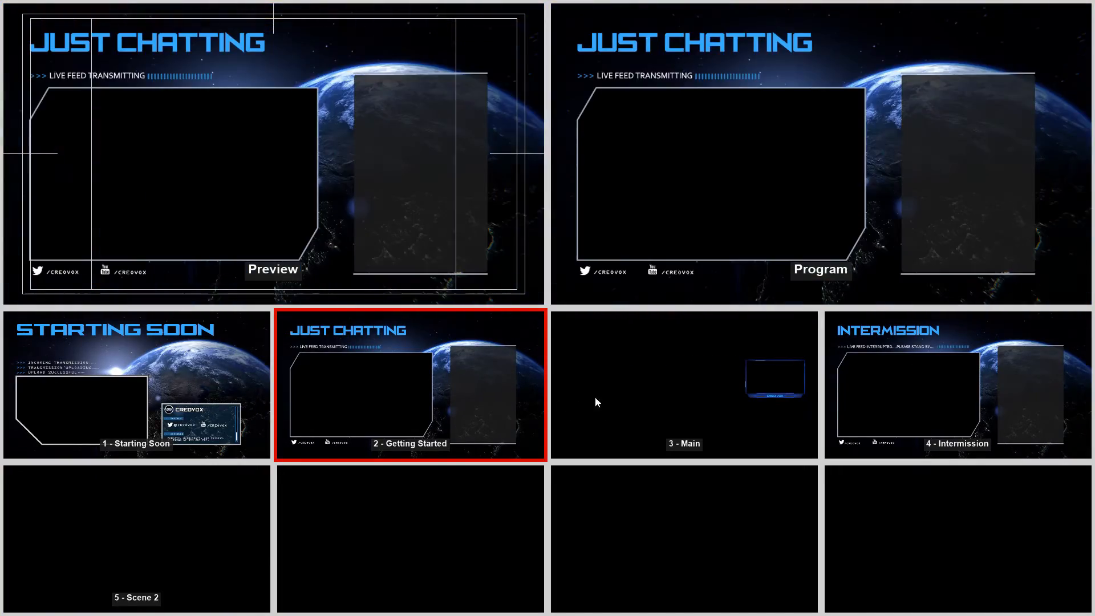
{"action": "mouse_move", "coordinate": [635, 425]}
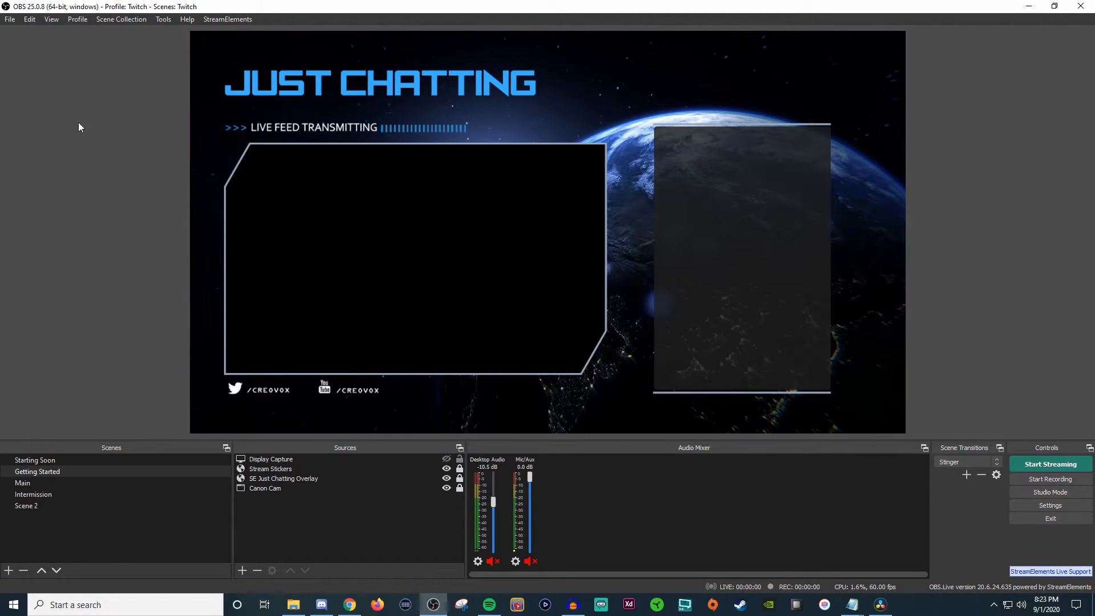
{"action": "left_click", "coordinate": [26, 506]}
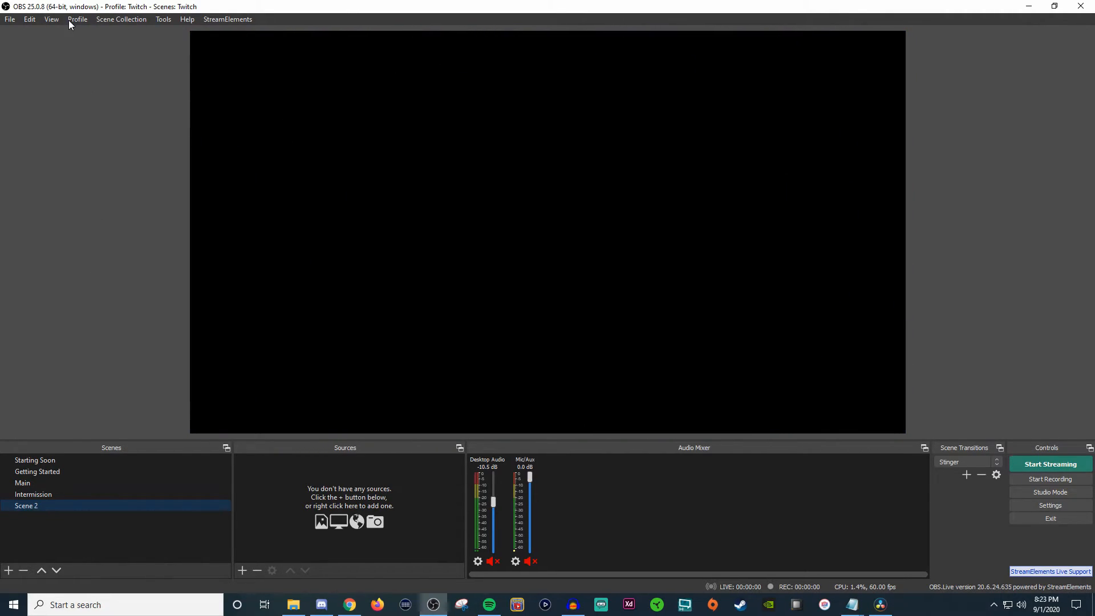
{"action": "left_click", "coordinate": [51, 19]}
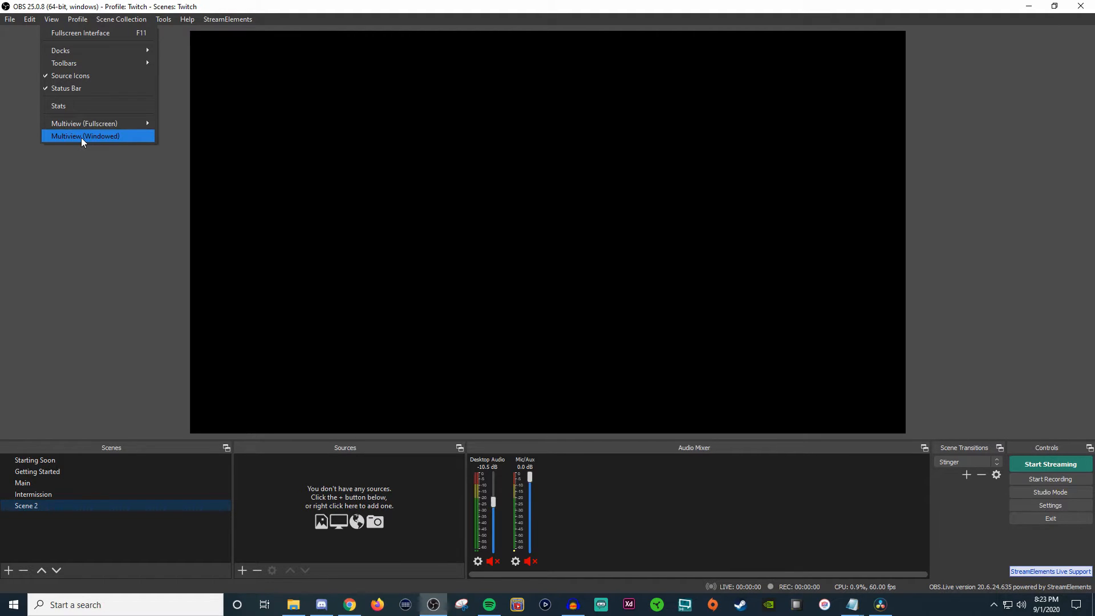
{"action": "left_click", "coordinate": [84, 135]}
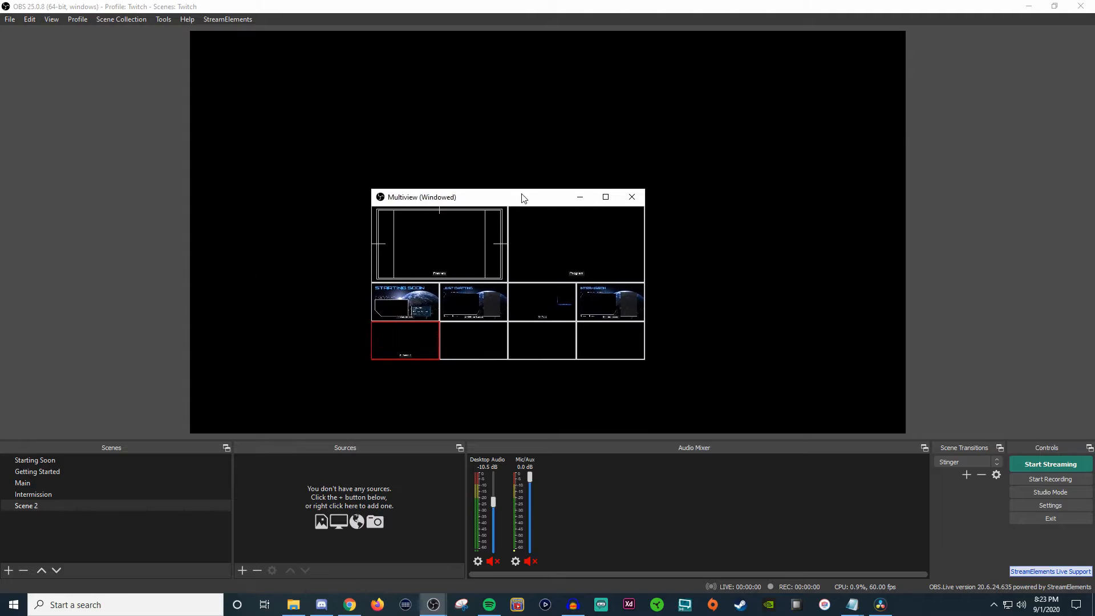
{"action": "left_click", "coordinate": [33, 495]}
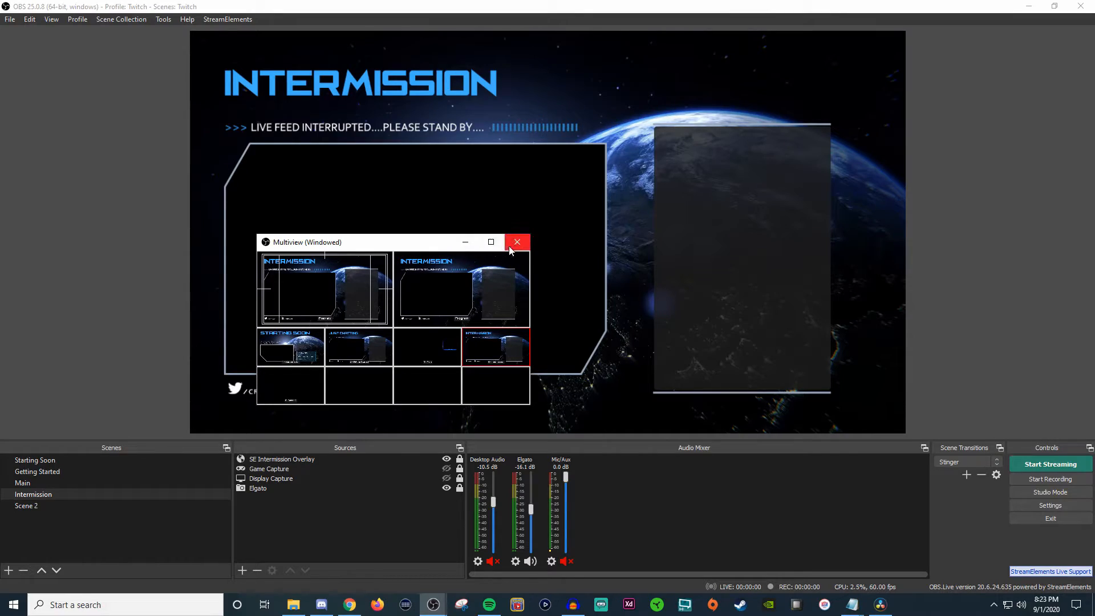
{"action": "left_click", "coordinate": [26, 505]}
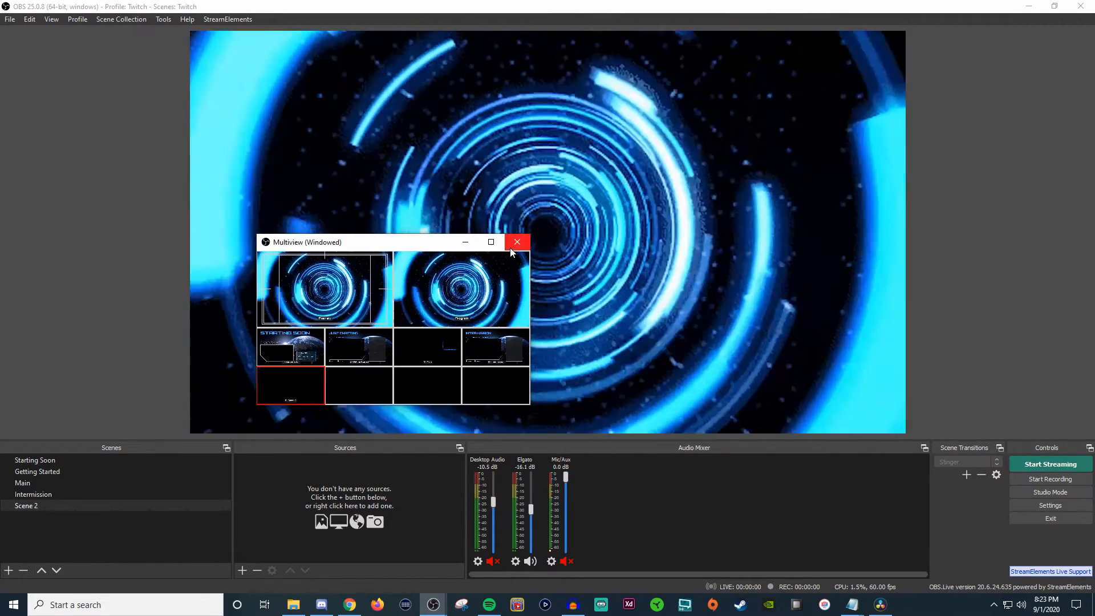
{"action": "left_click", "coordinate": [517, 242]}
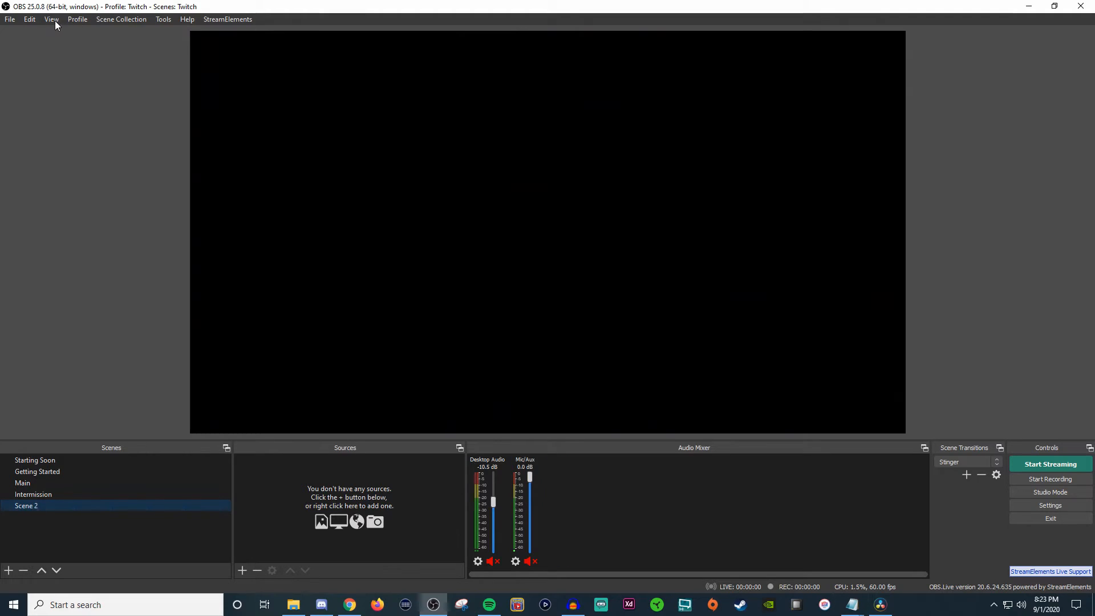
{"action": "left_click", "coordinate": [77, 19]}
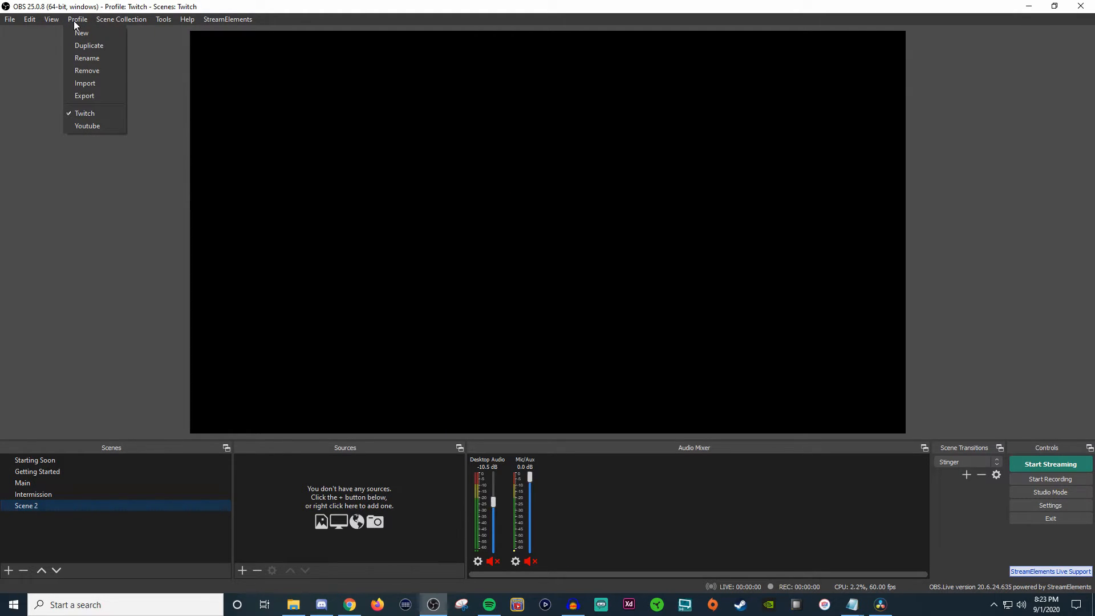
{"action": "mouse_move", "coordinate": [81, 33]}
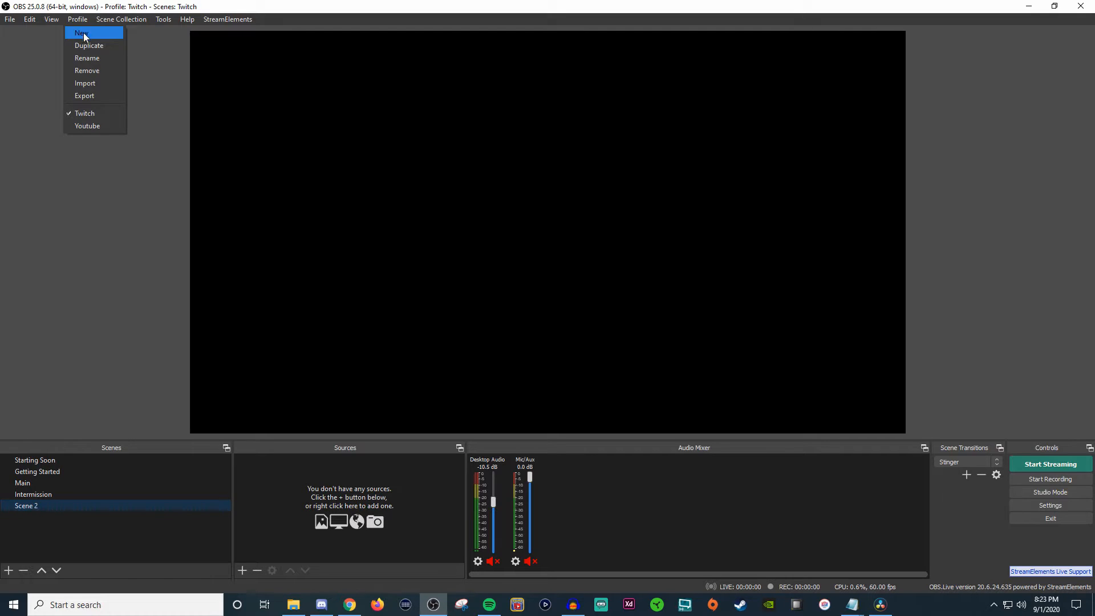
{"action": "mouse_move", "coordinate": [85, 112]}
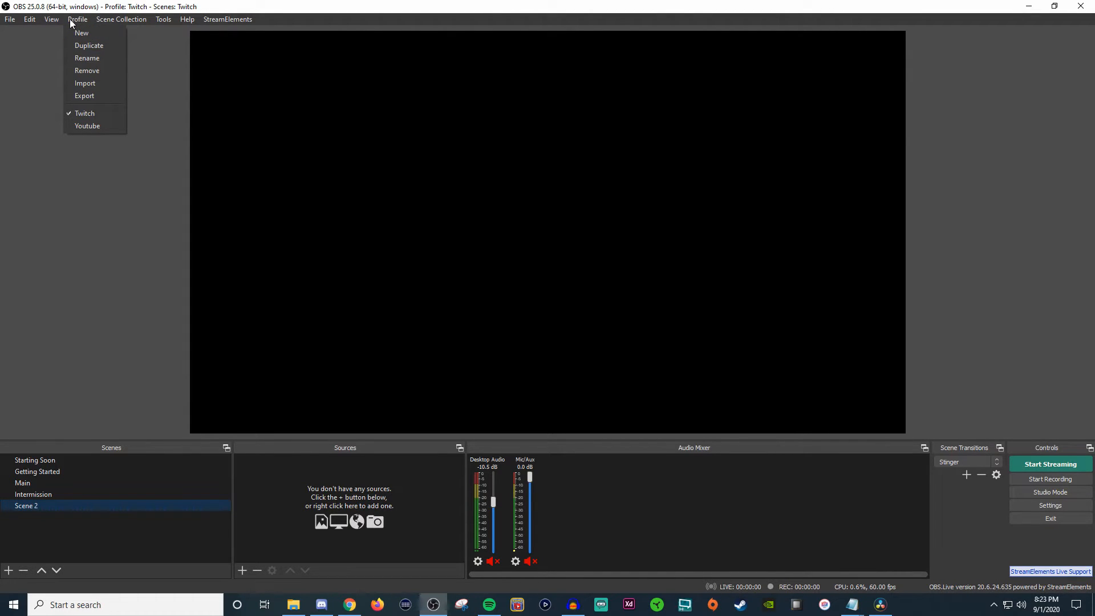
{"action": "mouse_move", "coordinate": [87, 125]}
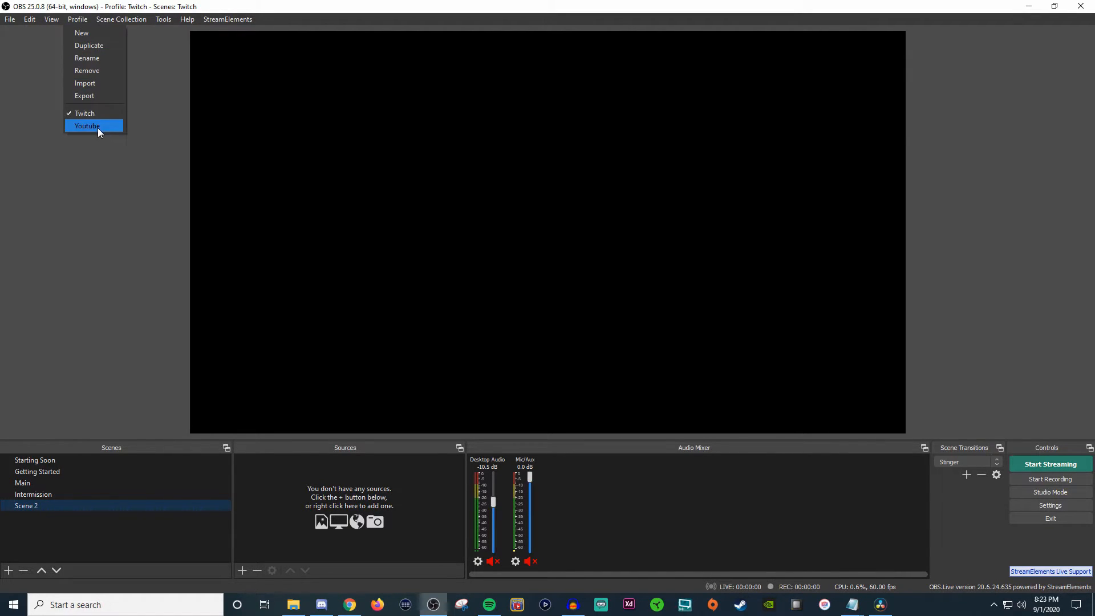
{"action": "left_click", "coordinate": [121, 19]}
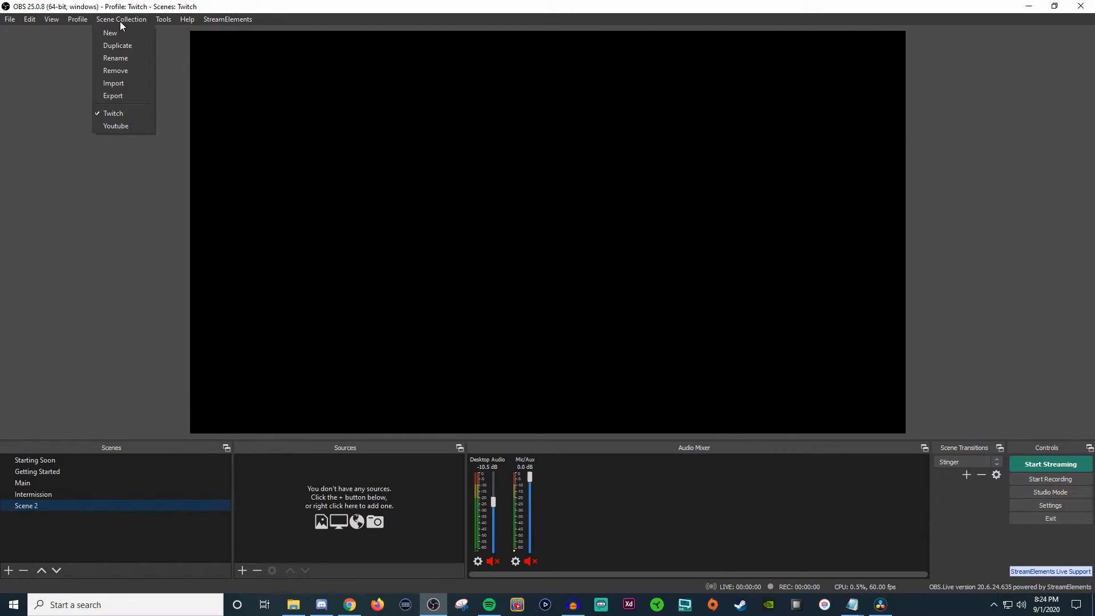
{"action": "mouse_move", "coordinate": [89, 503]}
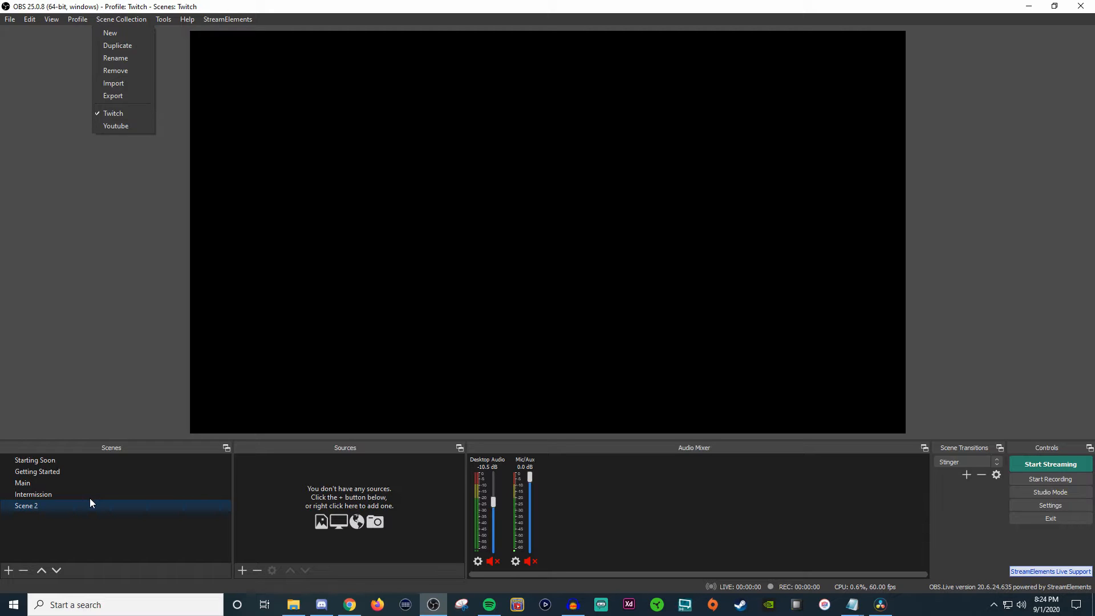
{"action": "left_click", "coordinate": [164, 19]}
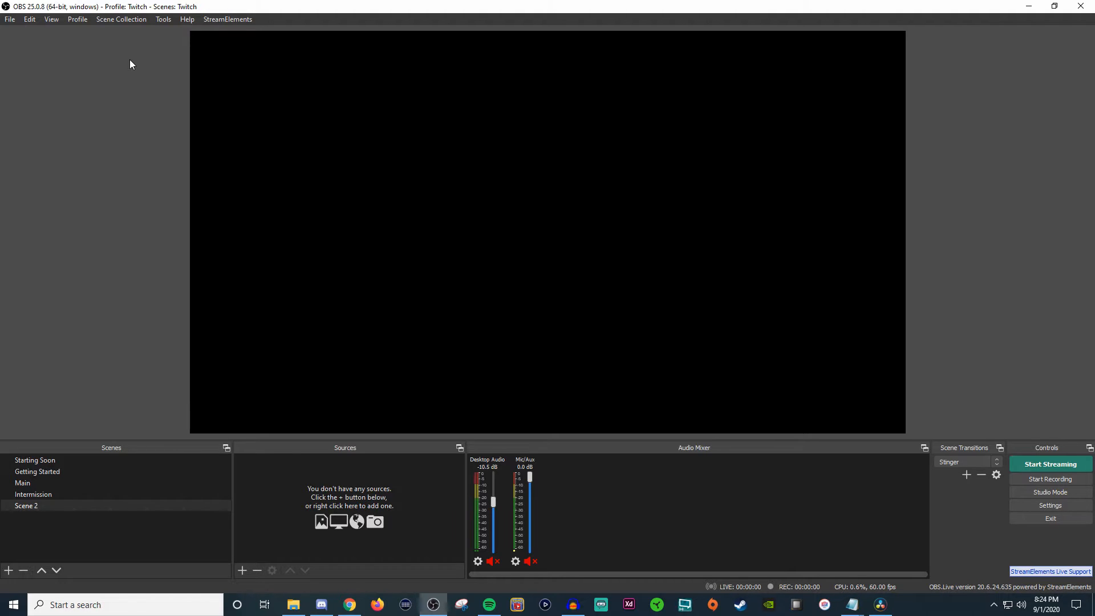
{"action": "left_click", "coordinate": [121, 19]}
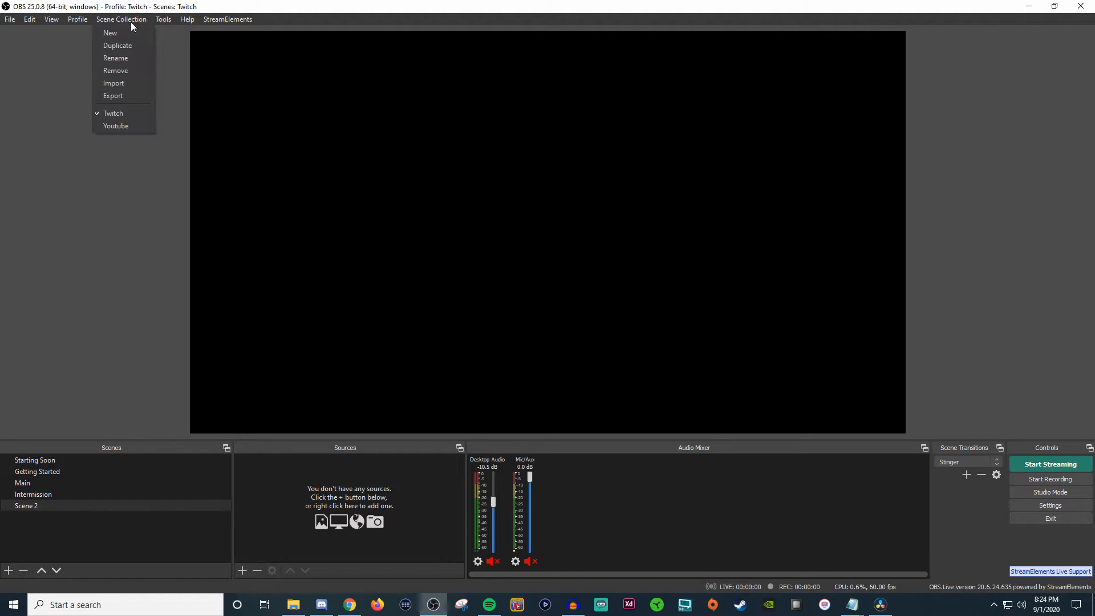
{"action": "left_click", "coordinate": [164, 19]}
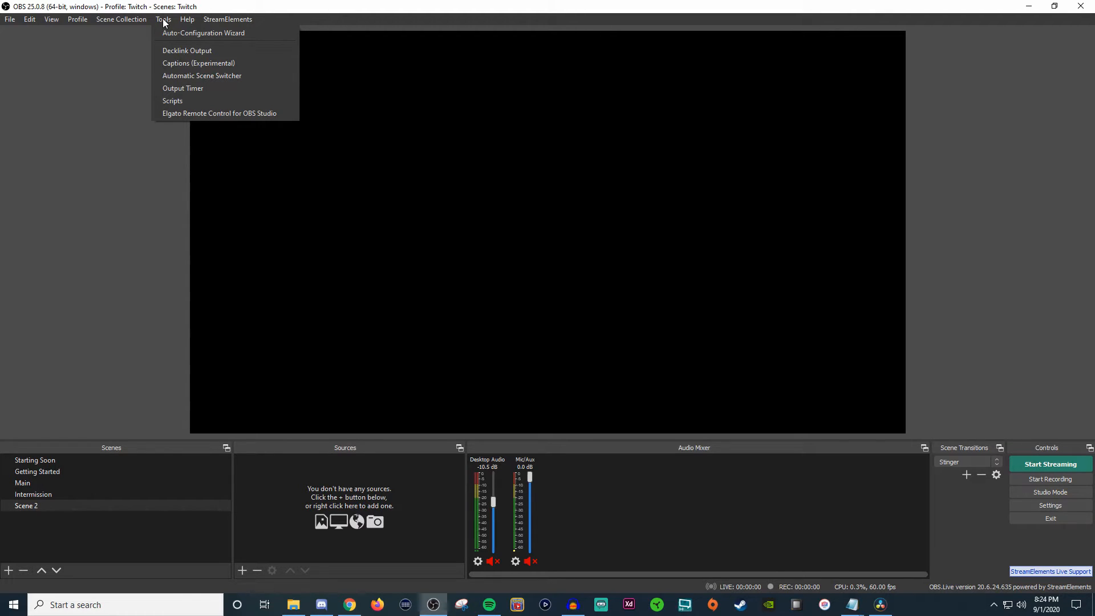
{"action": "mouse_move", "coordinate": [203, 33]}
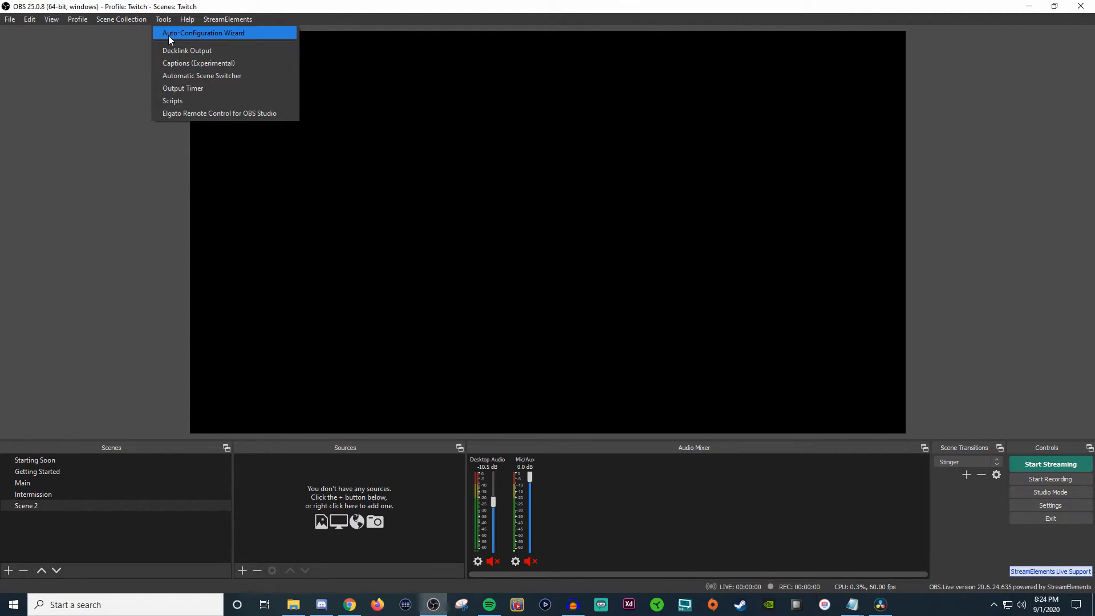
{"action": "left_click", "coordinate": [203, 33]}
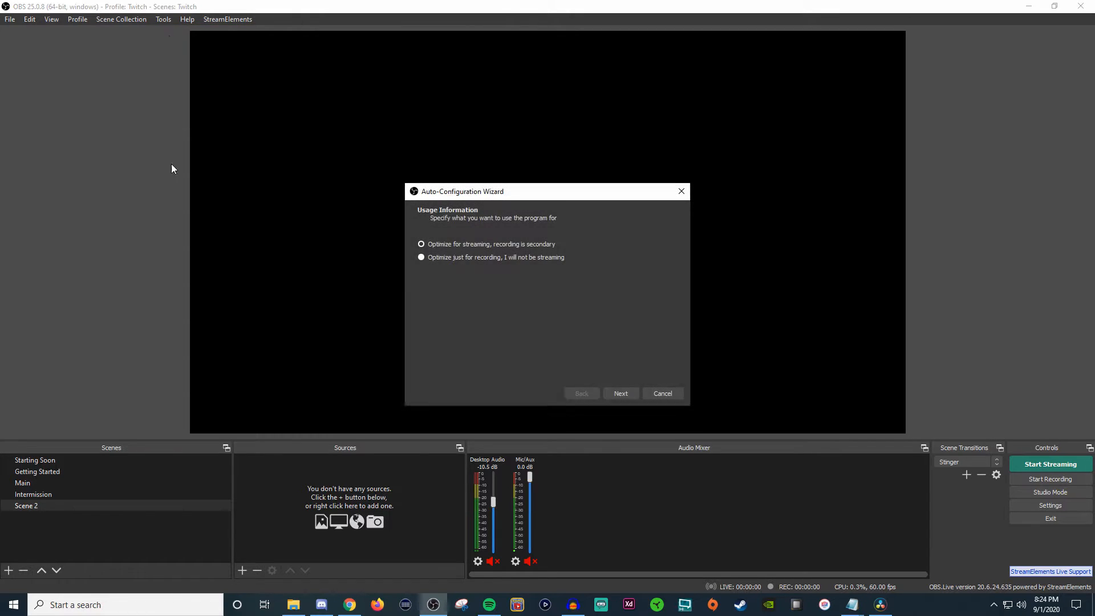
{"action": "mouse_move", "coordinate": [526, 289]}
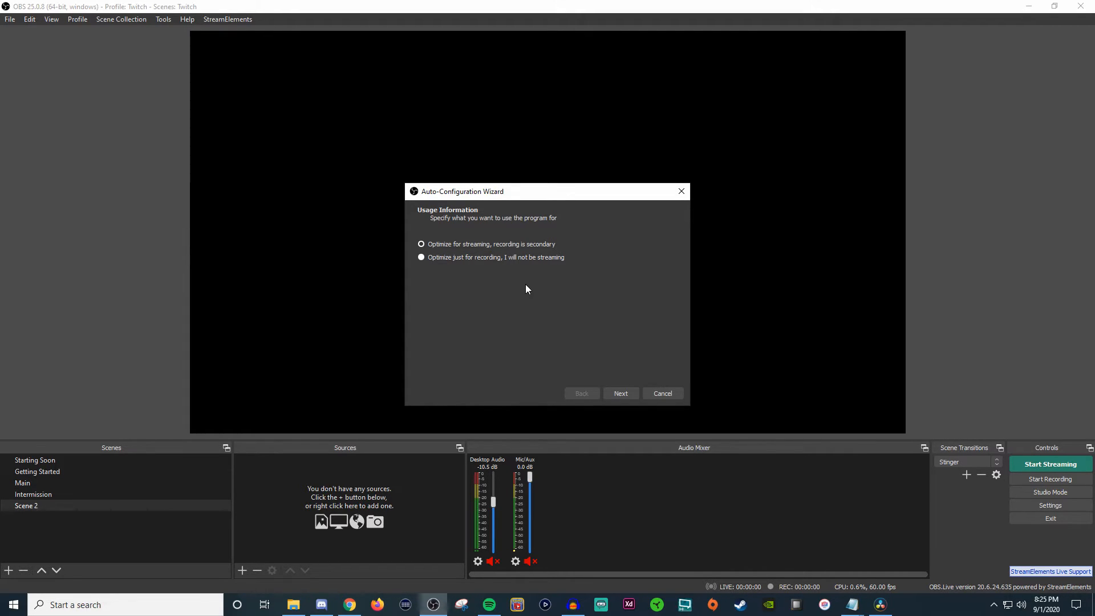
{"action": "left_click", "coordinate": [421, 244]}
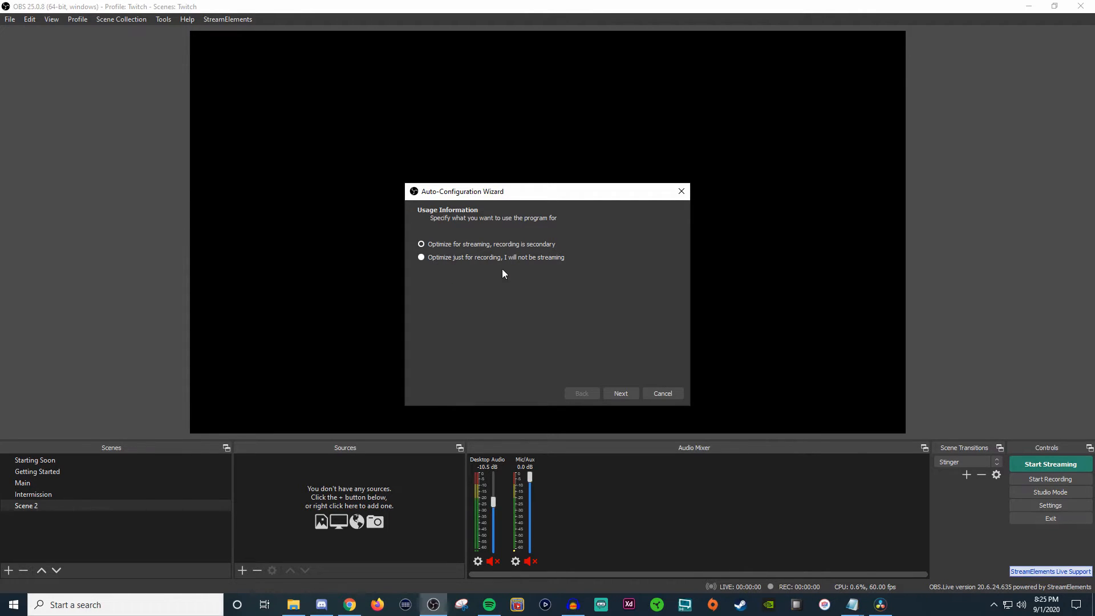
{"action": "mouse_move", "coordinate": [625, 231]}
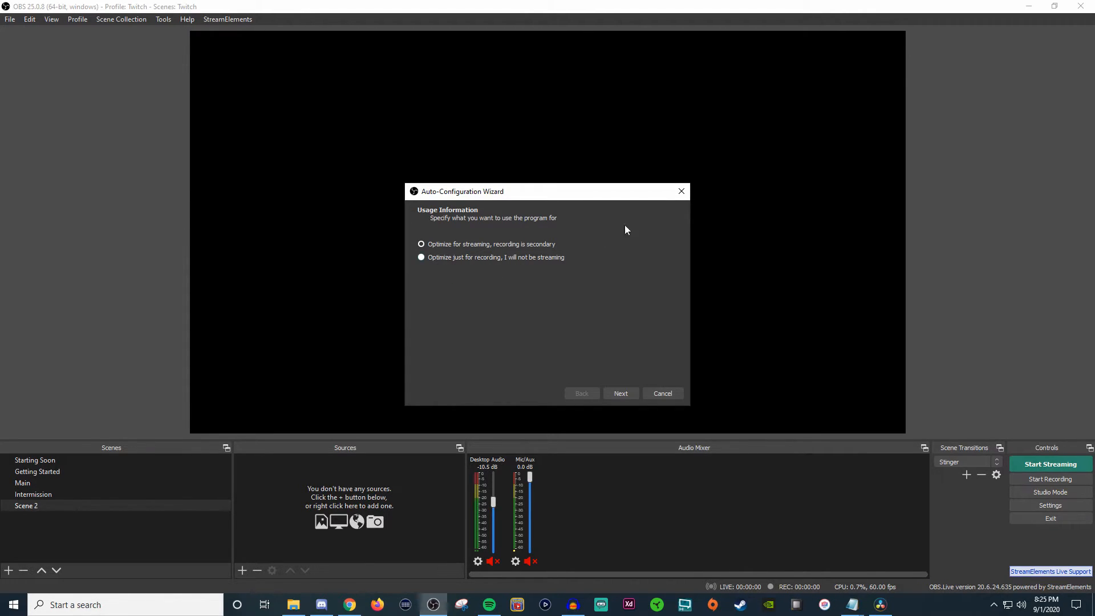
{"action": "left_click", "coordinate": [661, 393]}
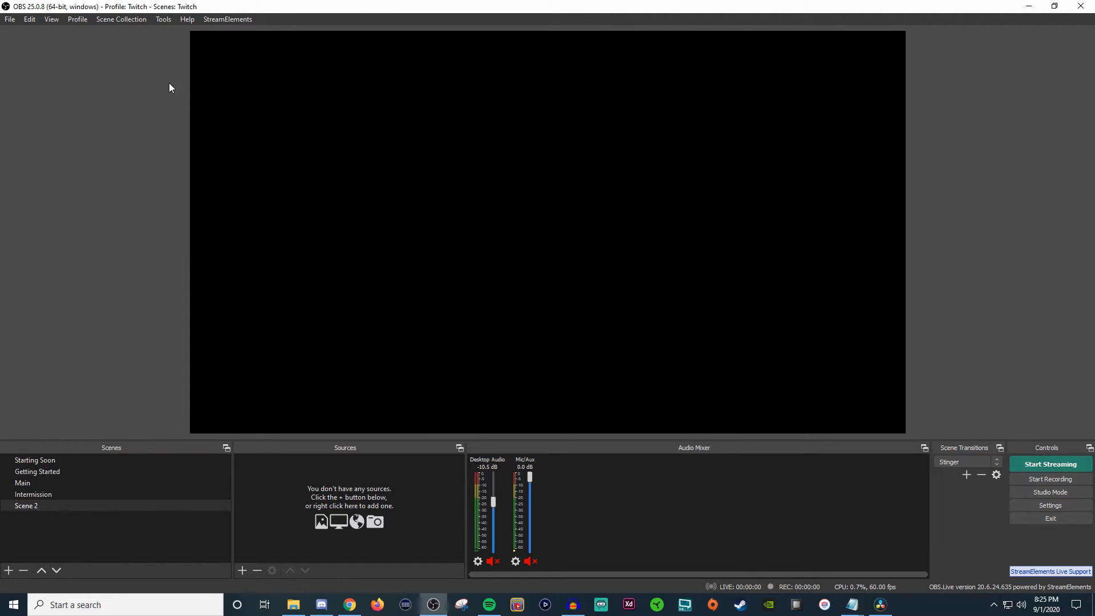
Step: Show the Tools menu again, then the Help menu with portal, log files and crash reports
{"action": "left_click", "coordinate": [163, 18]}
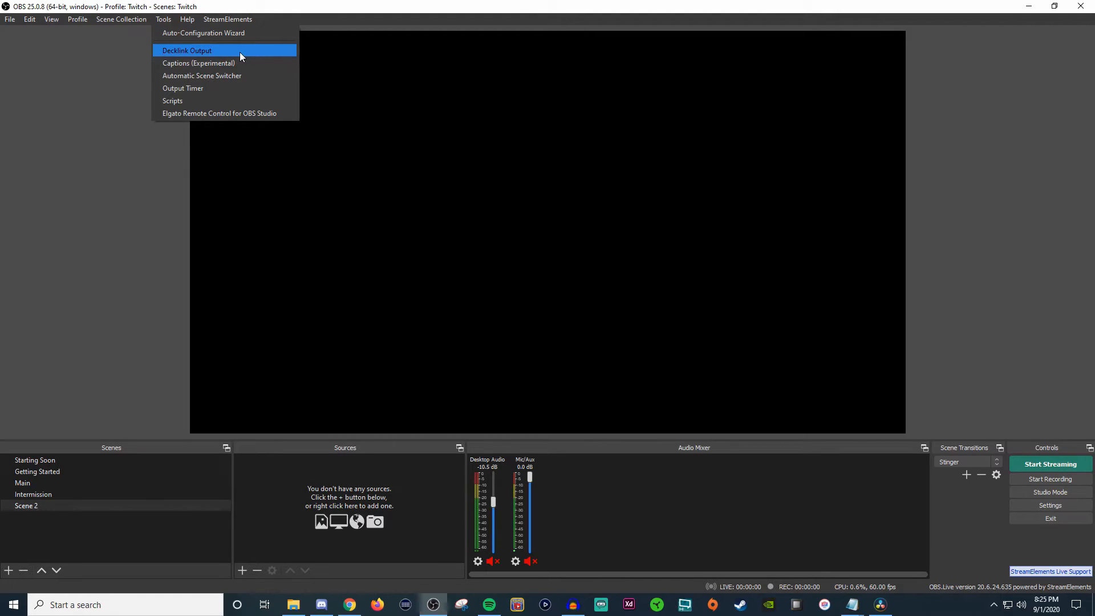
{"action": "mouse_move", "coordinate": [202, 75]}
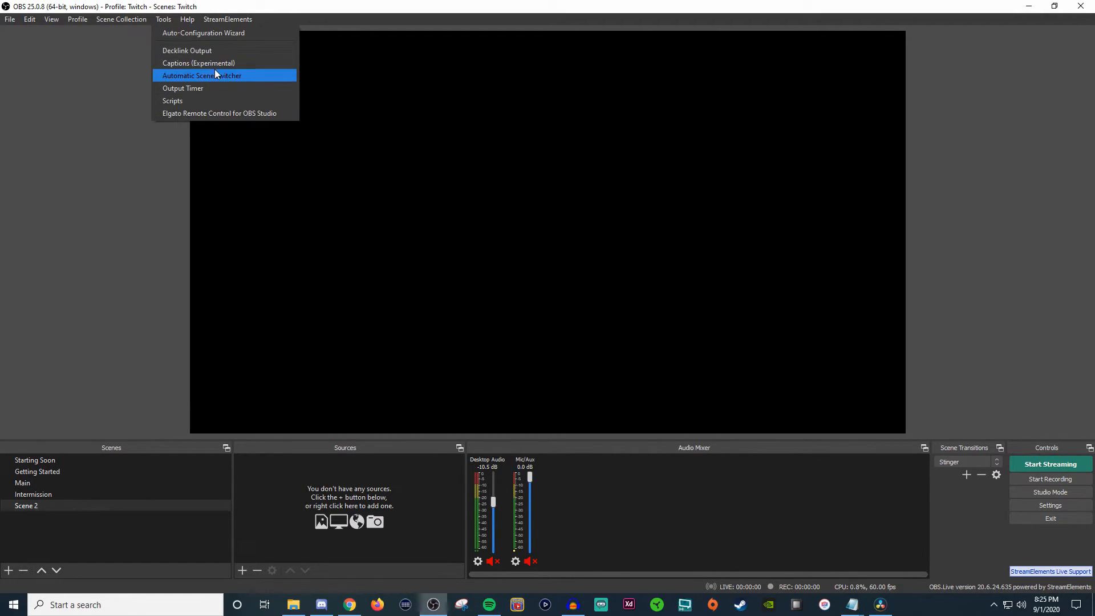
{"action": "mouse_move", "coordinate": [183, 88]}
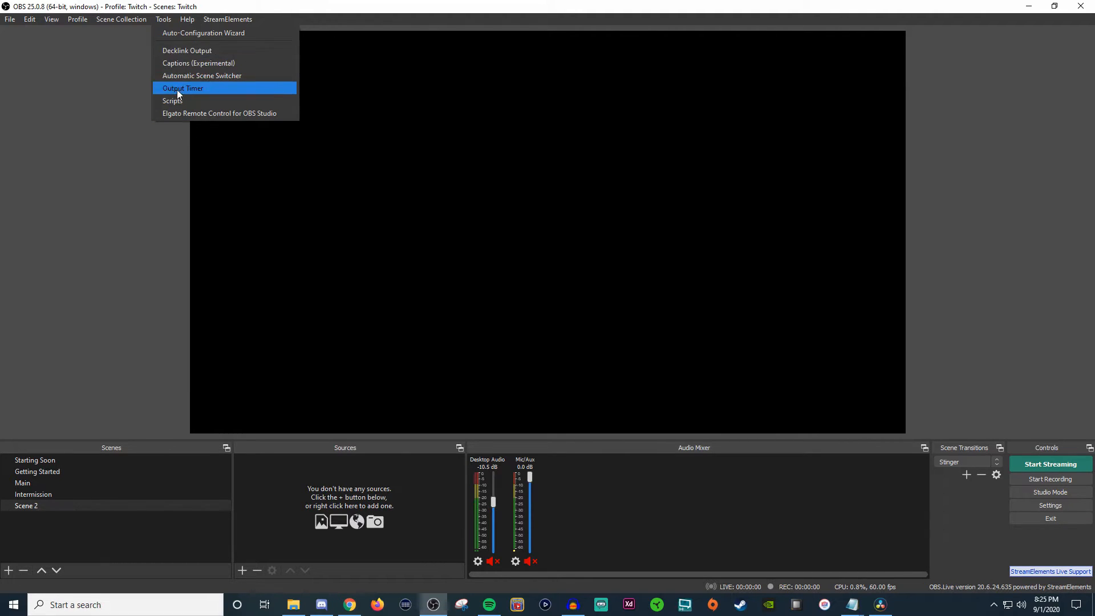
{"action": "mouse_move", "coordinate": [172, 100]}
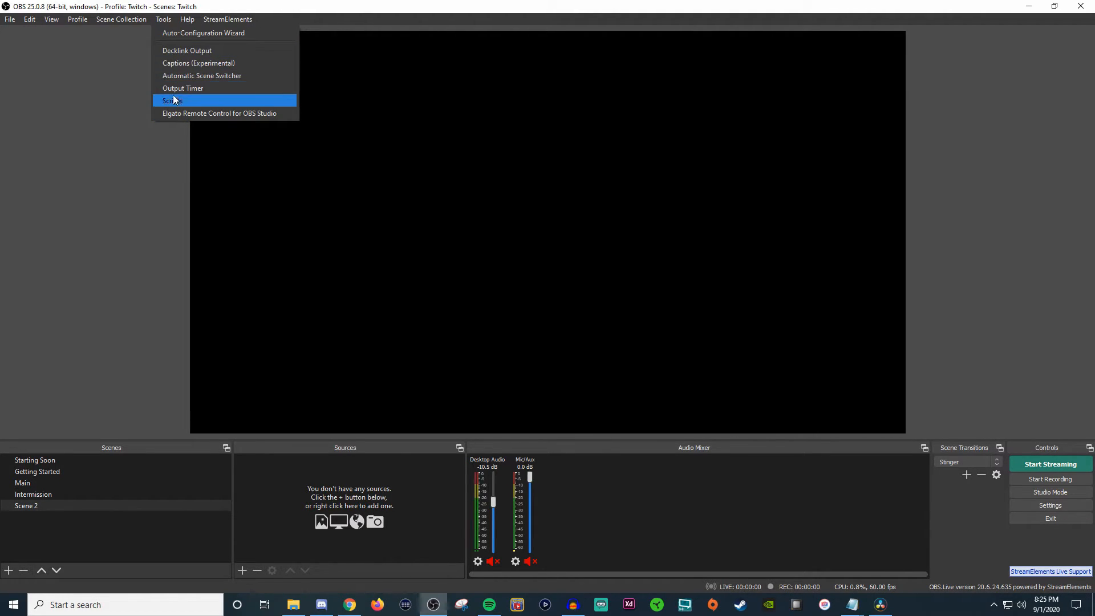
{"action": "mouse_move", "coordinate": [203, 33]}
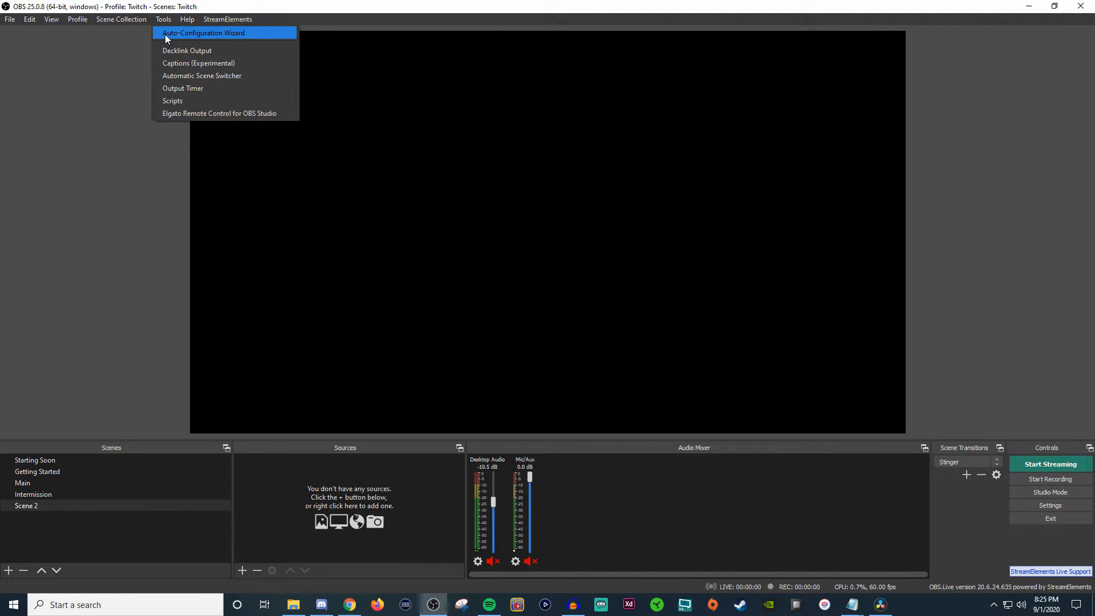
{"action": "left_click", "coordinate": [187, 19]}
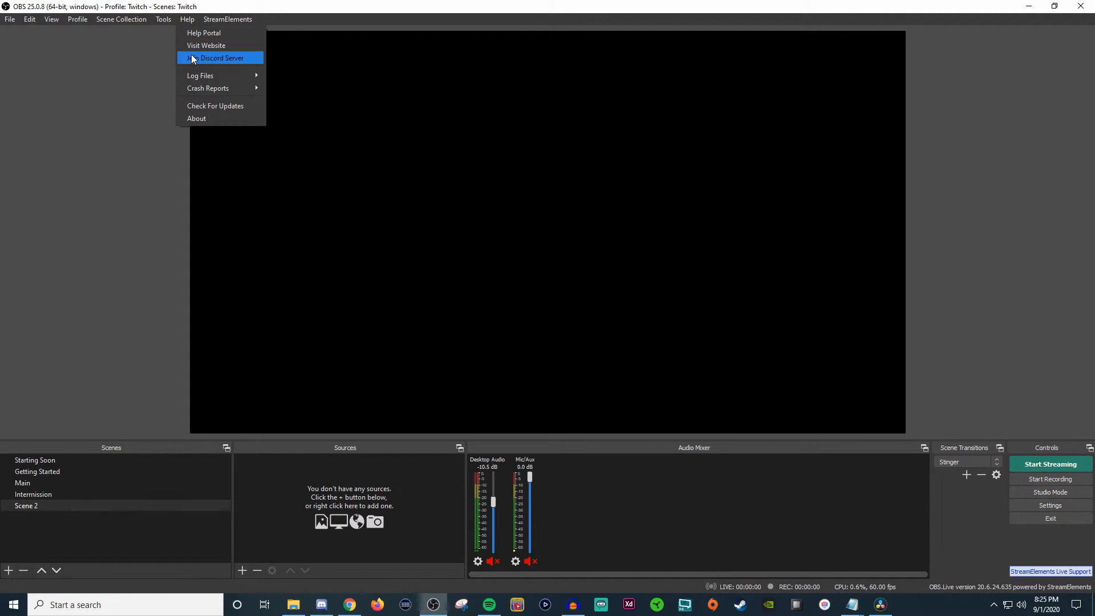
{"action": "mouse_move", "coordinate": [201, 76]}
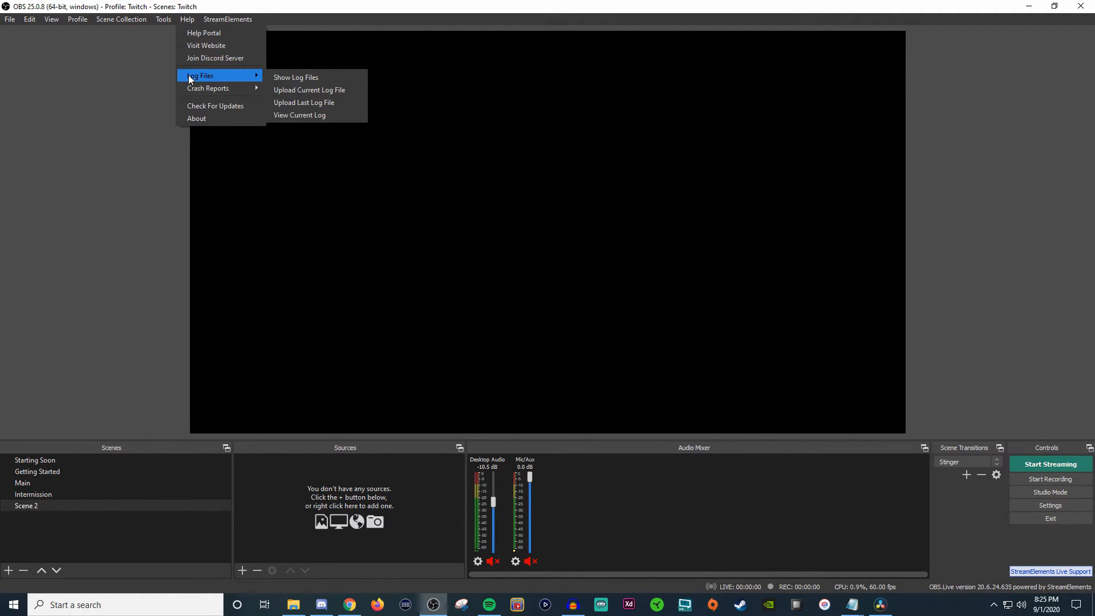
{"action": "mouse_move", "coordinate": [208, 87]}
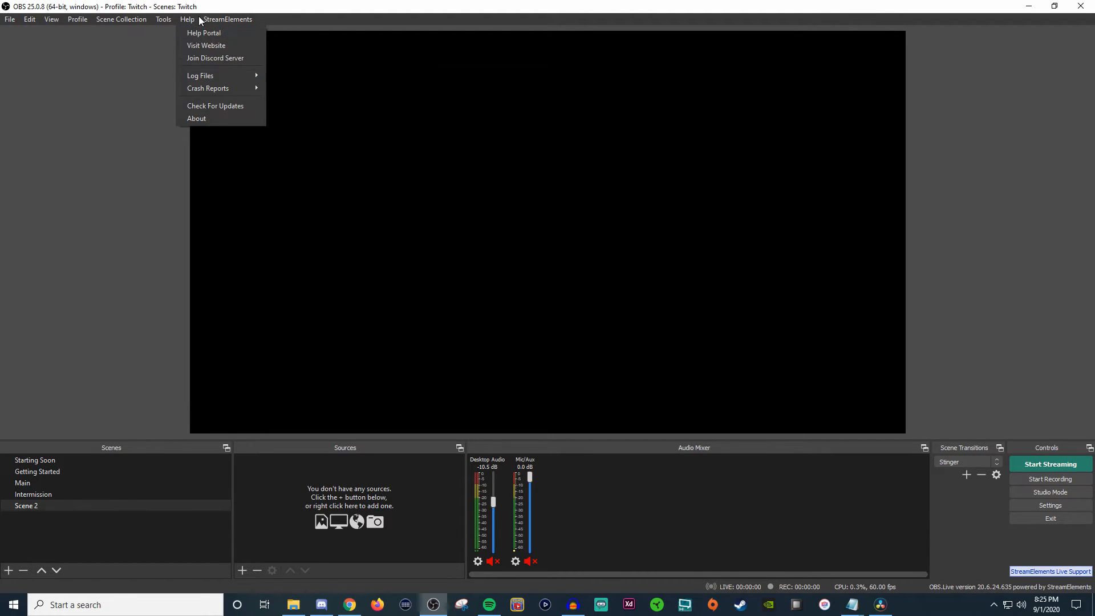
Step: Enable the StreamElements Chat and Activity feed docks, then browse the menu and close it
{"action": "left_click", "coordinate": [227, 19]}
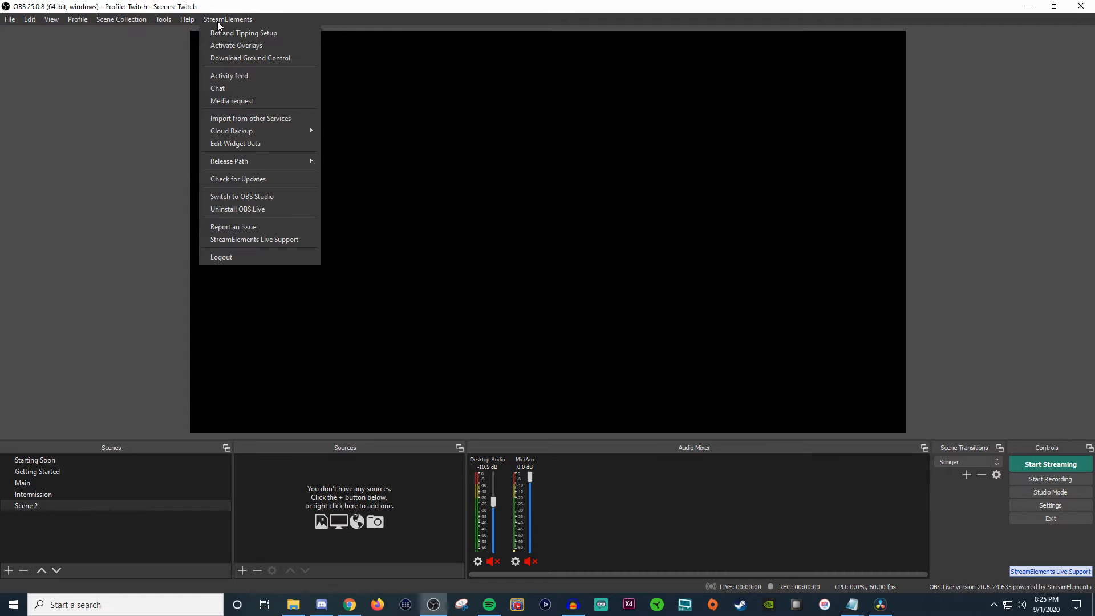
{"action": "mouse_move", "coordinate": [225, 90]}
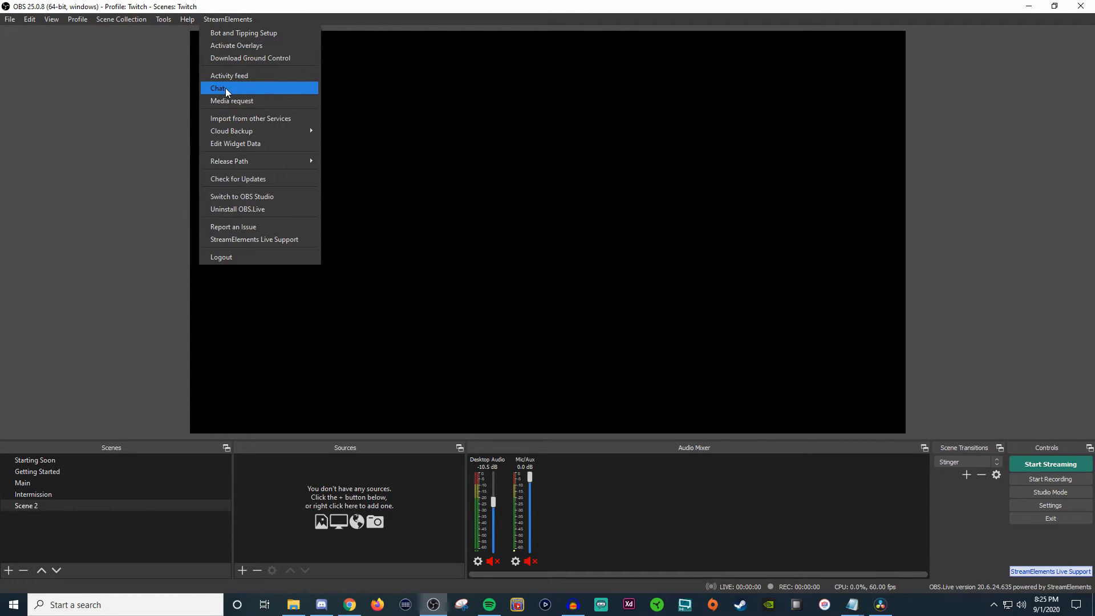
{"action": "left_click", "coordinate": [218, 87]}
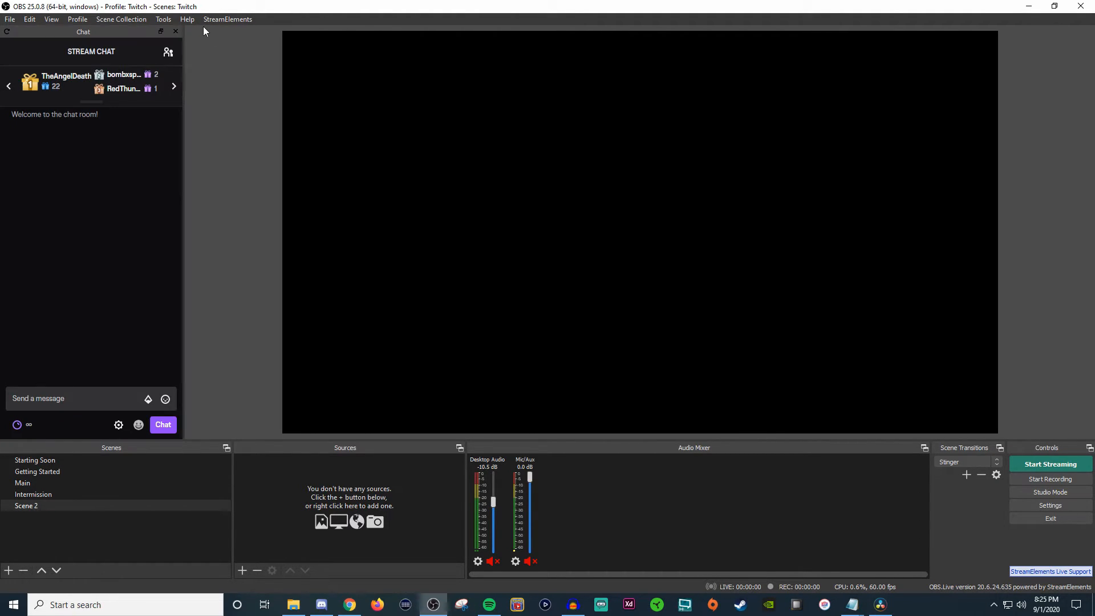
{"action": "left_click", "coordinate": [227, 19]}
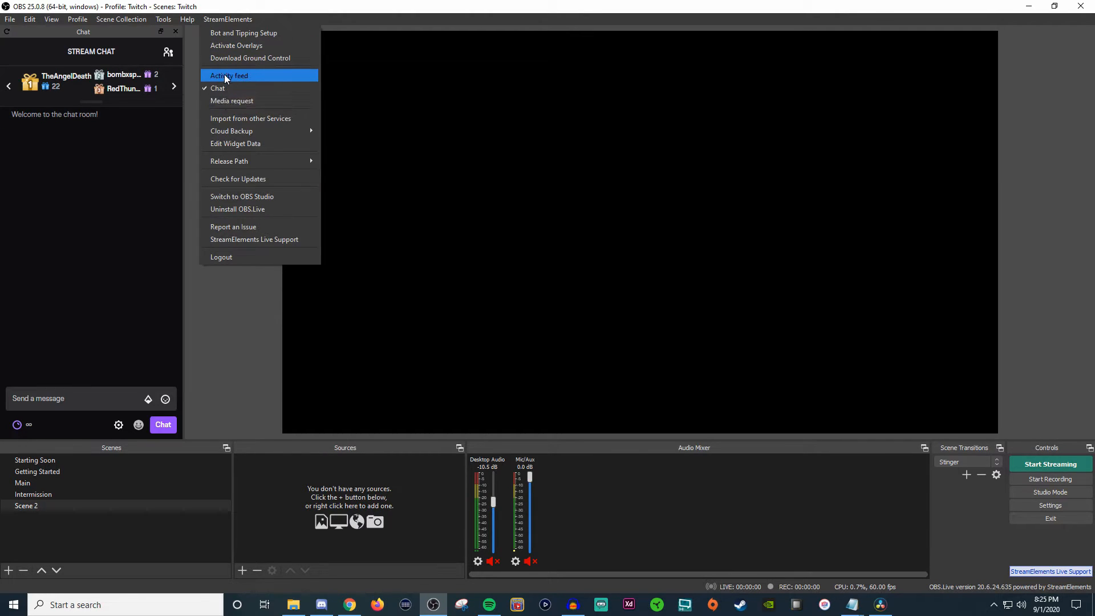
{"action": "left_click", "coordinate": [229, 75]}
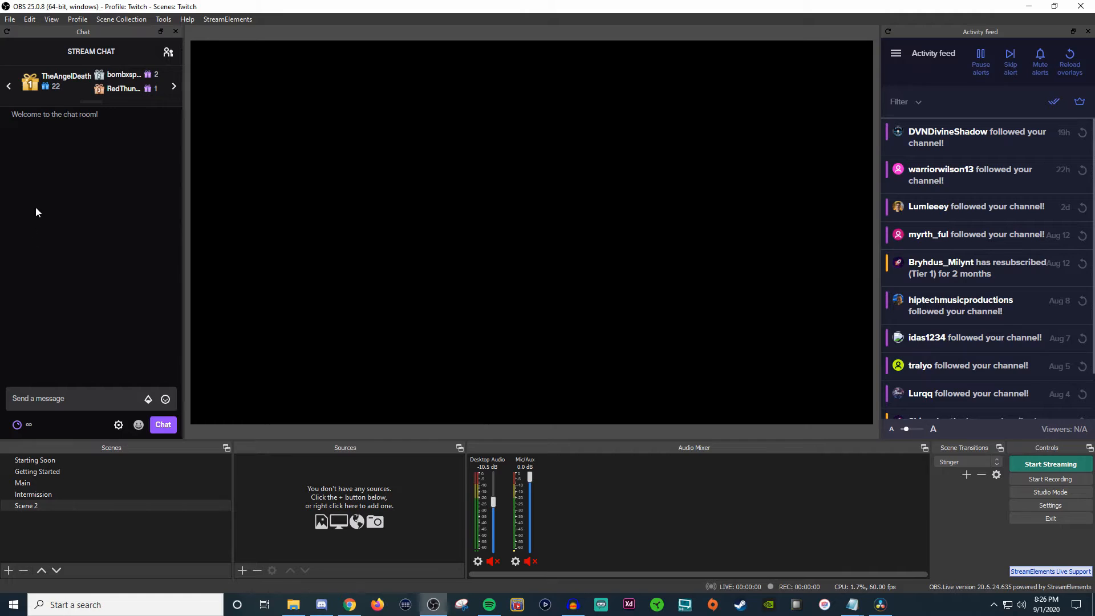
{"action": "mouse_move", "coordinate": [130, 249]}
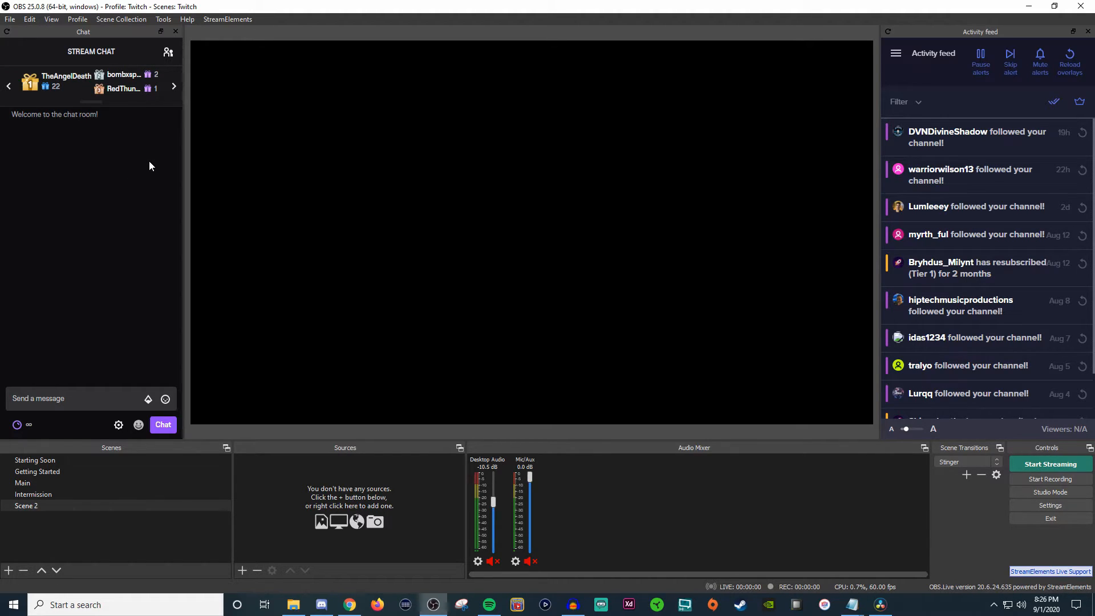
{"action": "mouse_move", "coordinate": [168, 164]}
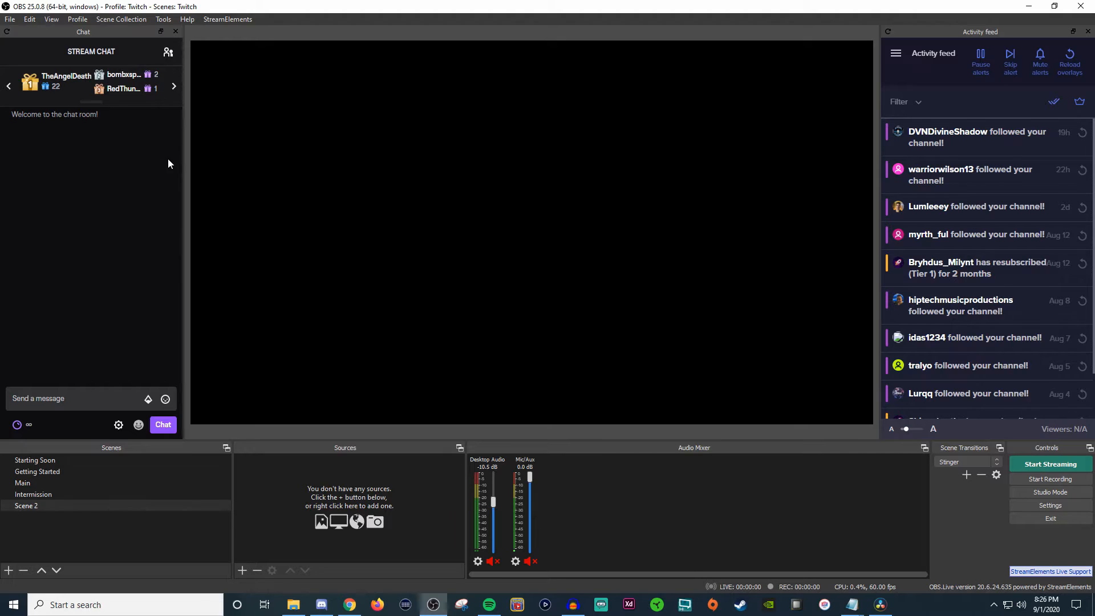
{"action": "left_click", "coordinate": [227, 19]}
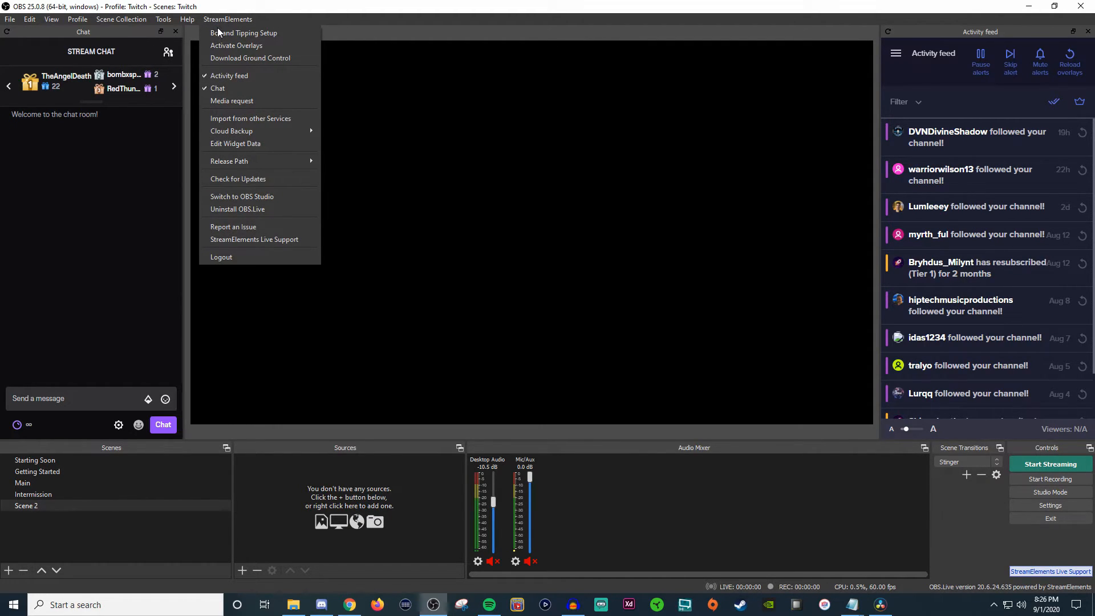
{"action": "mouse_move", "coordinate": [224, 273]}
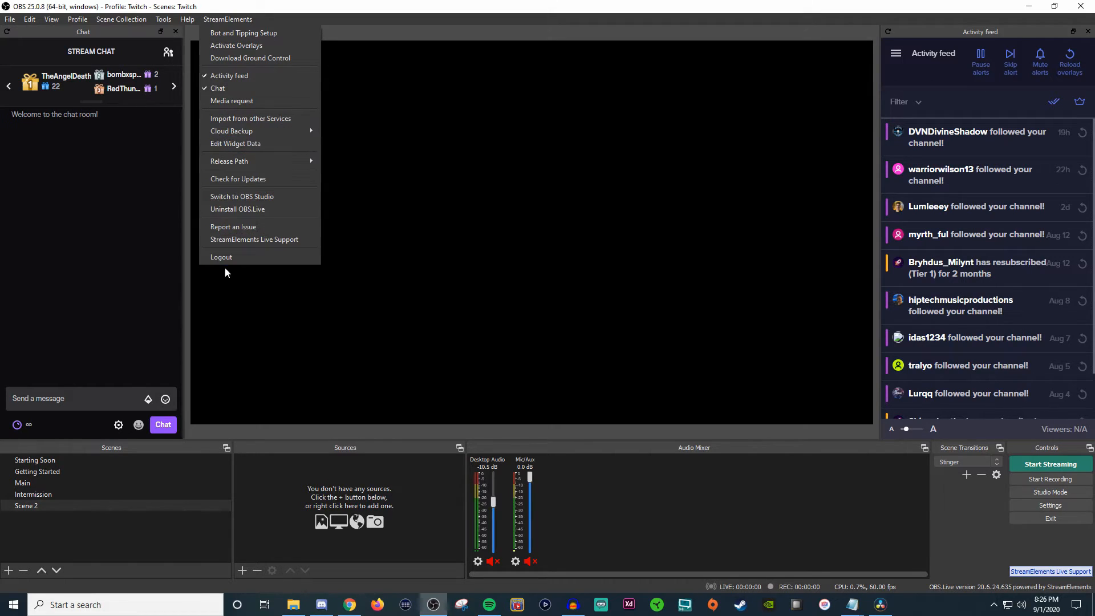
{"action": "mouse_move", "coordinate": [236, 143]}
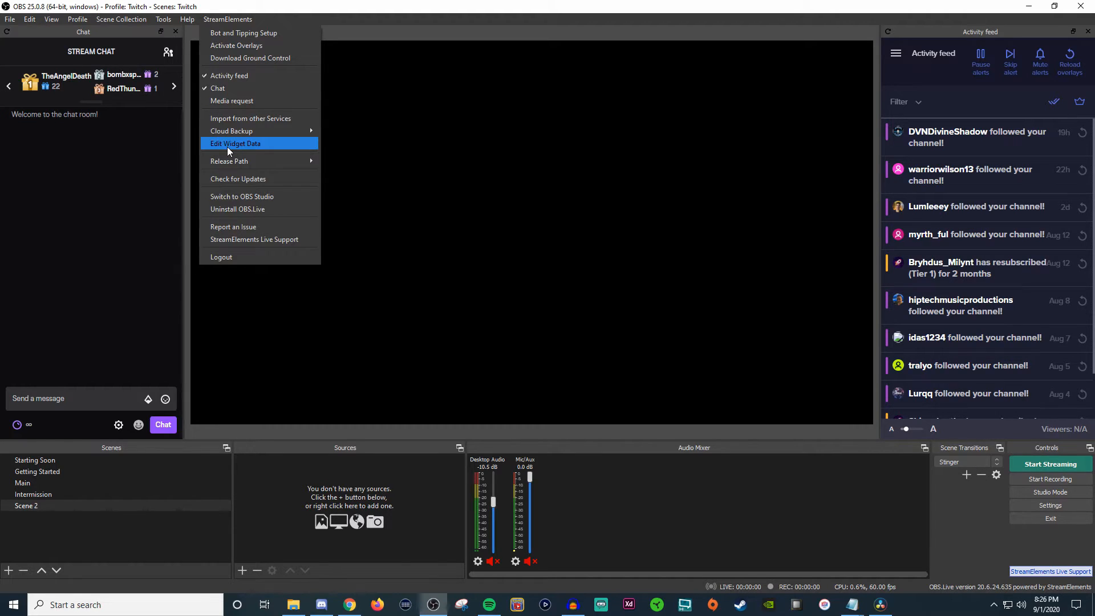
{"action": "mouse_move", "coordinate": [231, 100]}
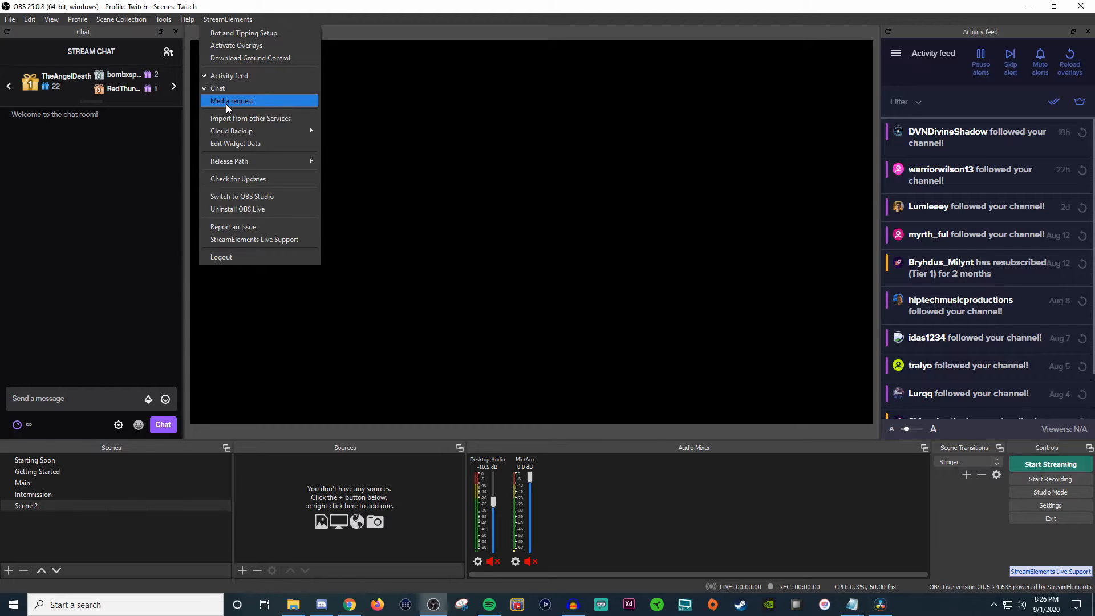
{"action": "mouse_move", "coordinate": [234, 106]}
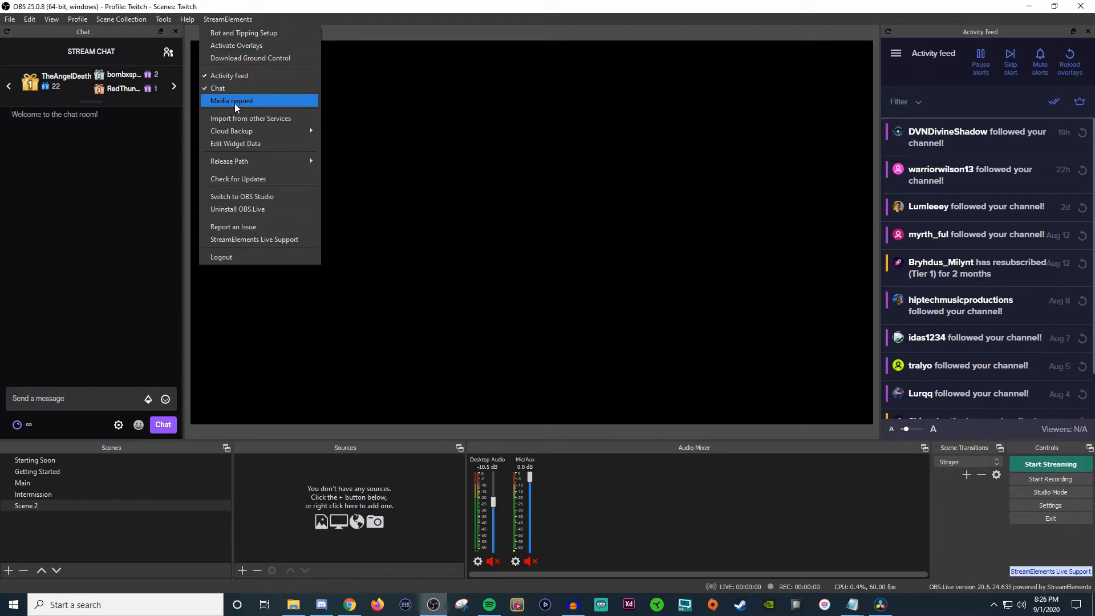
{"action": "mouse_move", "coordinate": [573, 180]}
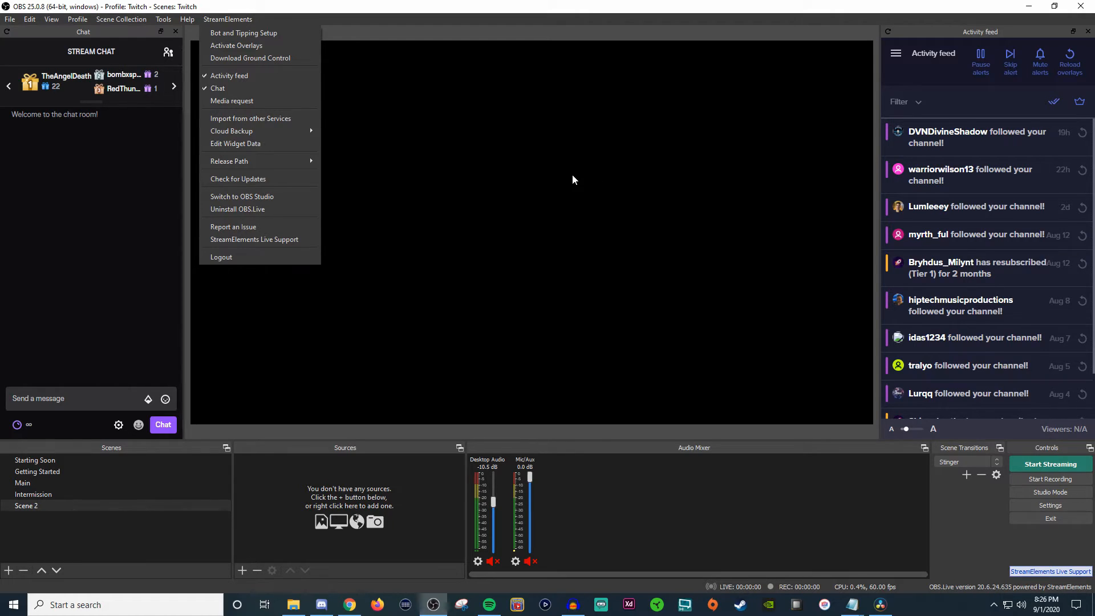
{"action": "mouse_move", "coordinate": [559, 170]}
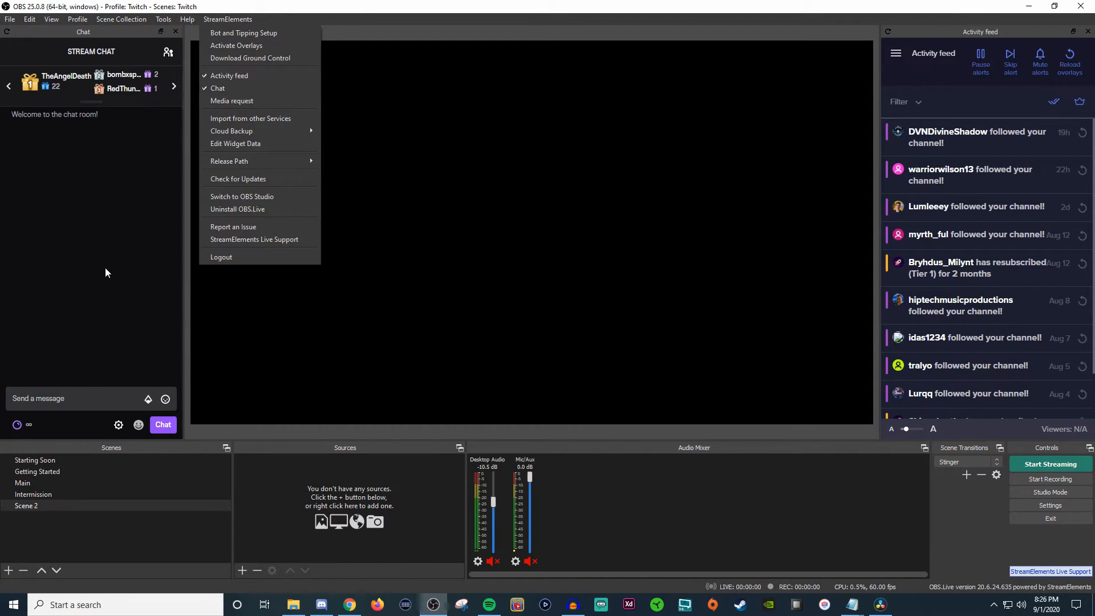
{"action": "left_click", "coordinate": [368, 159]}
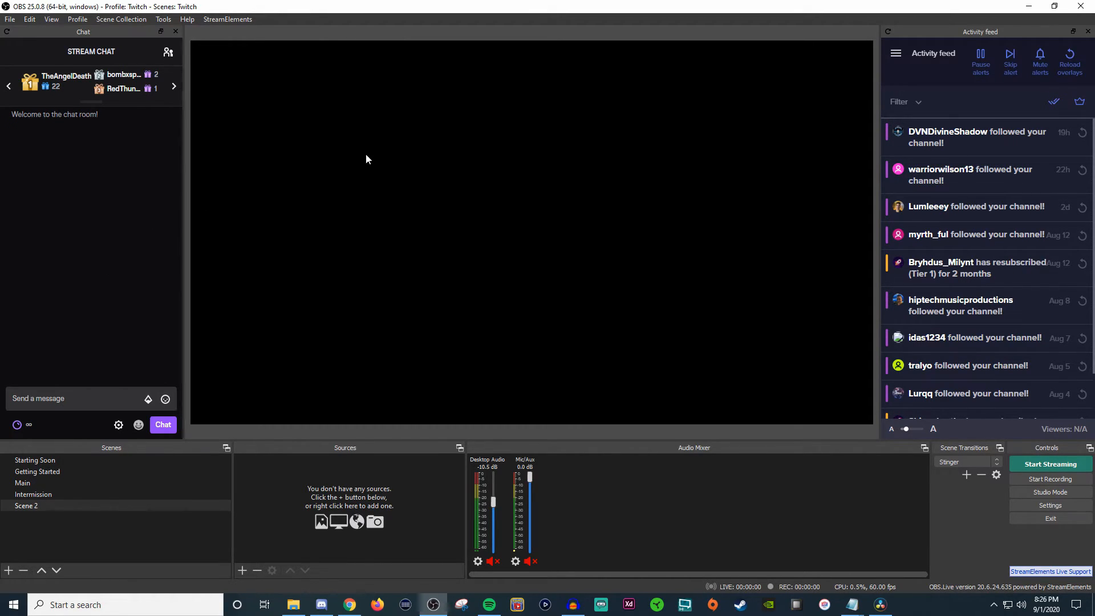
{"action": "mouse_move", "coordinate": [683, 398]}
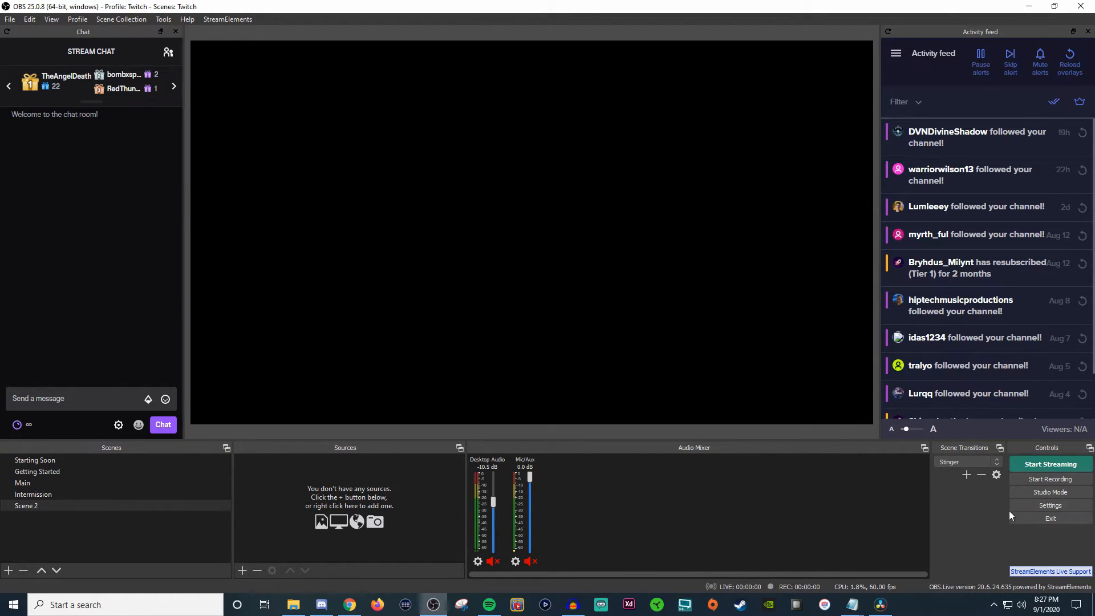
{"action": "mouse_move", "coordinate": [1006, 536]}
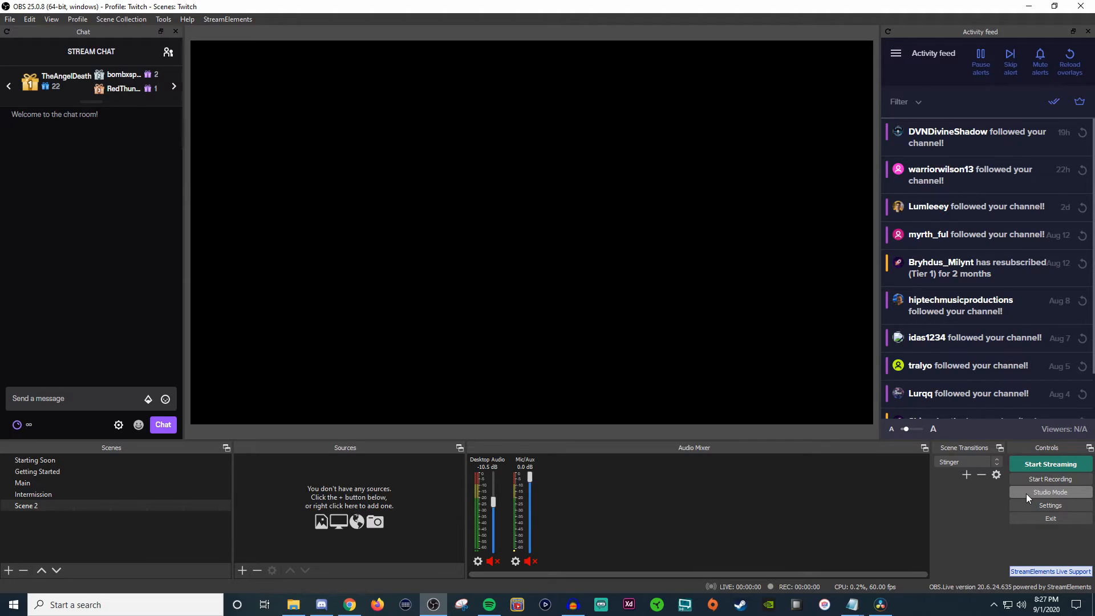
{"action": "left_click", "coordinate": [1050, 491]}
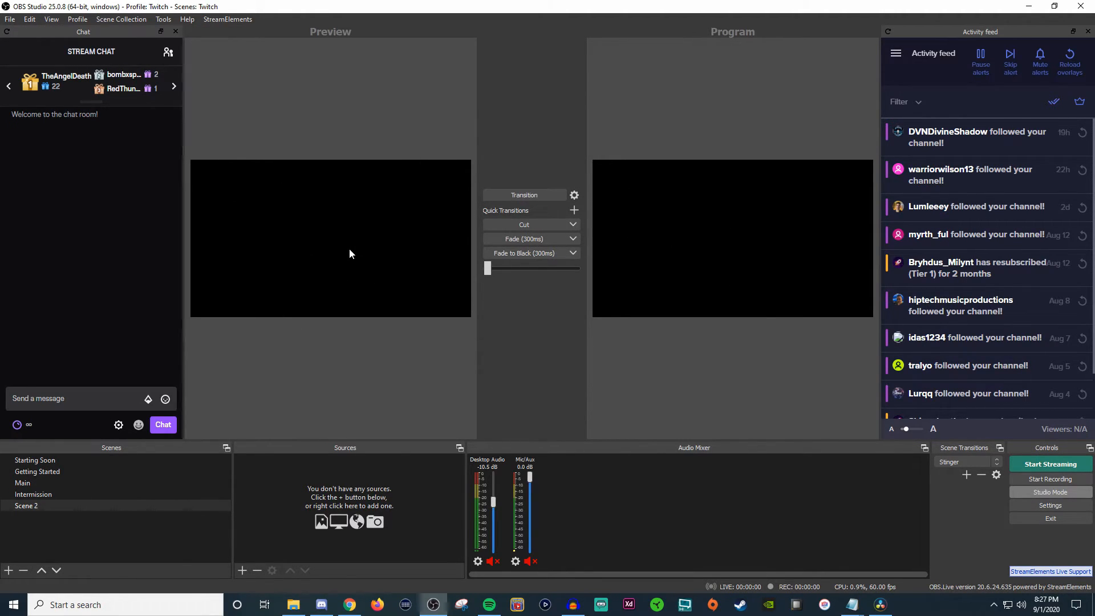
{"action": "mouse_move", "coordinate": [329, 90]}
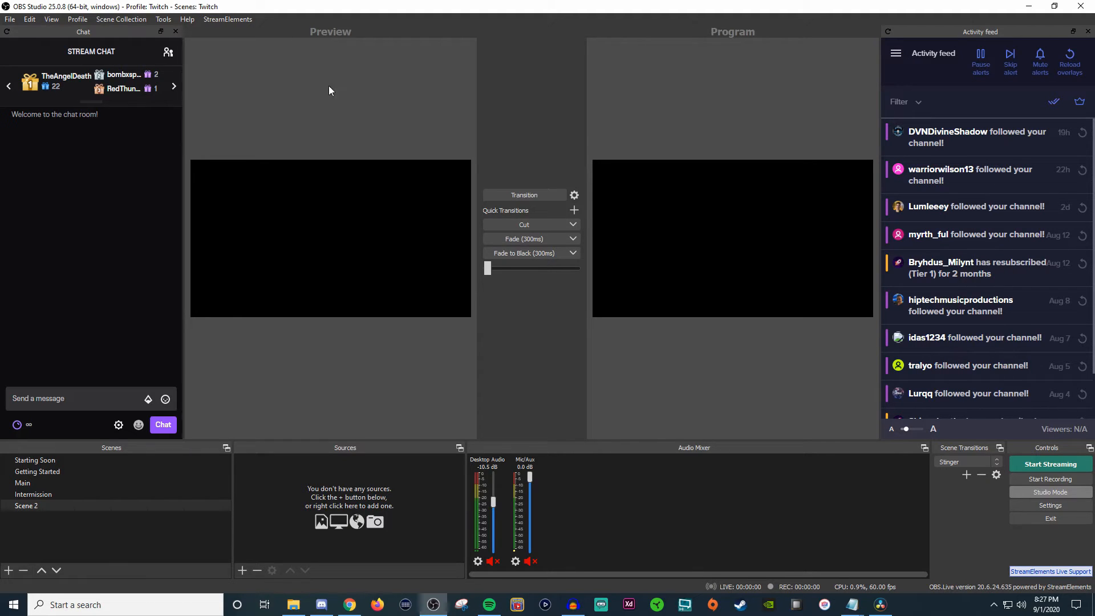
{"action": "mouse_move", "coordinate": [178, 443]}
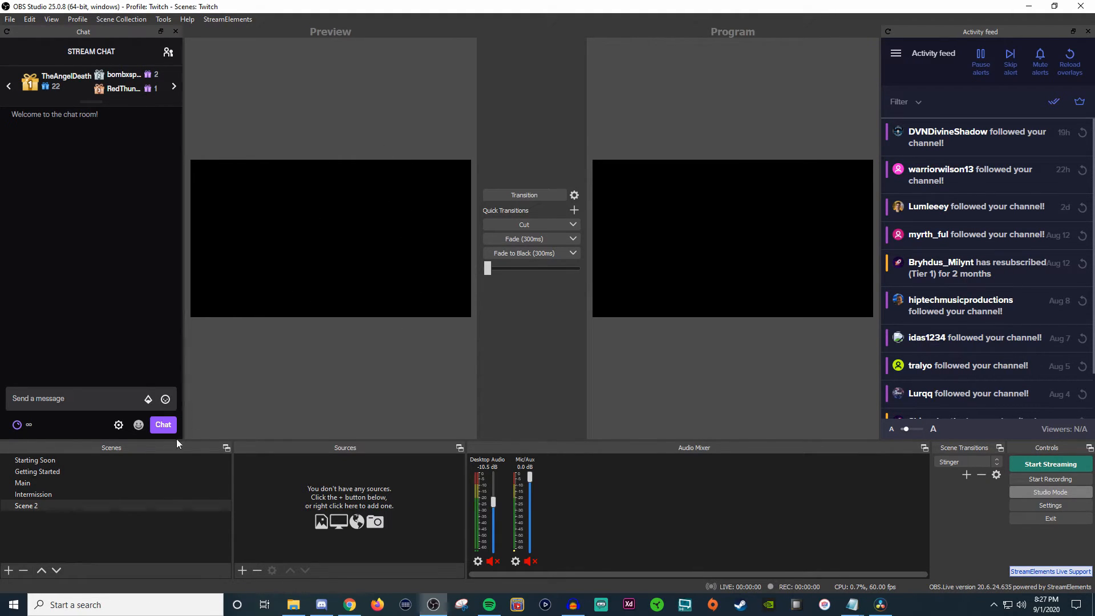
{"action": "left_click", "coordinate": [37, 471]}
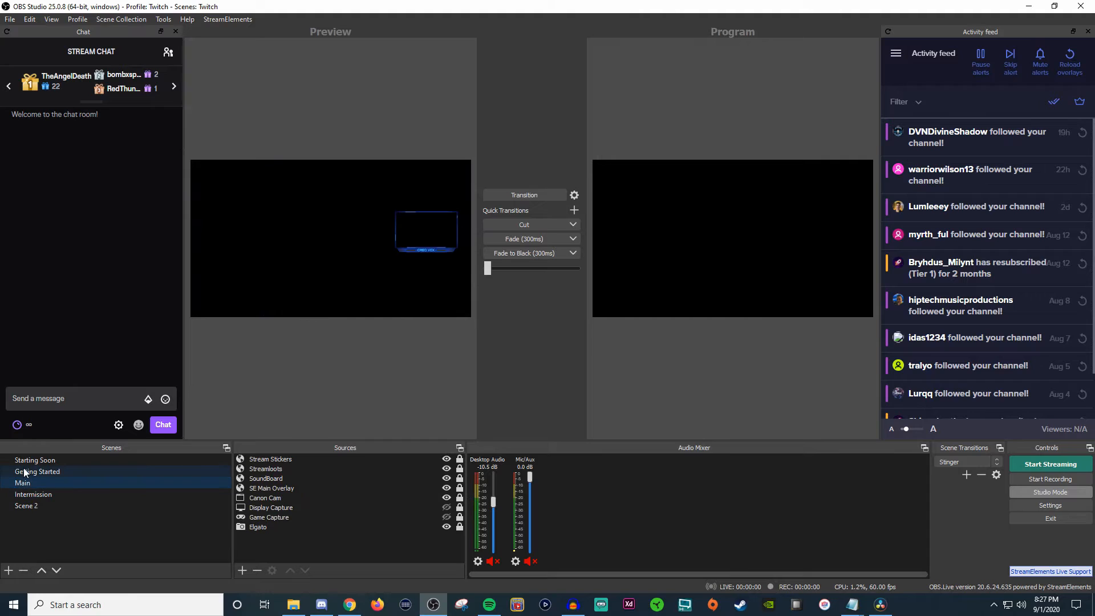
{"action": "left_click", "coordinate": [35, 459]}
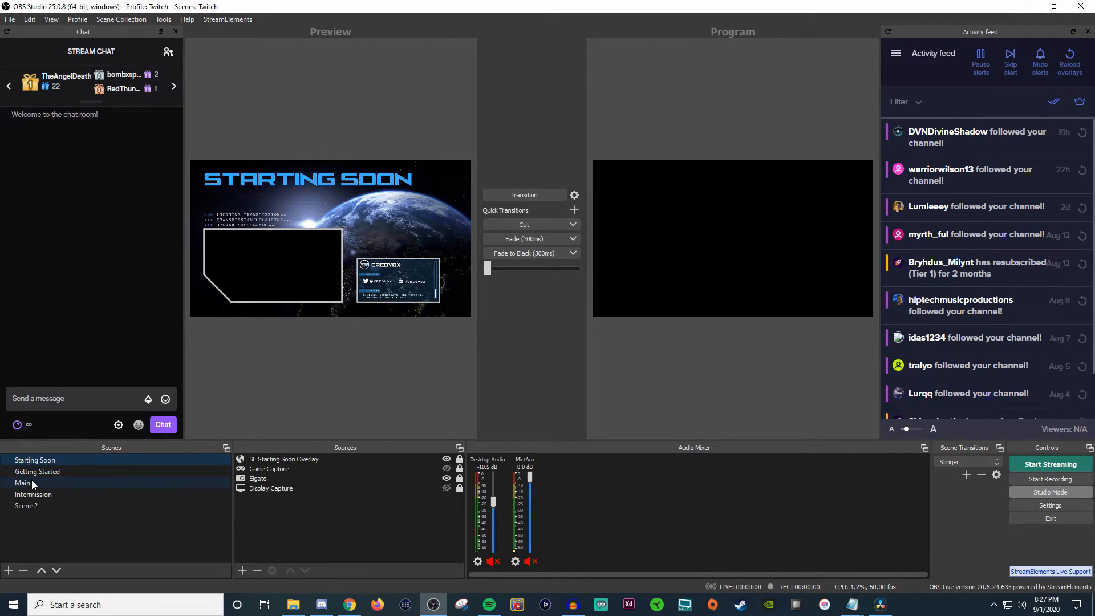
{"action": "left_click", "coordinate": [35, 459]}
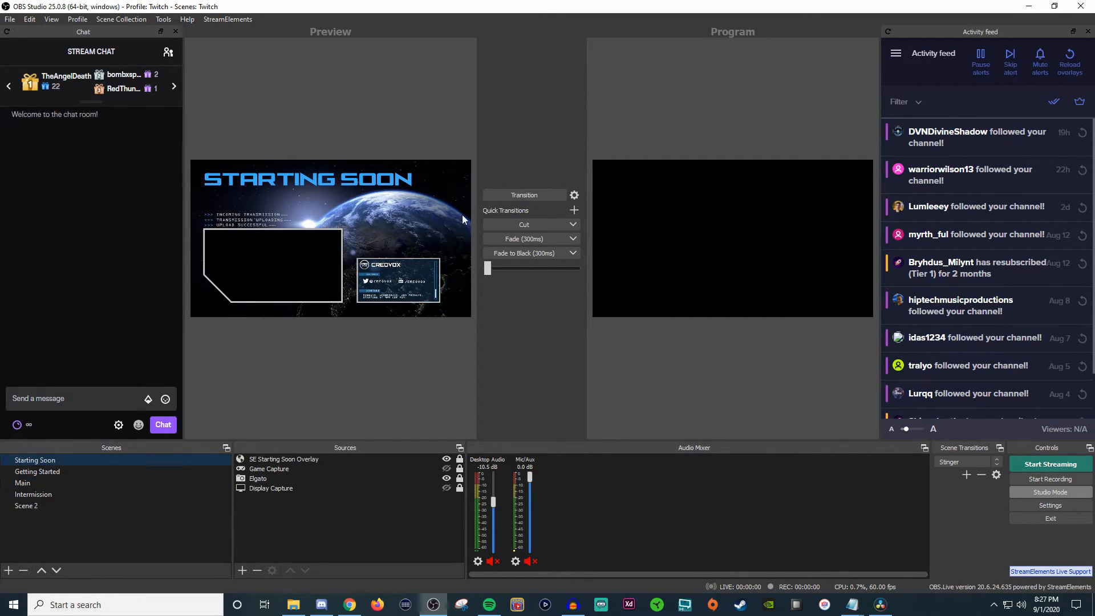
{"action": "mouse_move", "coordinate": [1049, 492]}
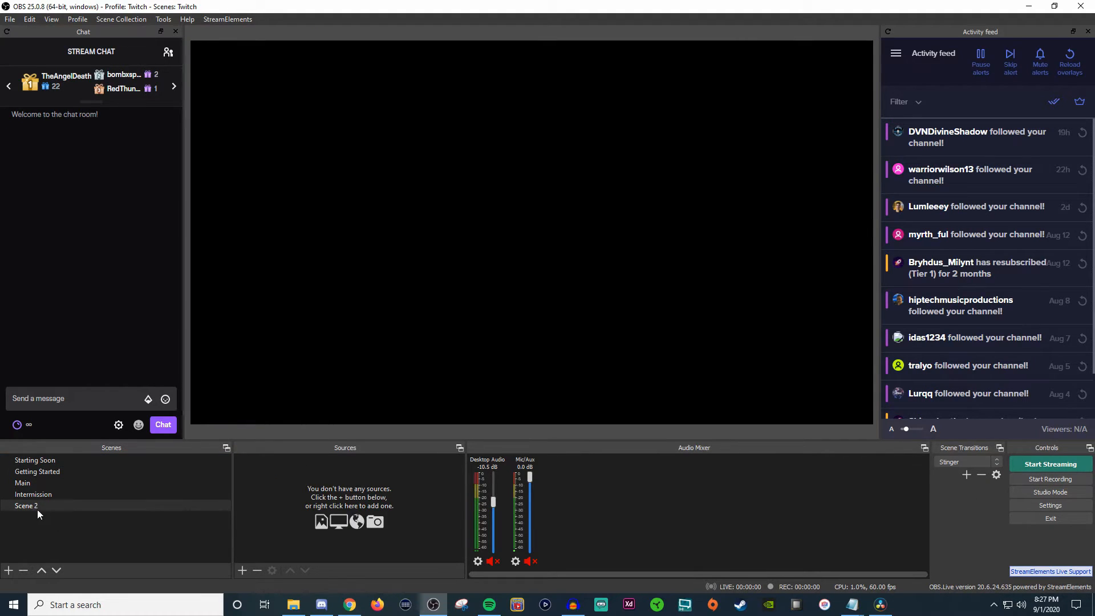
{"action": "left_click", "coordinate": [35, 460]}
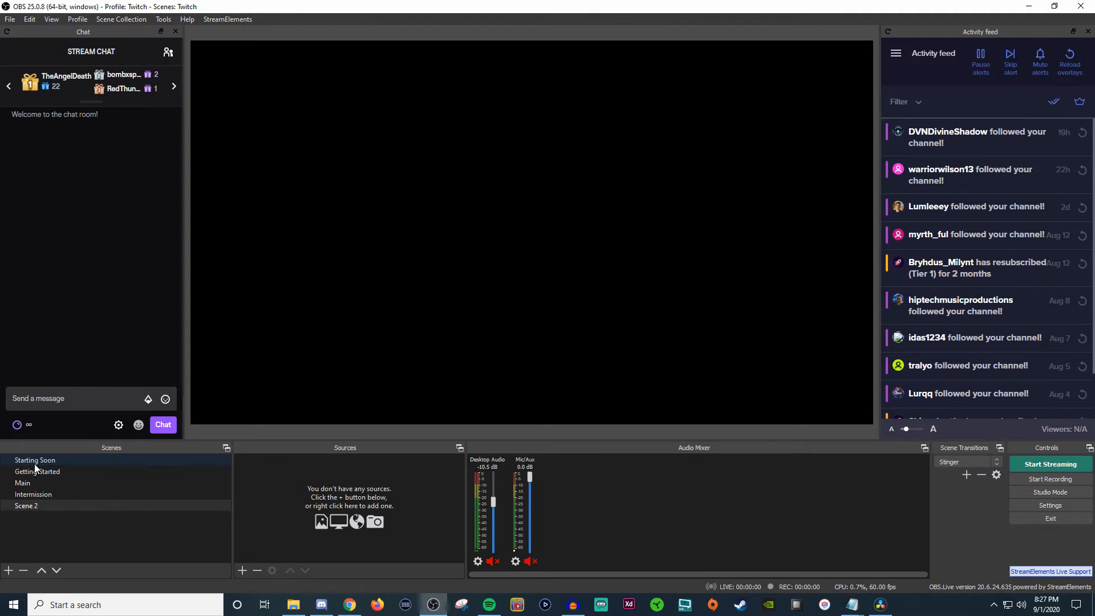
{"action": "left_click", "coordinate": [1050, 491]}
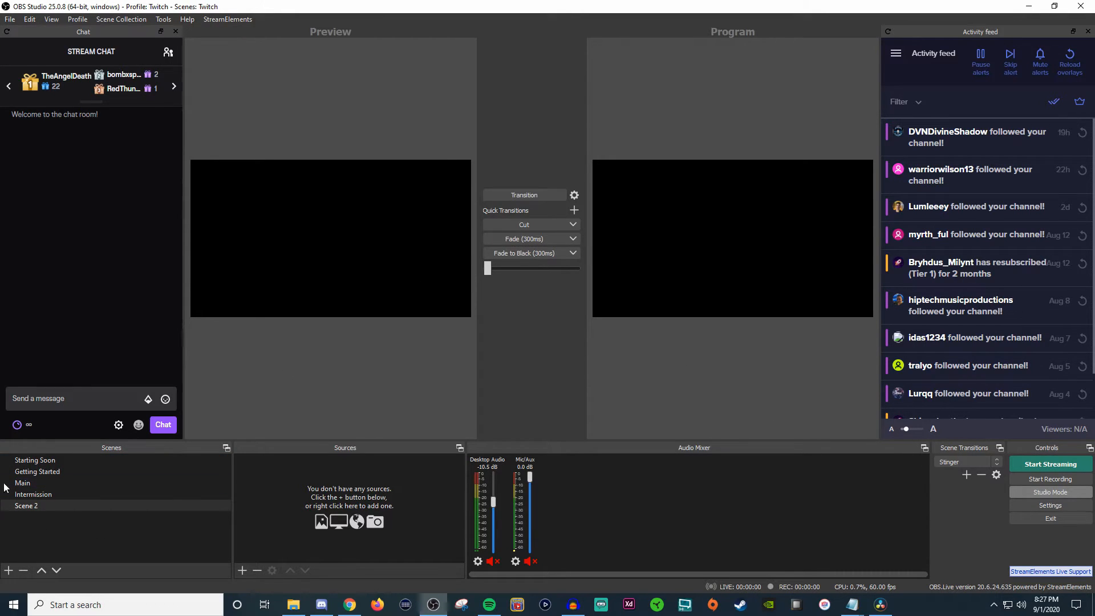
{"action": "left_click", "coordinate": [34, 460]}
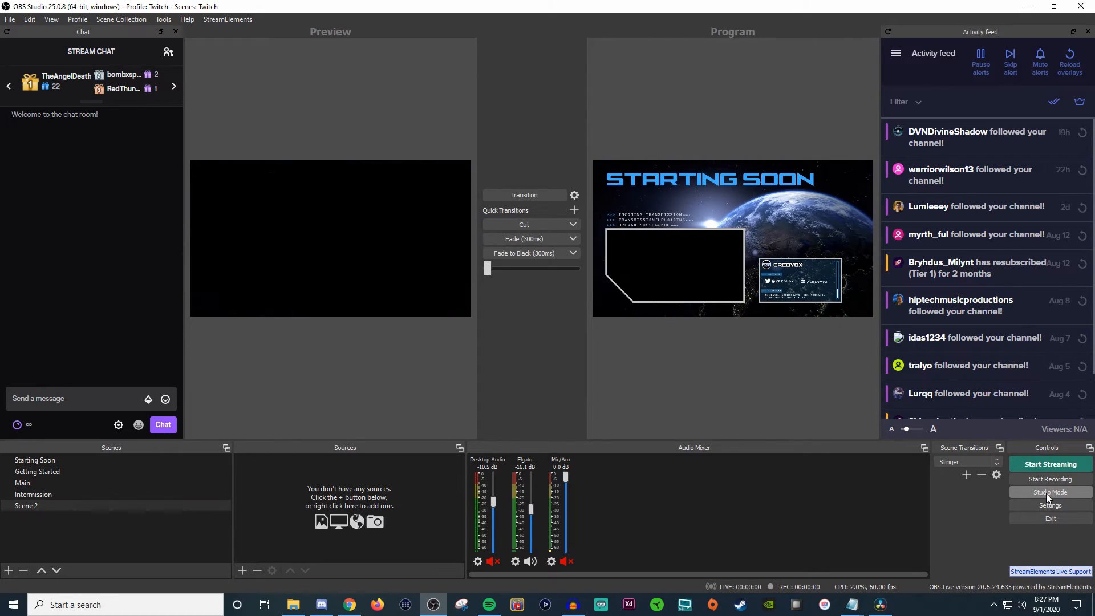
{"action": "left_click", "coordinate": [1049, 491]}
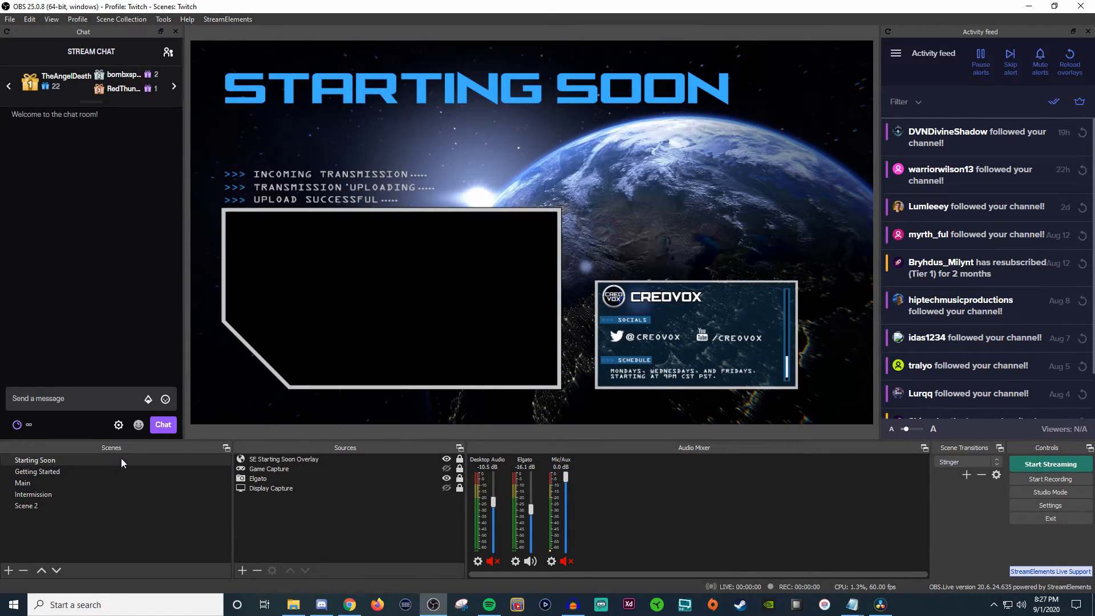
{"action": "left_click", "coordinate": [26, 506]}
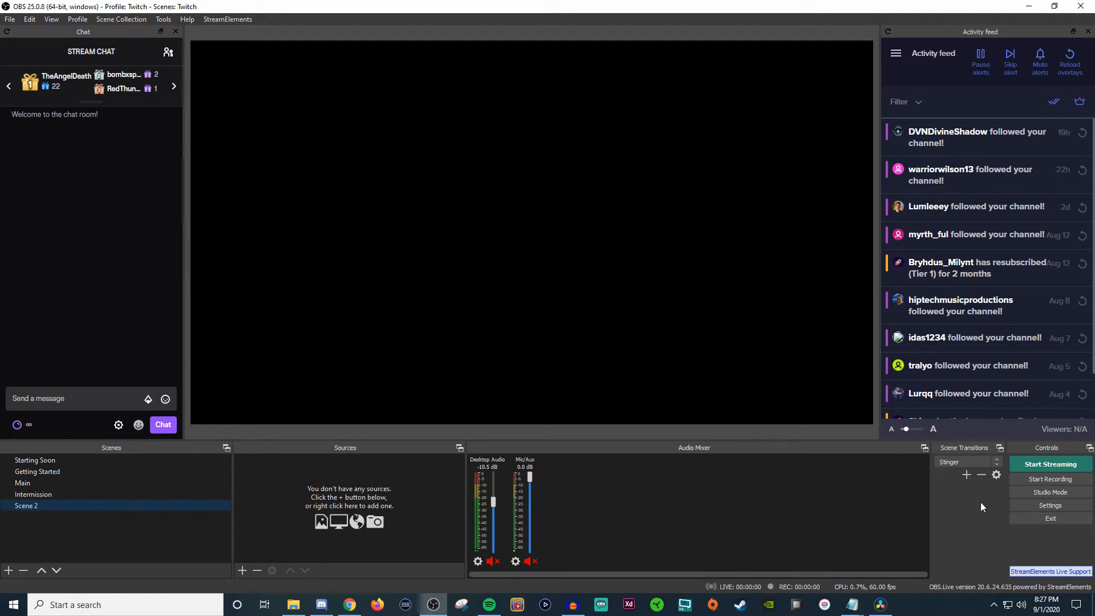
{"action": "left_click", "coordinate": [1050, 504]}
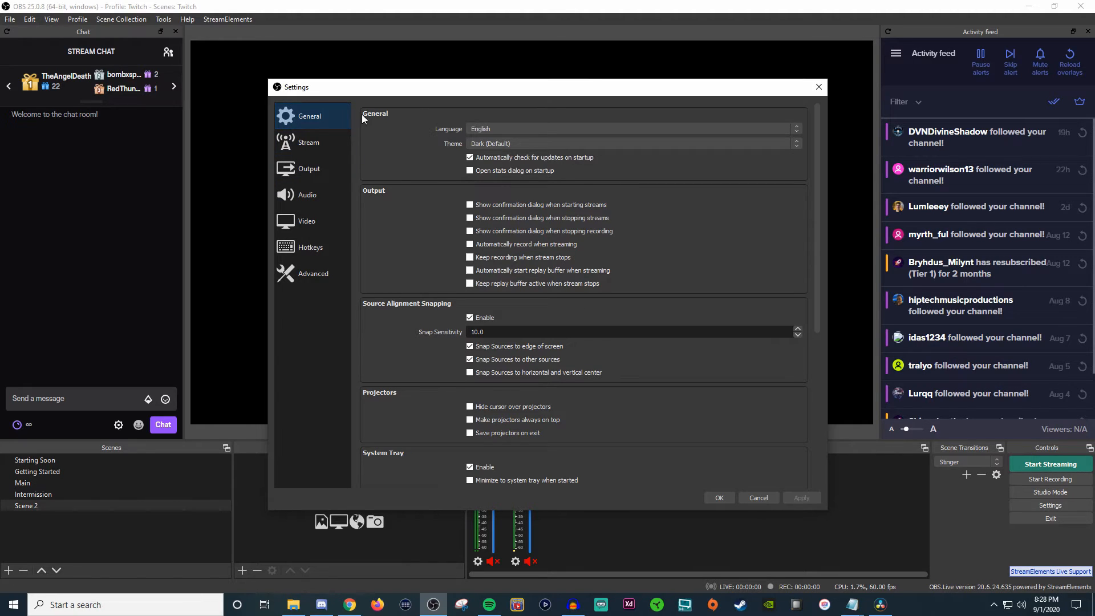
{"action": "mouse_move", "coordinate": [478, 260]}
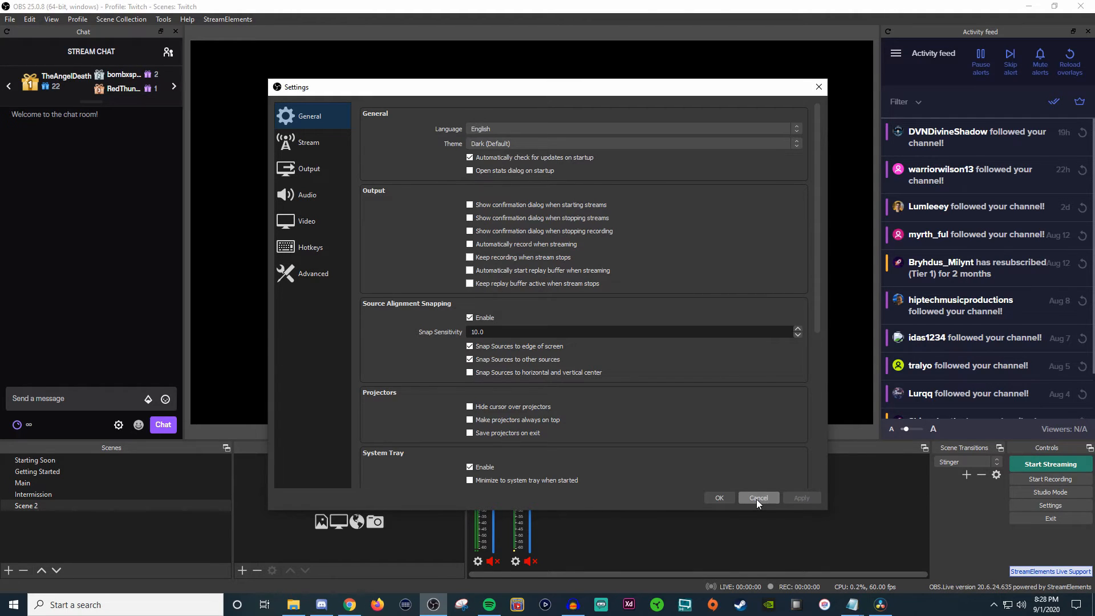
{"action": "left_click", "coordinate": [758, 498]}
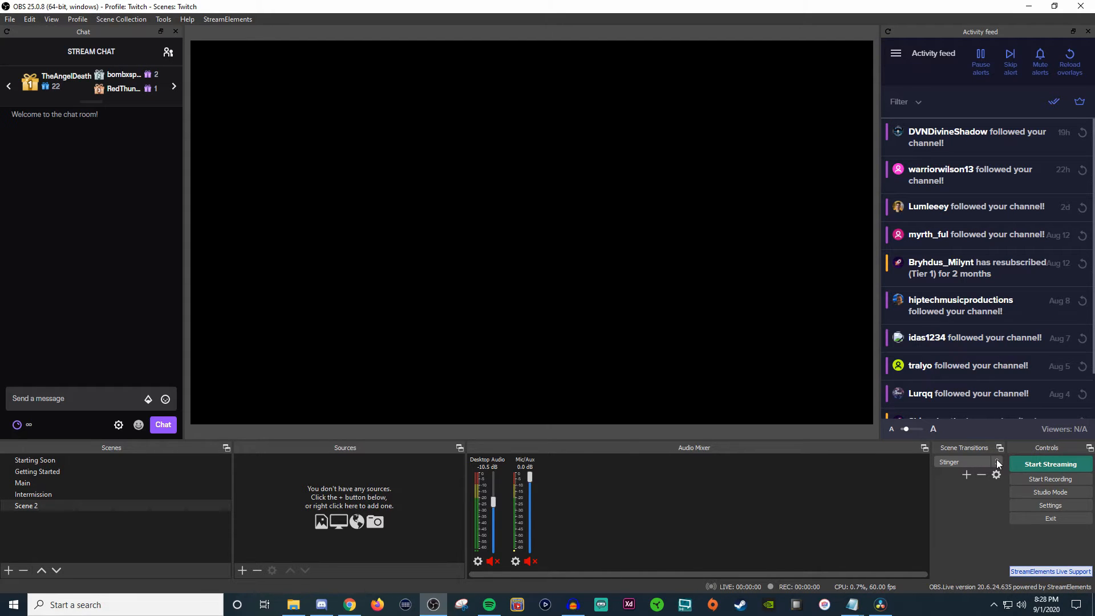
{"action": "left_click", "coordinate": [34, 495]}
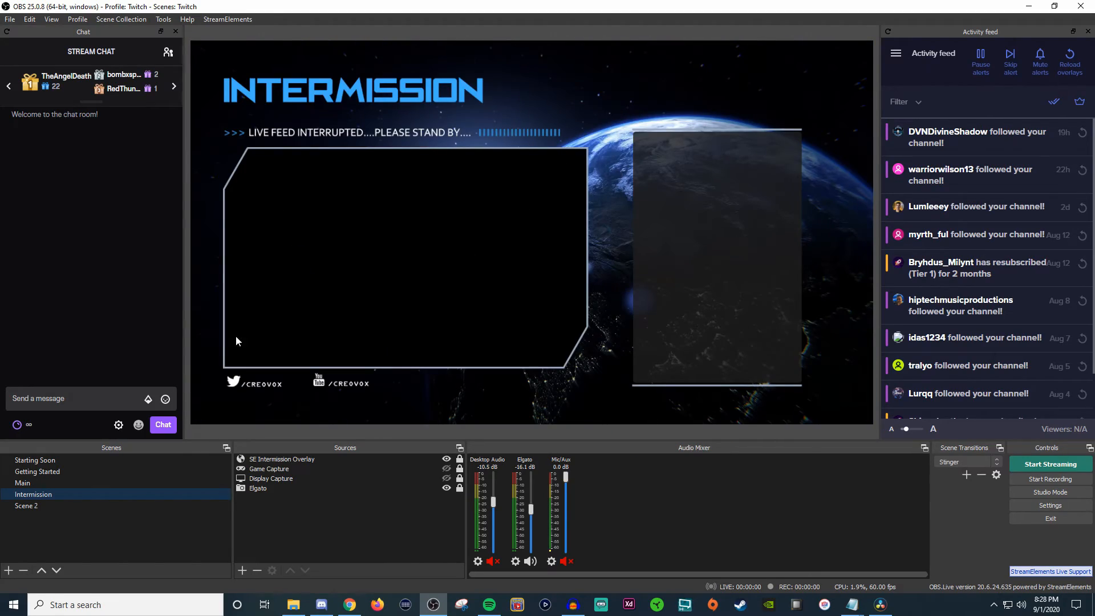
{"action": "left_click", "coordinate": [26, 506]}
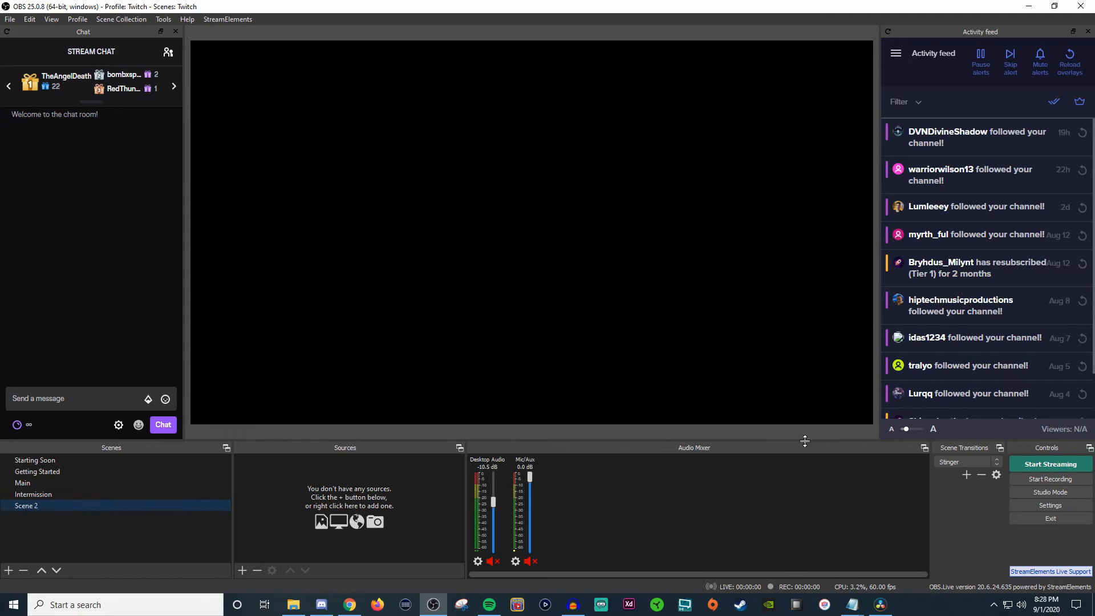
{"action": "mouse_move", "coordinate": [741, 498]}
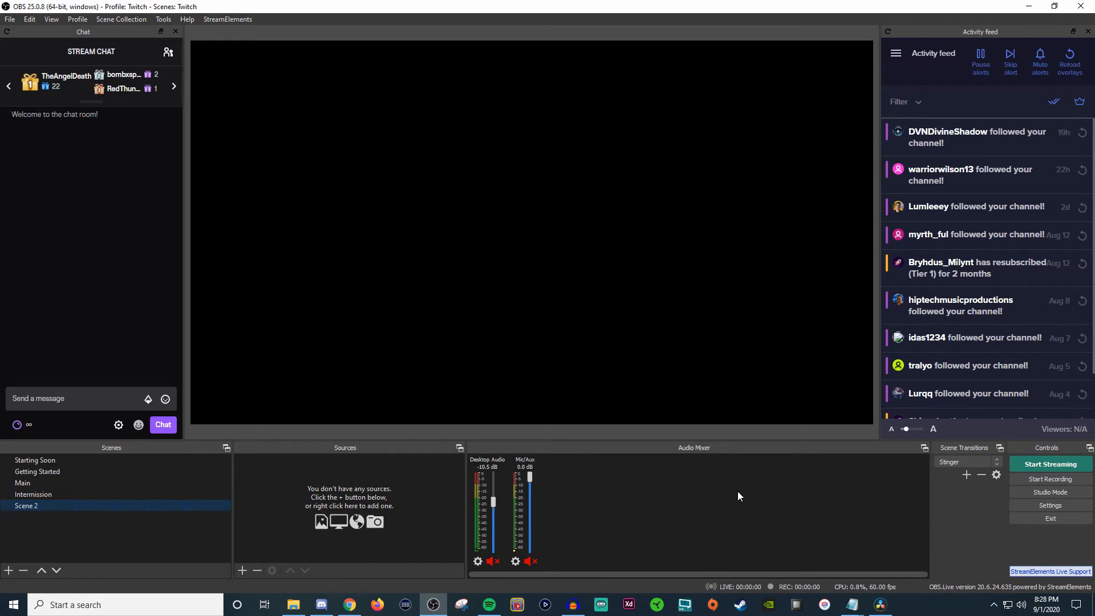
{"action": "mouse_move", "coordinate": [764, 497]}
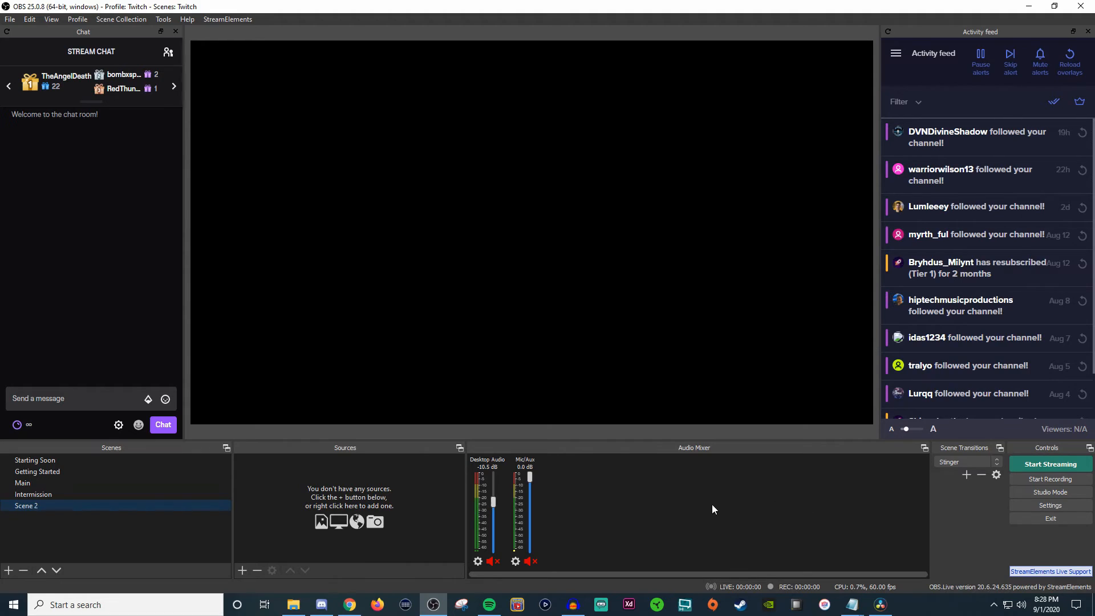
{"action": "mouse_move", "coordinate": [728, 504]}
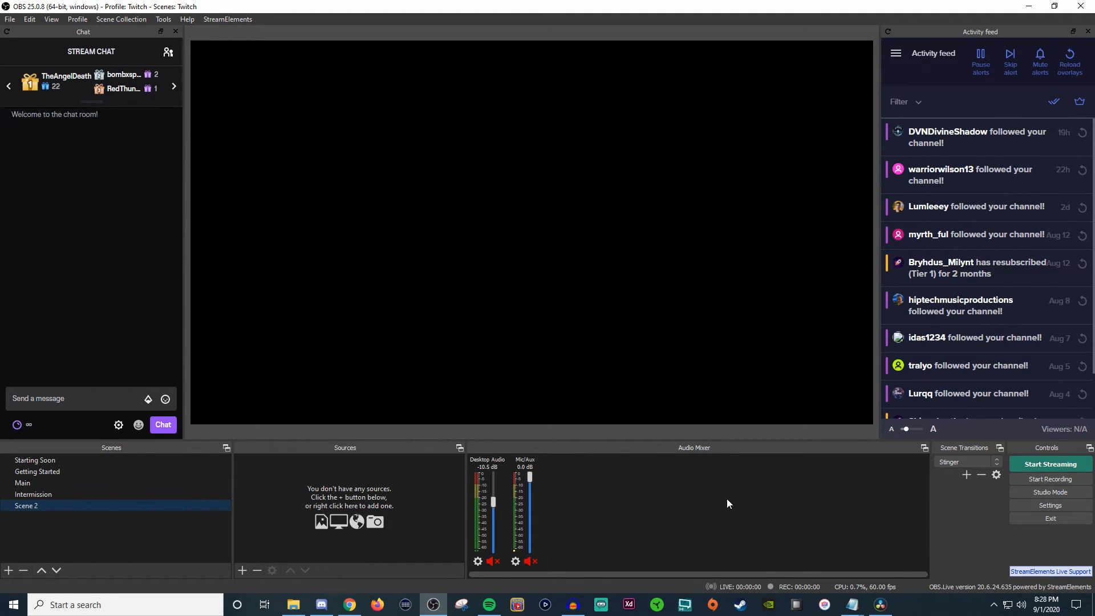
{"action": "mouse_move", "coordinate": [638, 516]}
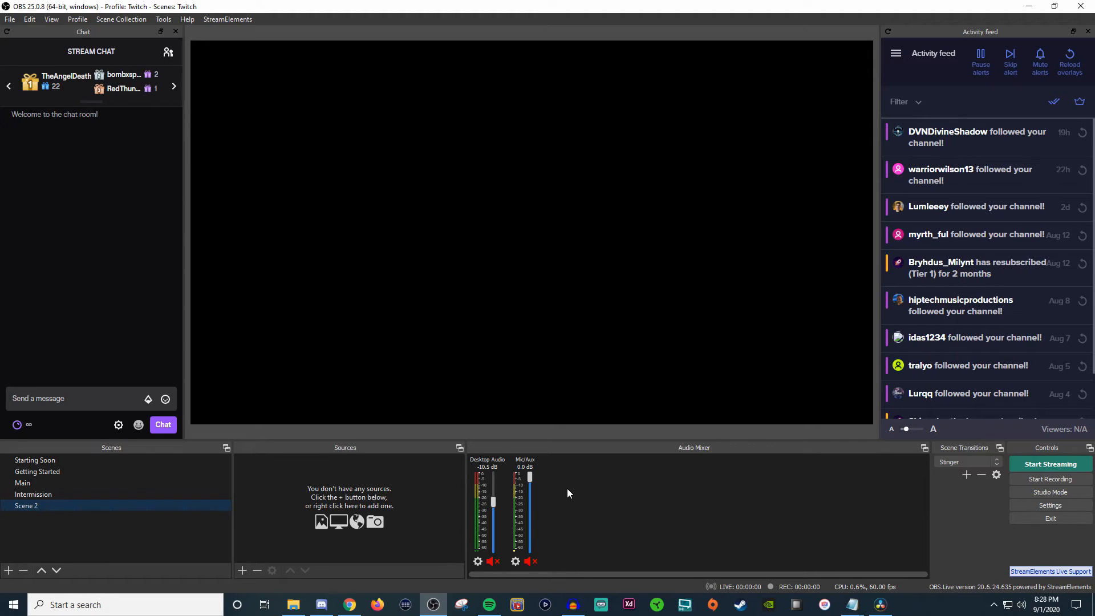
{"action": "mouse_move", "coordinate": [538, 578]}
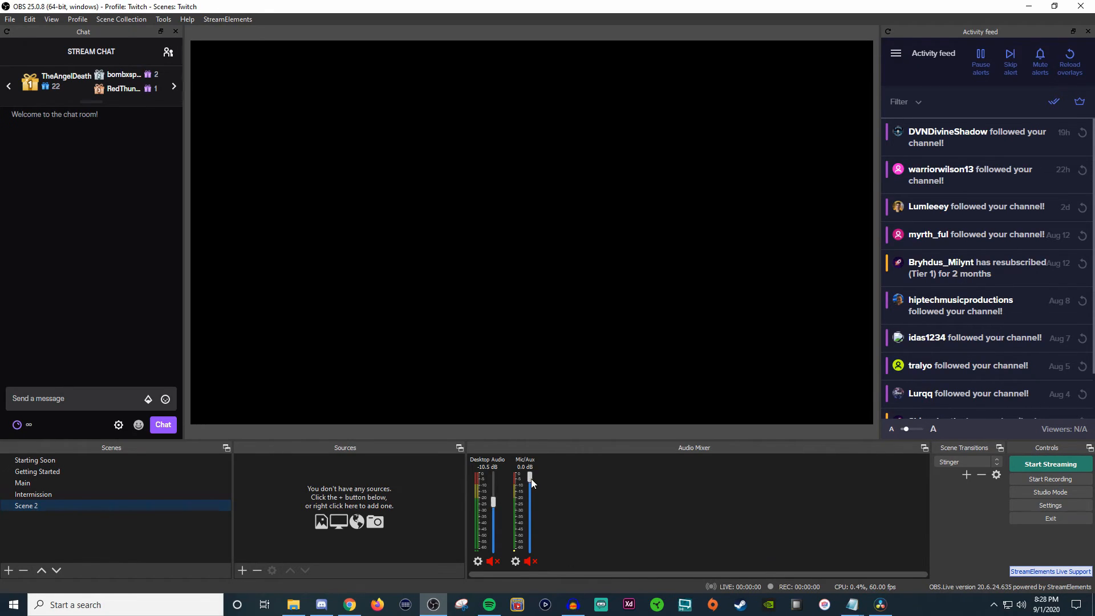
{"action": "right_click", "coordinate": [526, 482]}
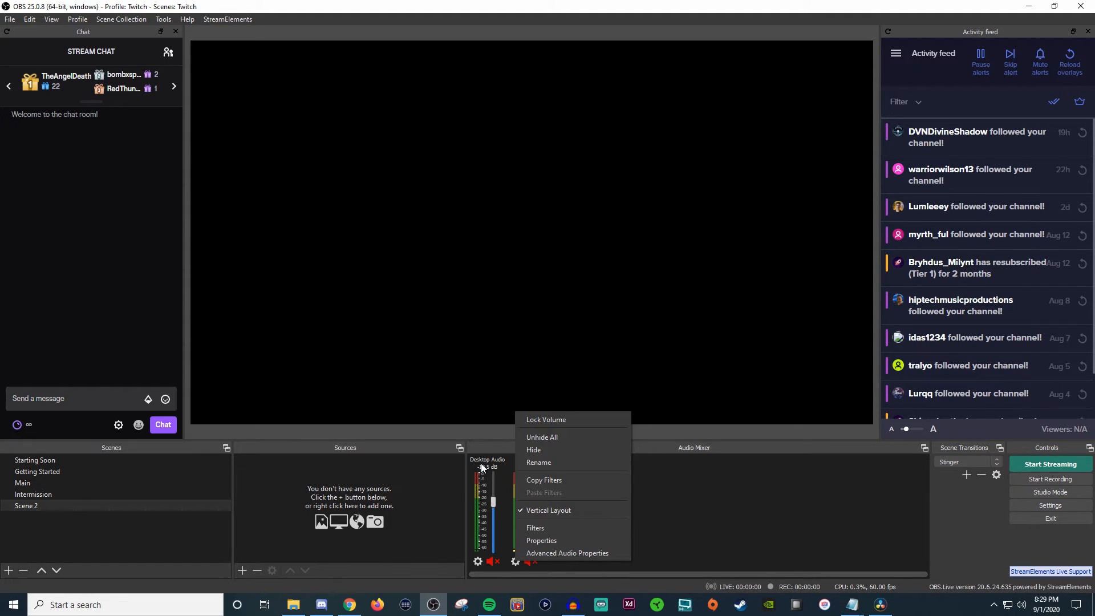
{"action": "mouse_move", "coordinate": [556, 553]}
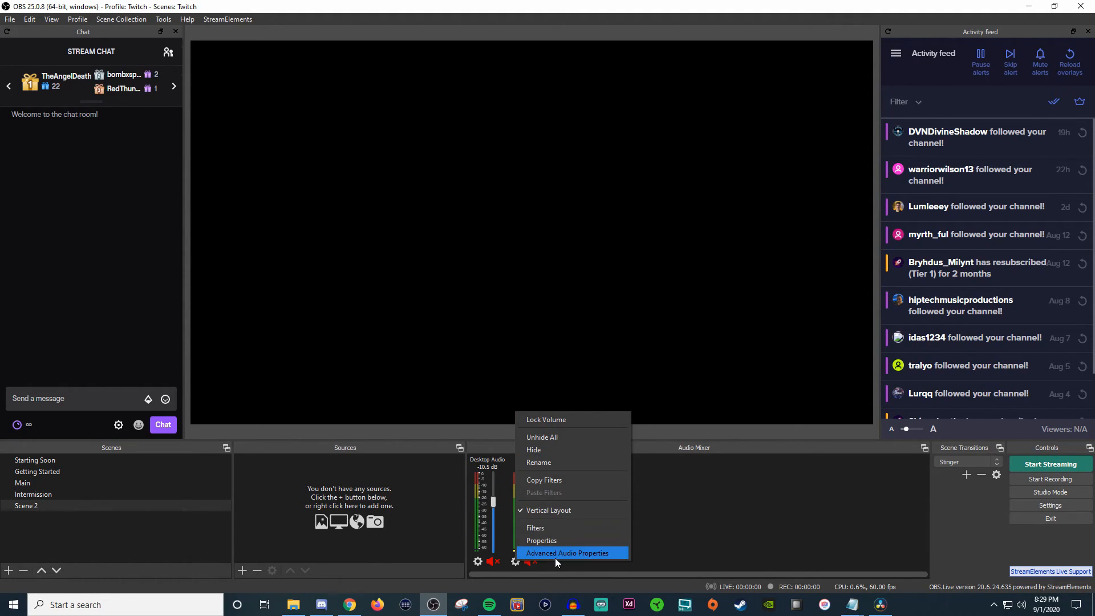
{"action": "left_click", "coordinate": [568, 553]}
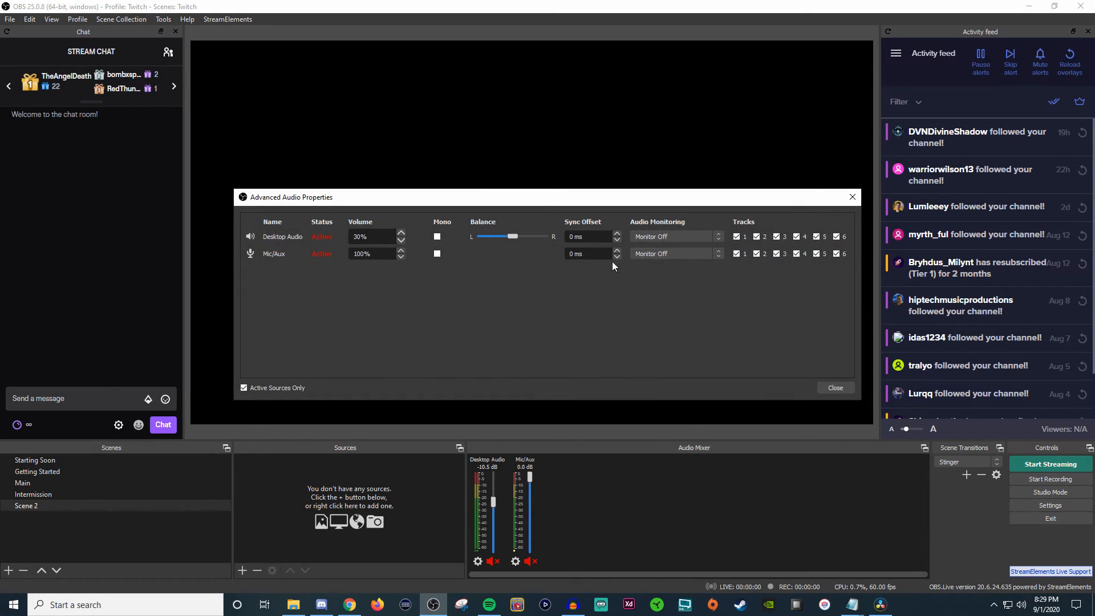
{"action": "mouse_move", "coordinate": [292, 251]}
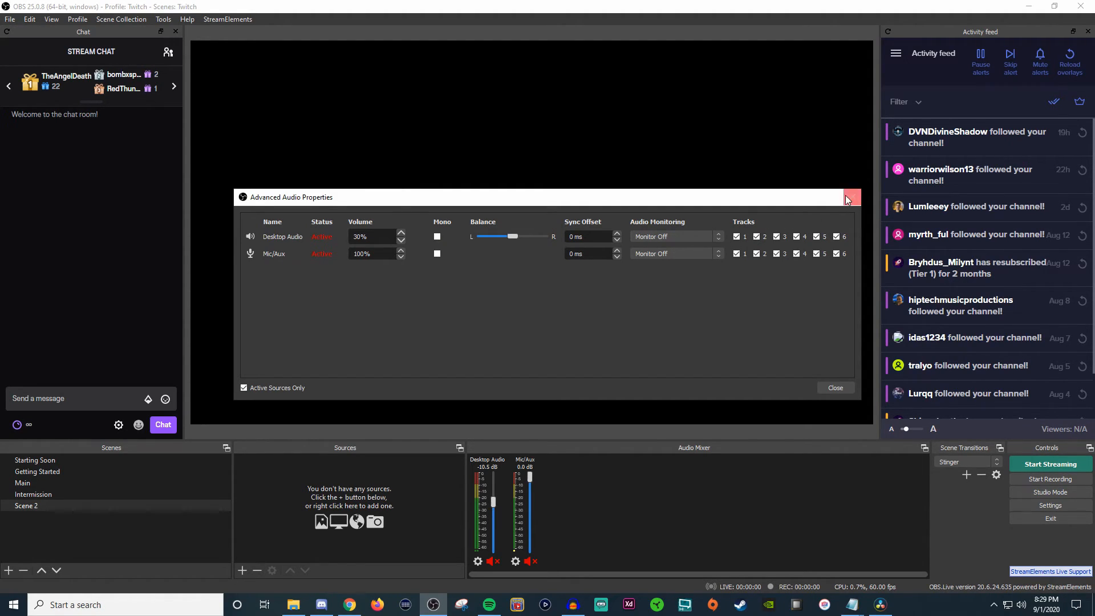
{"action": "left_click", "coordinate": [850, 197]}
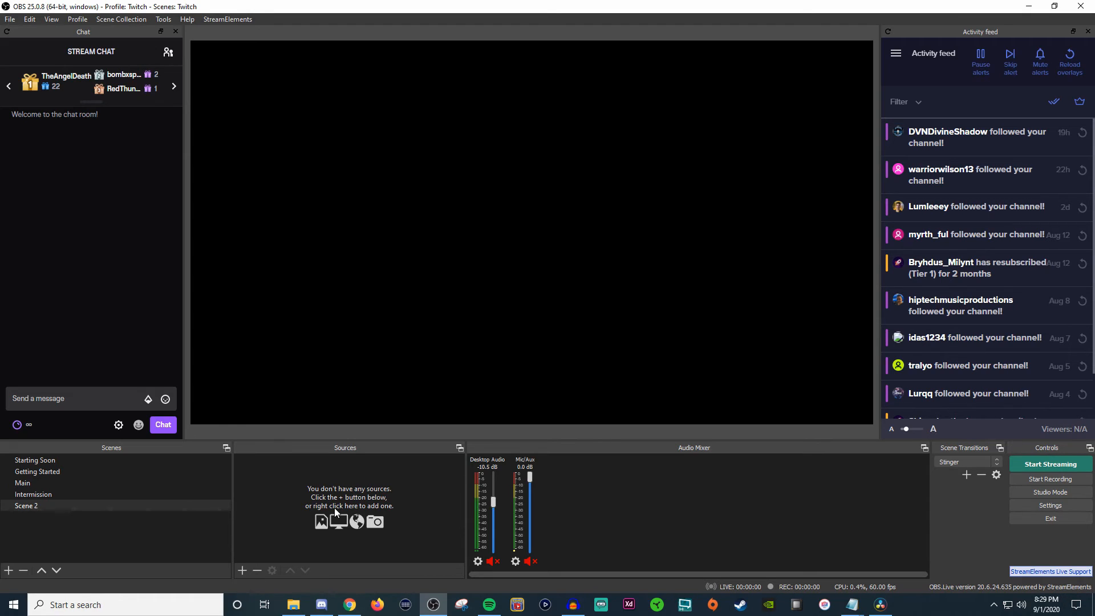
{"action": "mouse_move", "coordinate": [370, 504]}
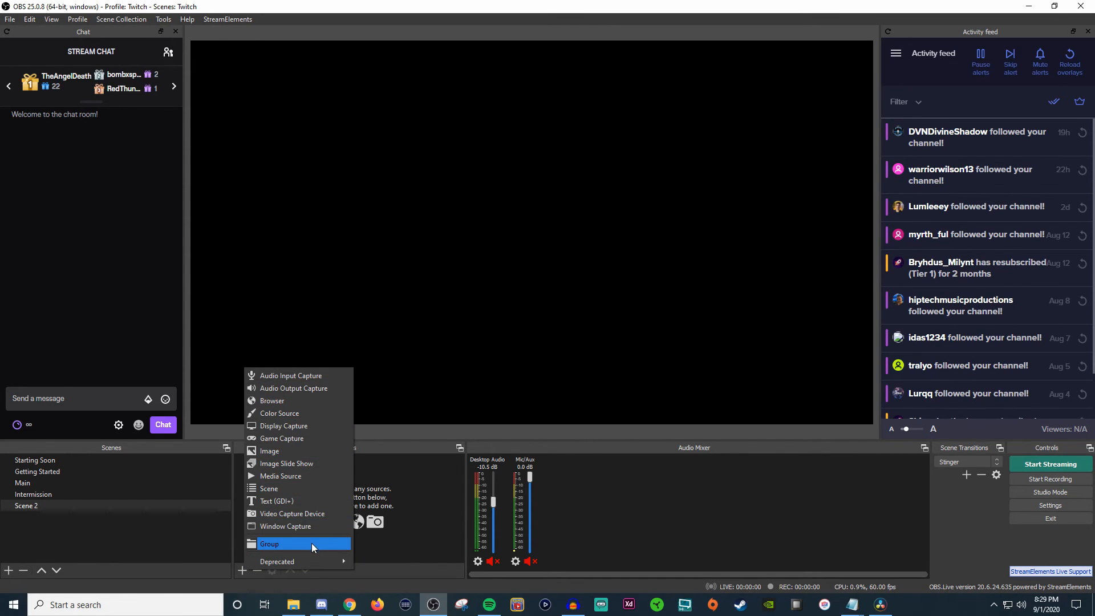
{"action": "mouse_move", "coordinate": [323, 537]}
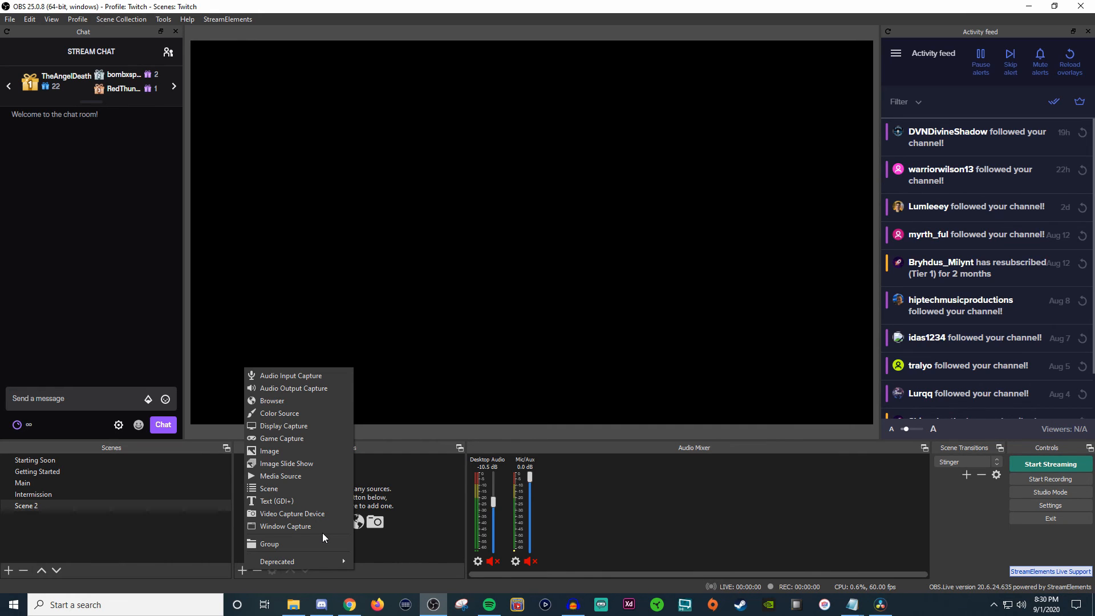
{"action": "mouse_move", "coordinate": [299, 400]}
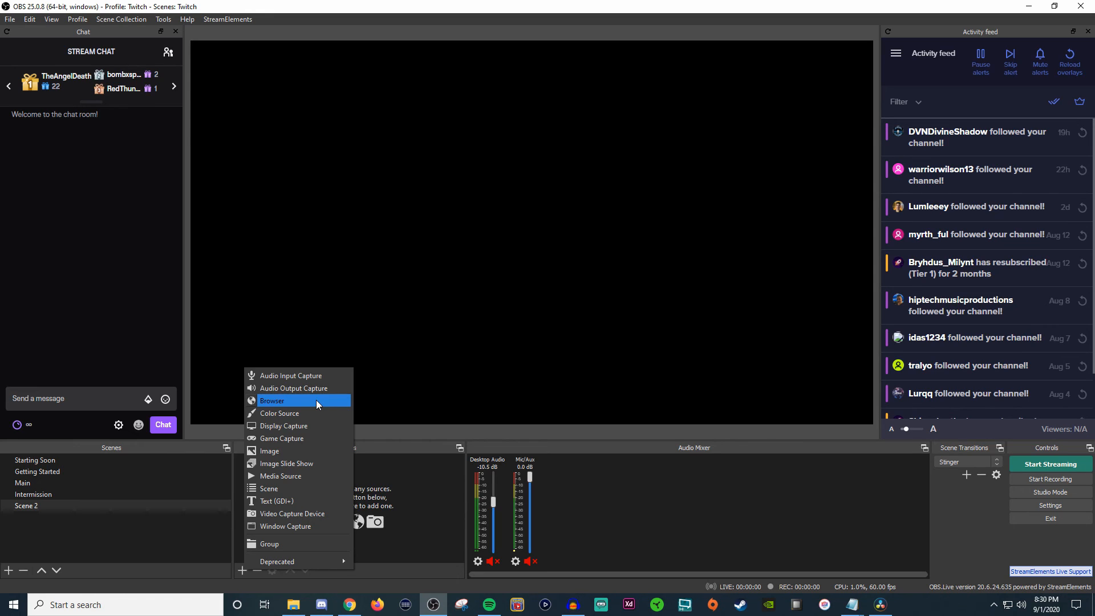
{"action": "mouse_move", "coordinate": [410, 363]}
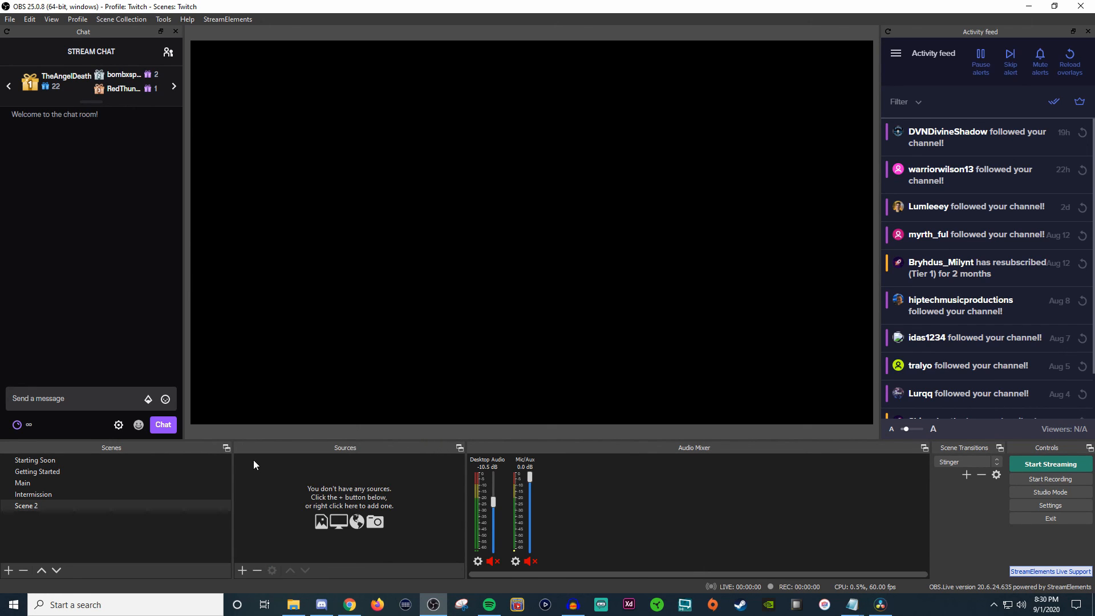
{"action": "mouse_move", "coordinate": [89, 530]}
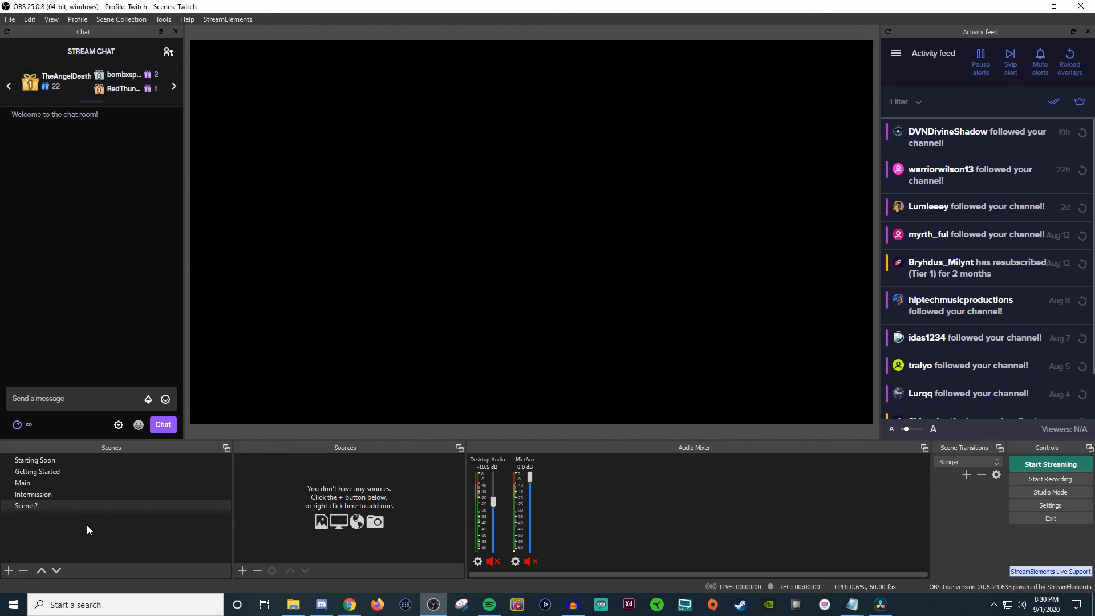